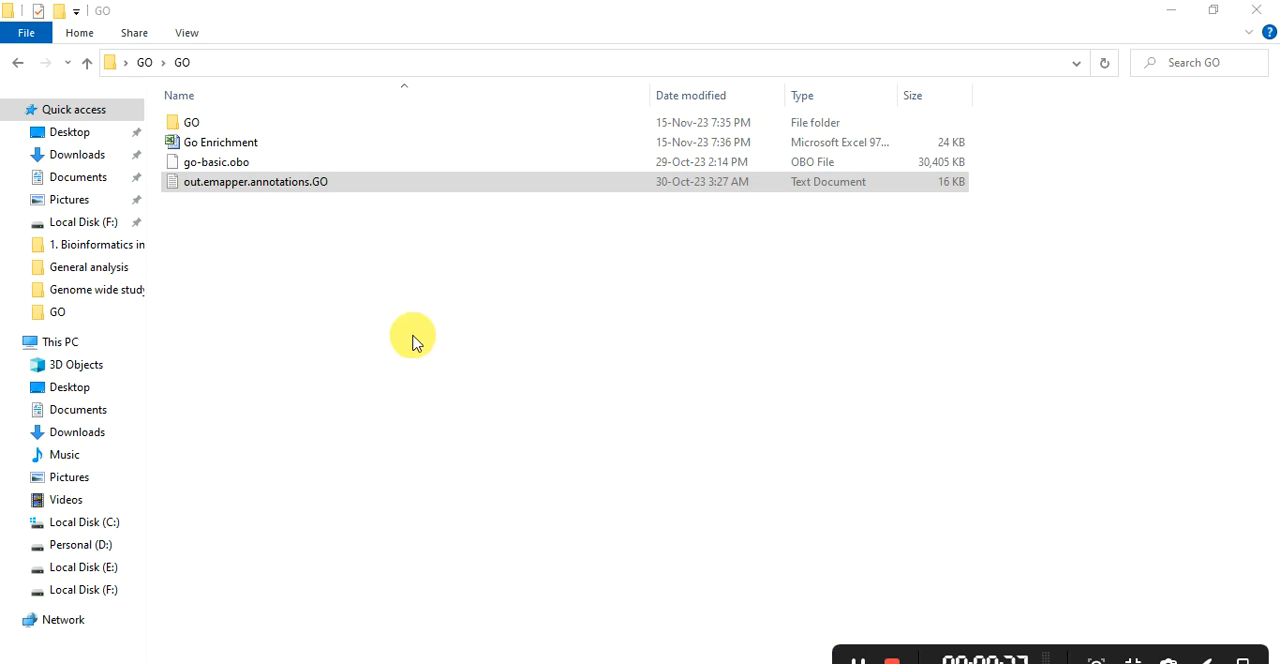
{"action": "mouse_move", "coordinate": [448, 328]}
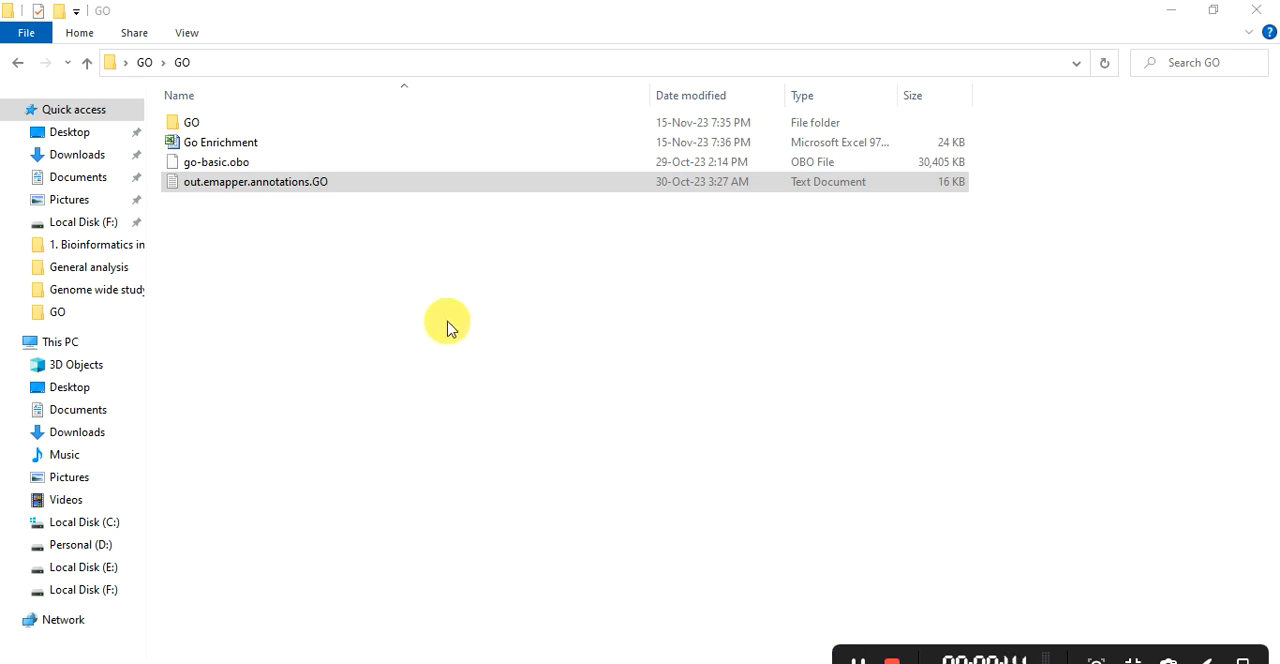
- Select out.emapper.annotations.GO in the GO folder and launch TBtools-II
{"action": "left_click", "coordinate": [255, 181]}
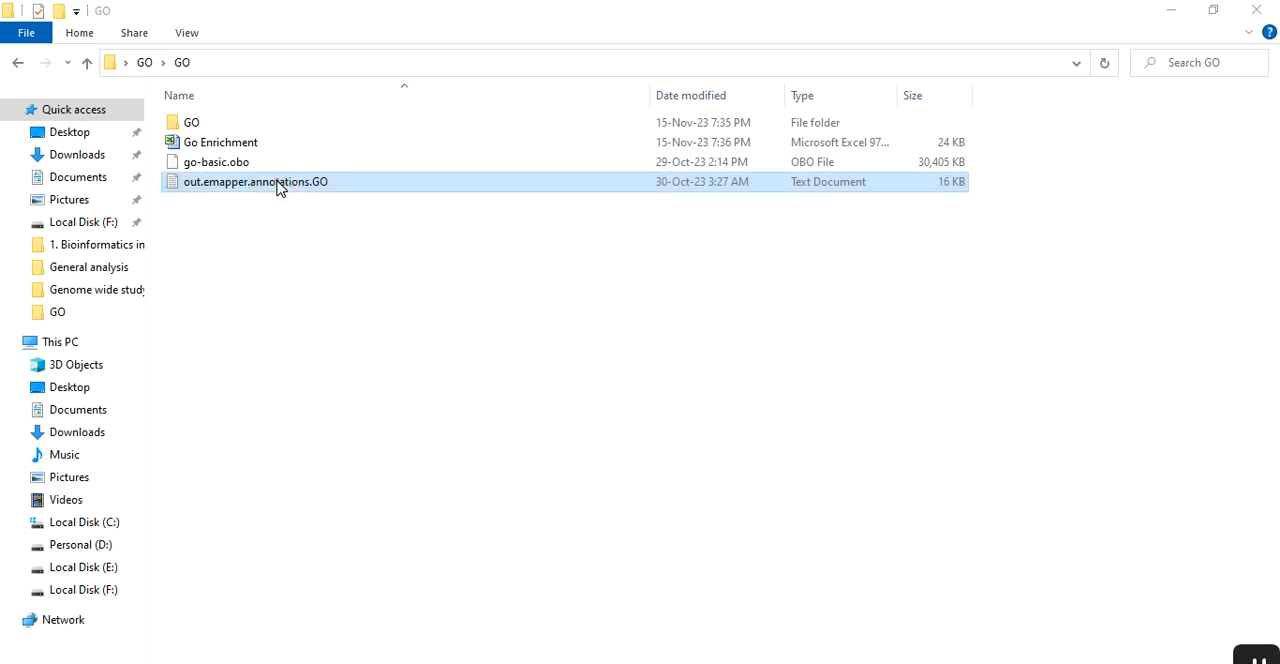
{"action": "double_click", "coordinate": [255, 181]}
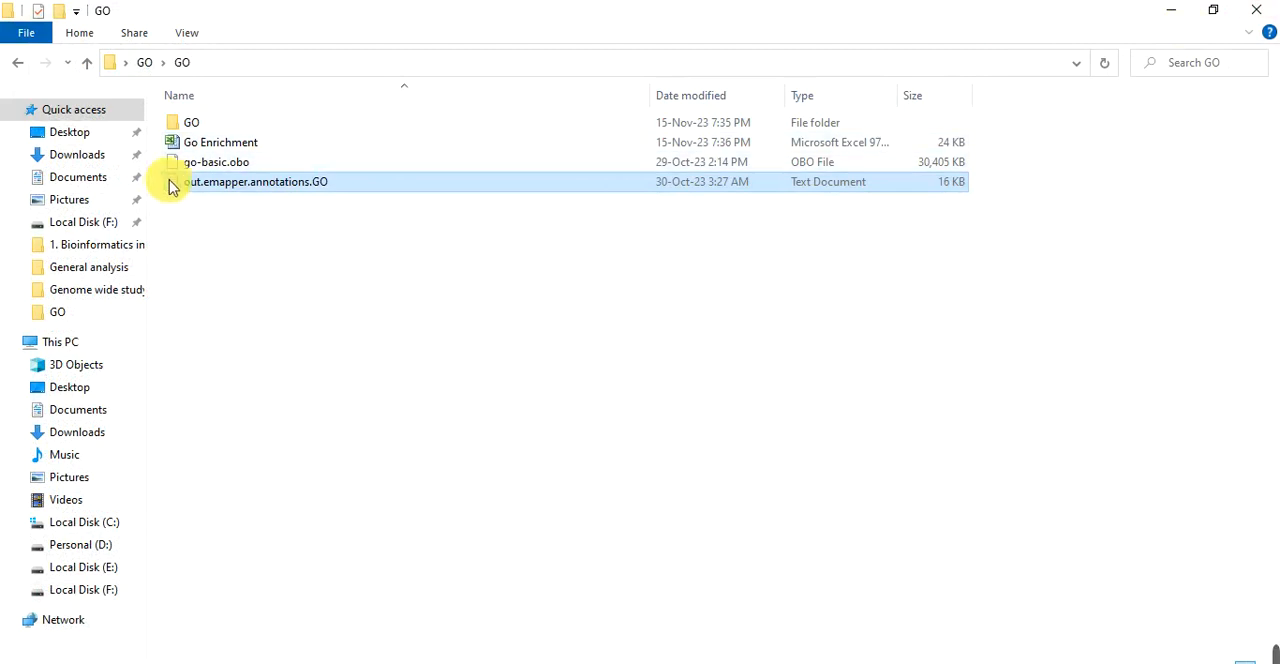
{"action": "mouse_move", "coordinate": [255, 162]}
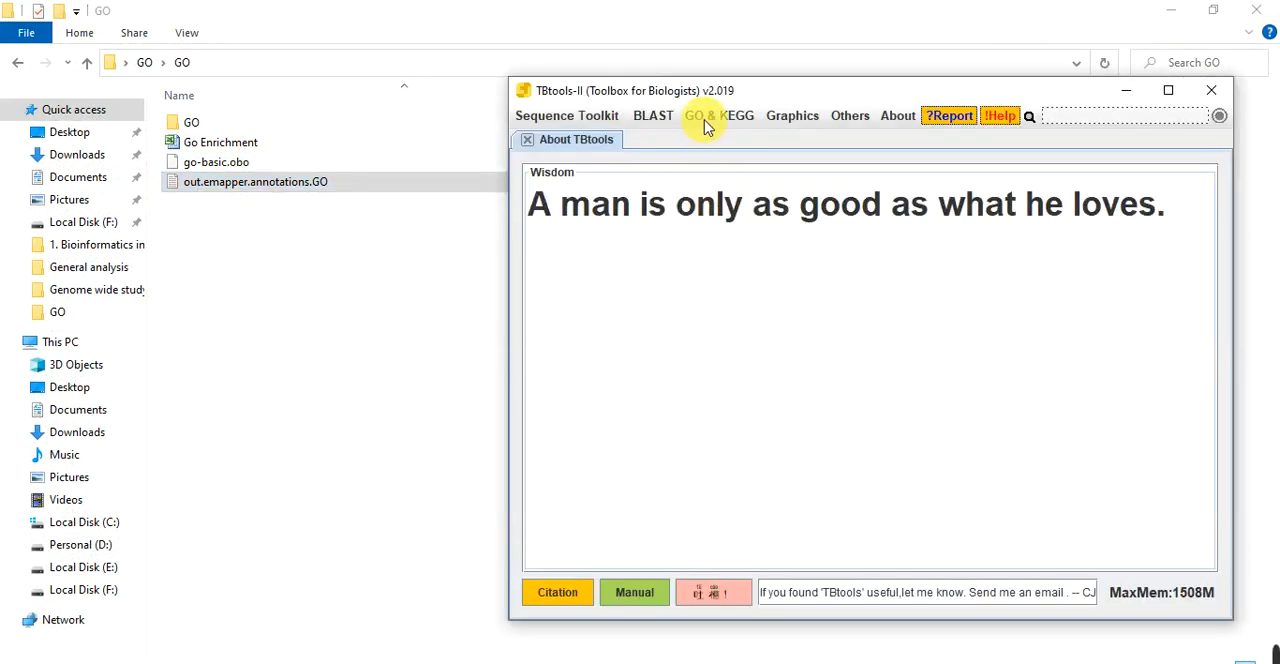
- Open GO & KEGG > Gene Ontology > GO Enrichment
{"action": "left_click", "coordinate": [718, 115]}
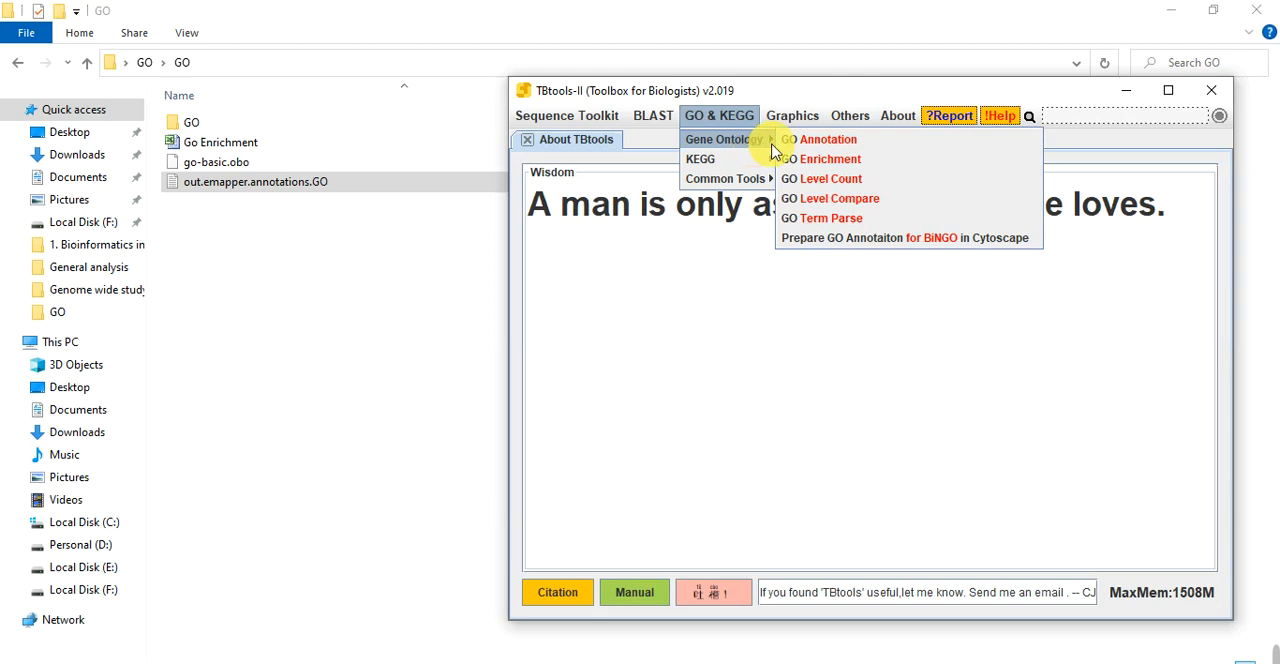
{"action": "mouse_move", "coordinate": [810, 159]}
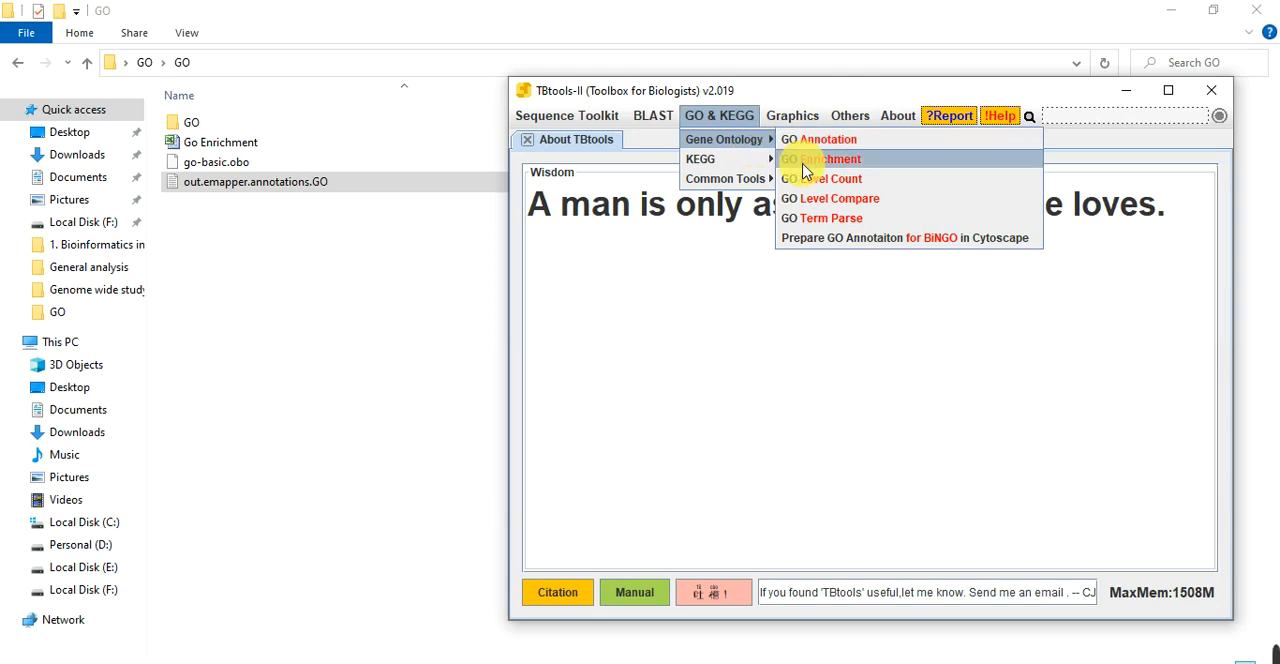
{"action": "left_click", "coordinate": [820, 158]}
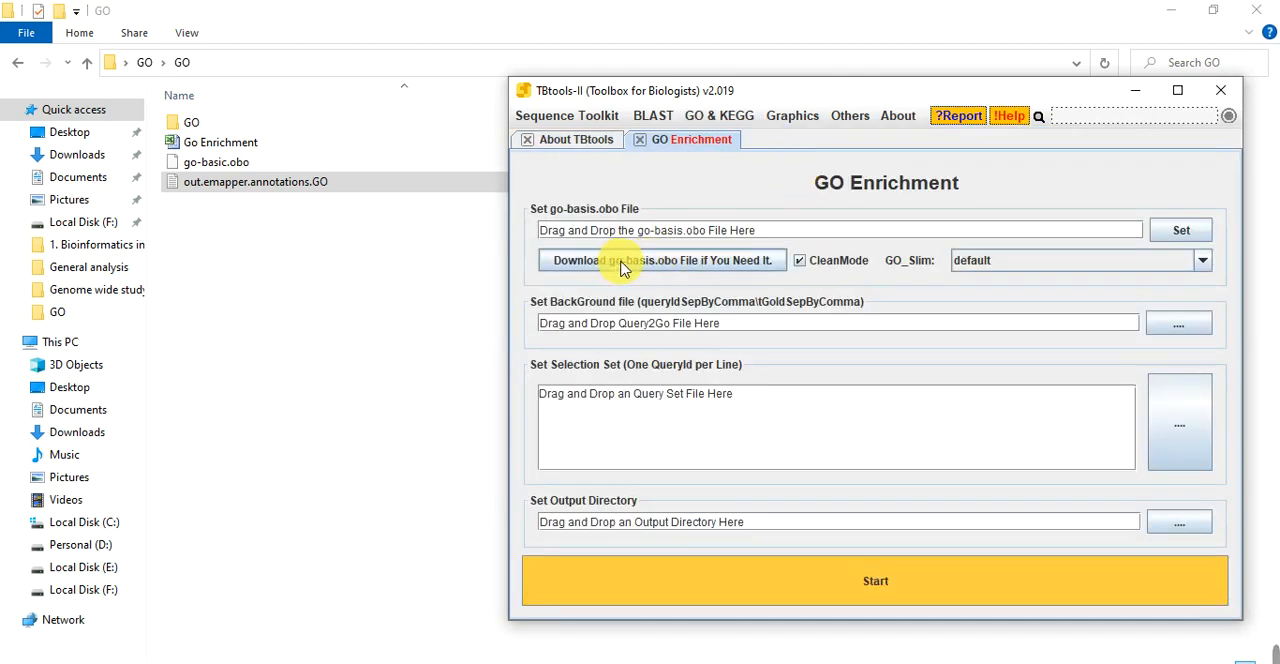
{"action": "mouse_move", "coordinate": [795, 70]}
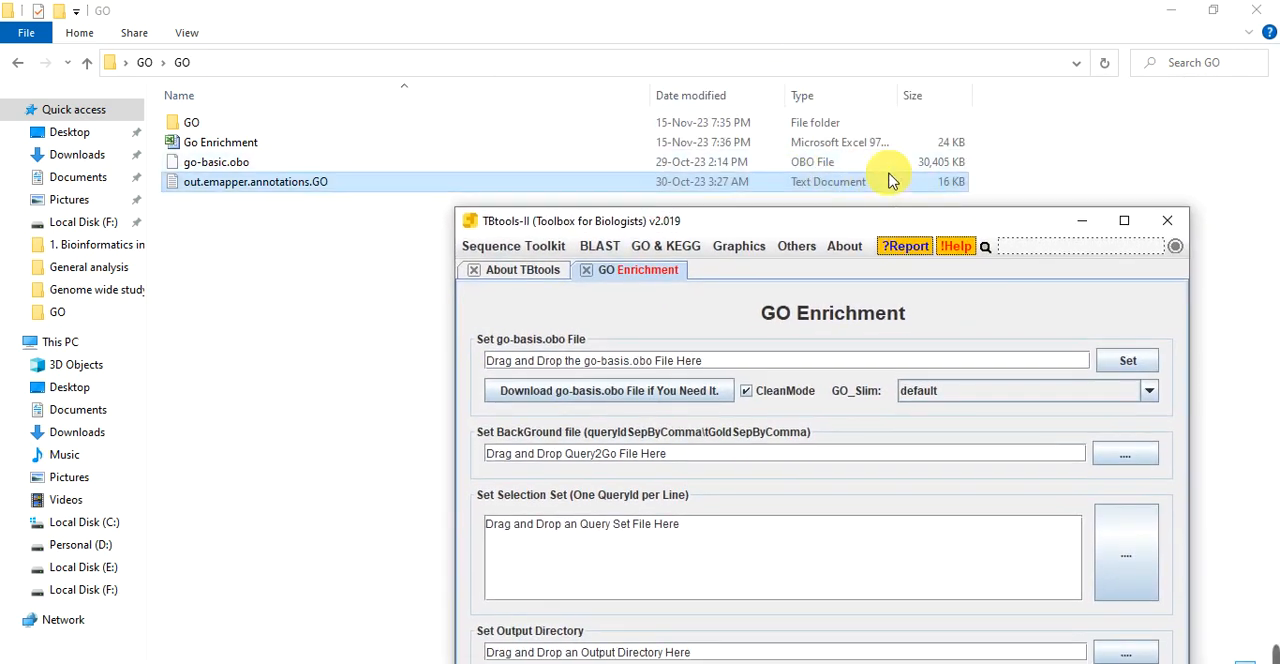
{"action": "mouse_move", "coordinate": [905, 222]}
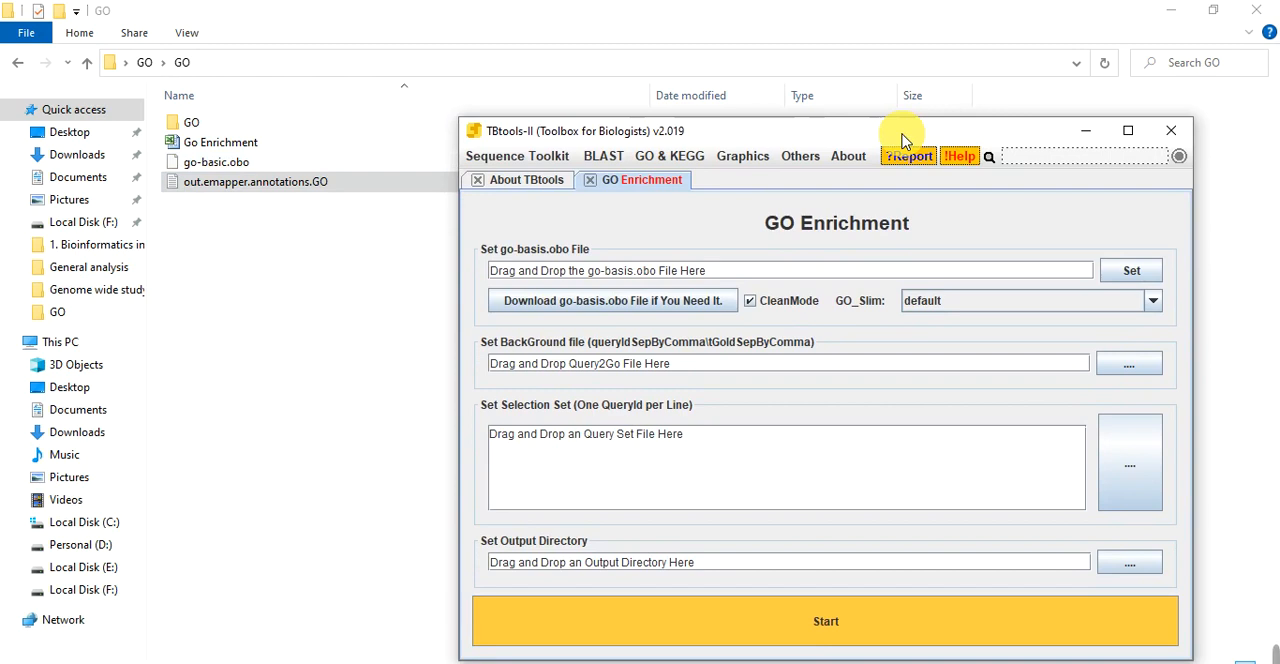
{"action": "mouse_move", "coordinate": [505, 80]}
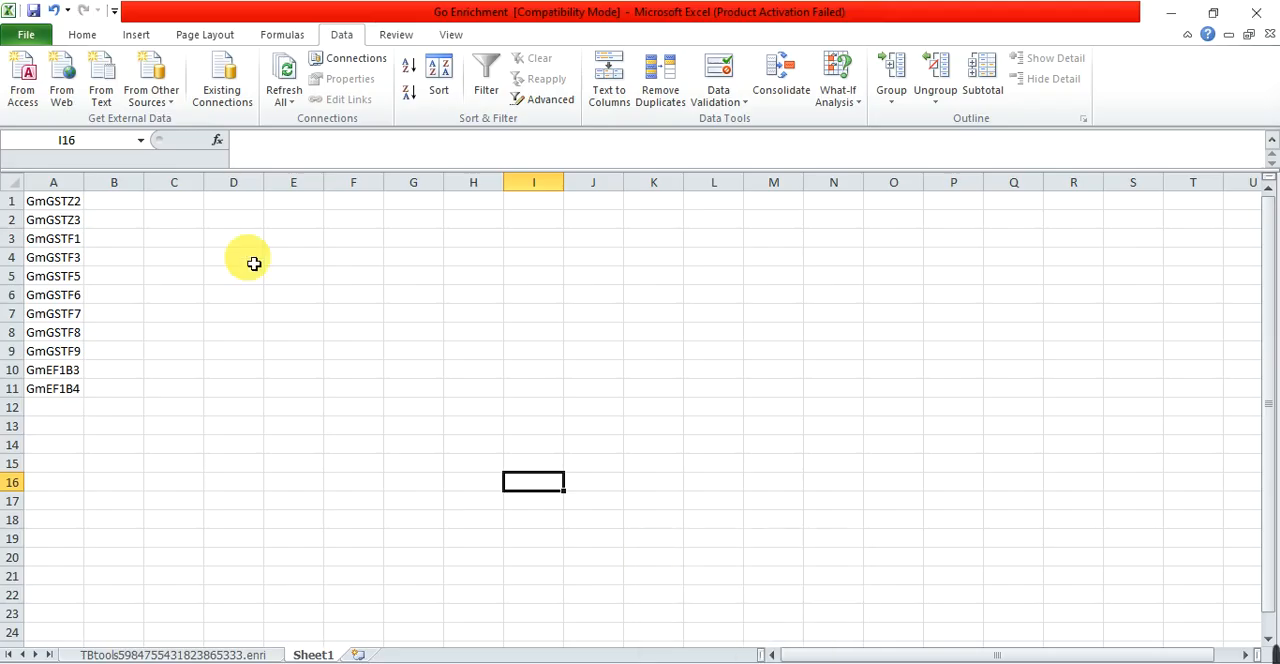
- Copy the eleven gene IDs in A1:A11 (GmGSTZ2 to GmEF1B4)
{"action": "left_click_drag", "start_coordinate": [53, 201], "coordinate": [53, 388]}
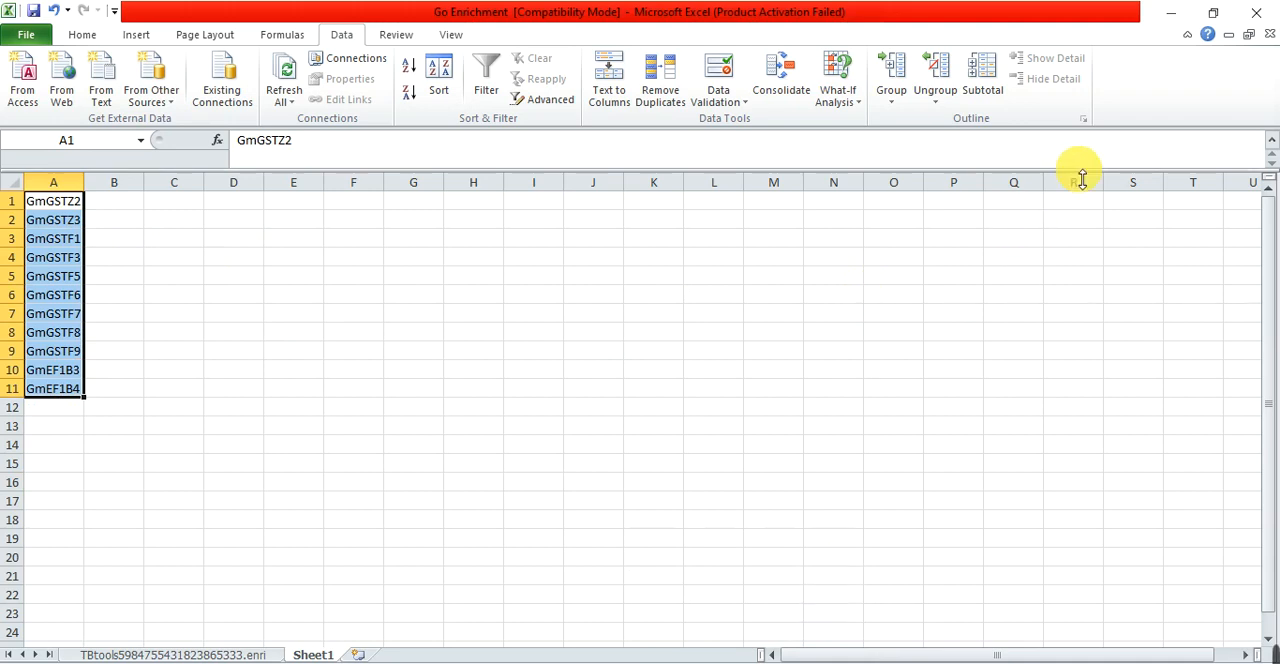
{"action": "mouse_move", "coordinate": [1160, 103]}
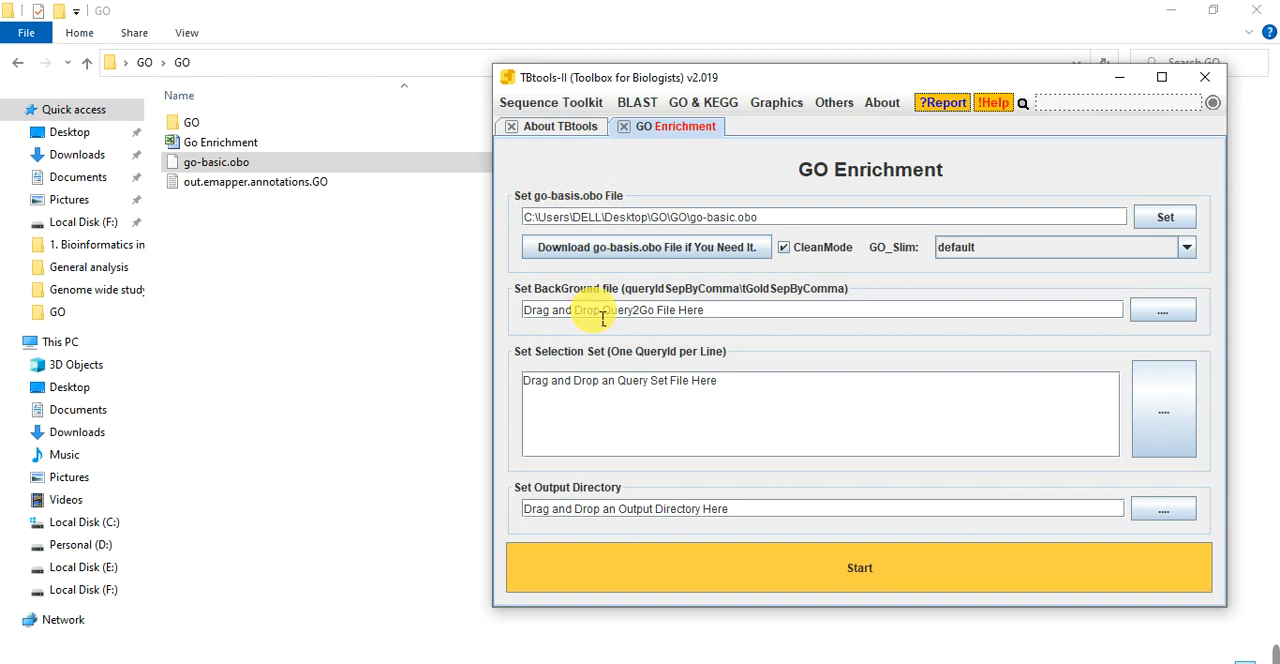
{"action": "mouse_move", "coordinate": [210, 190]}
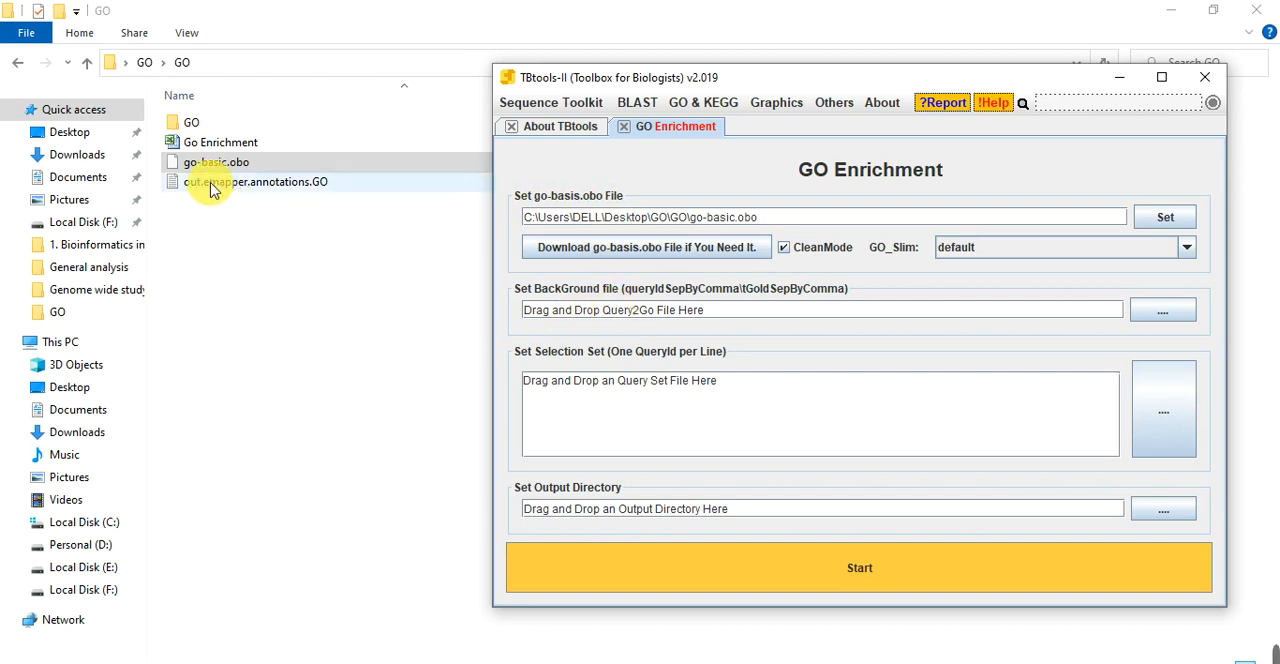
- Set out.emapper.annotations.GO as BackGround and paste the eleven gene IDs into Selection Set
{"action": "left_click_drag", "start_coordinate": [210, 190], "coordinate": [320, 210]}
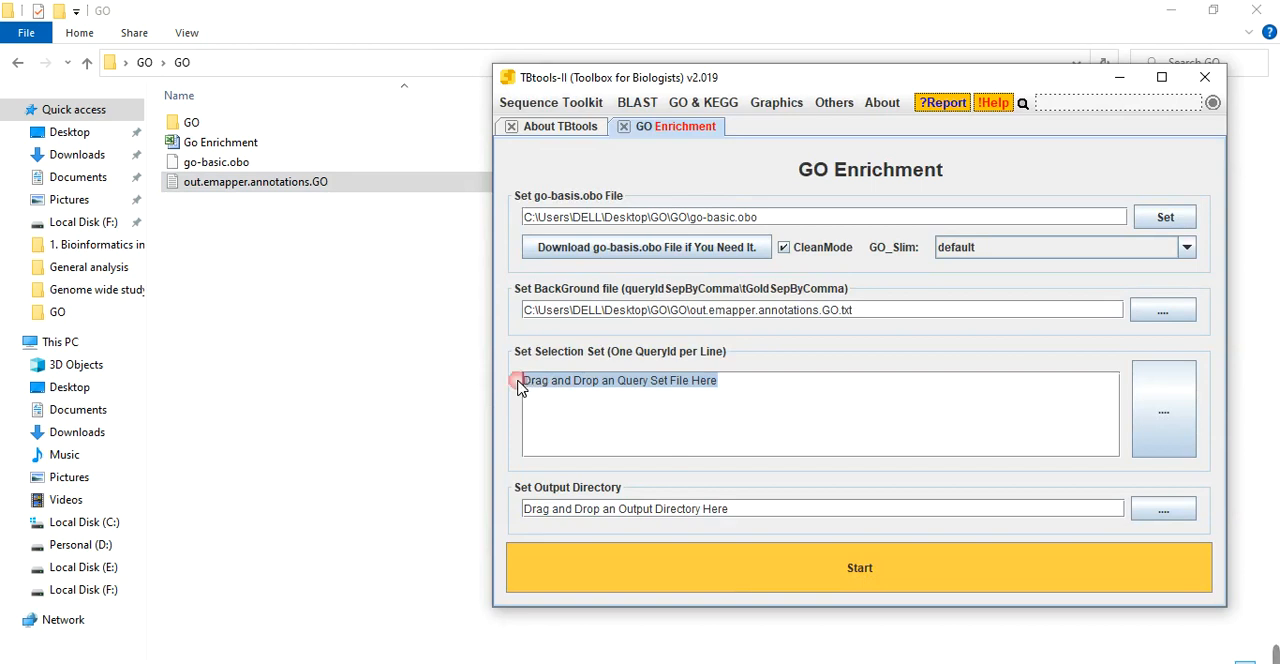
{"action": "left_click", "coordinate": [620, 380]}
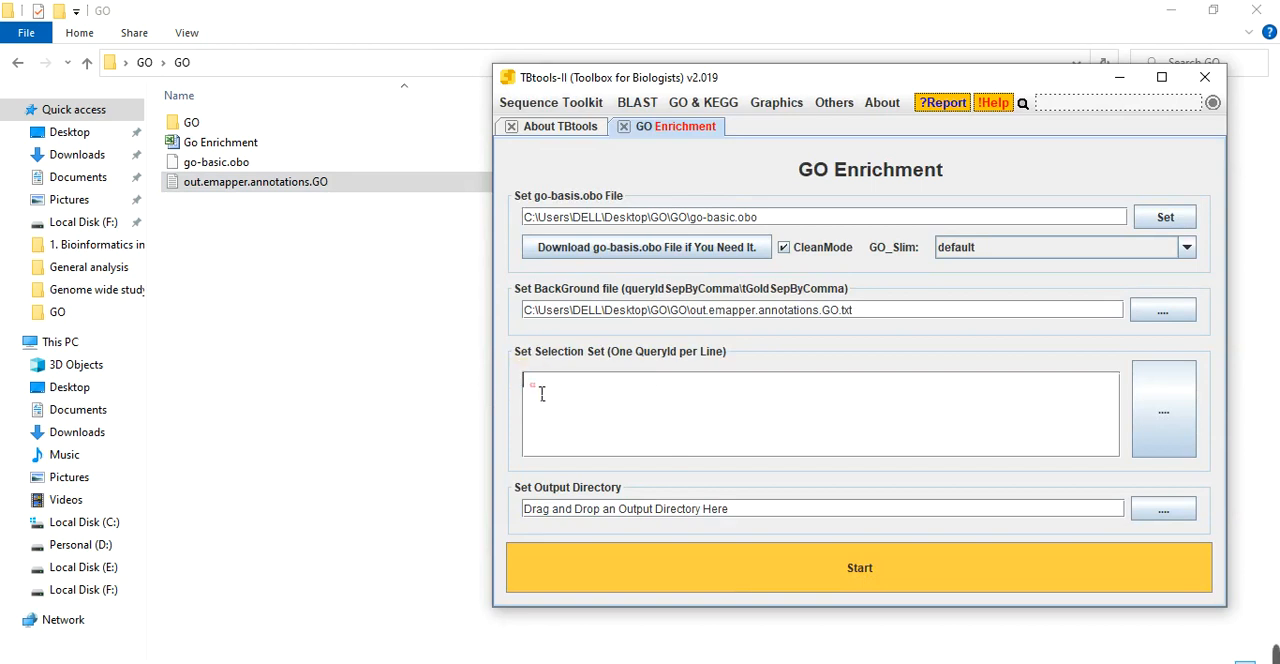
{"action": "type", "text": "GmGSTF7"}
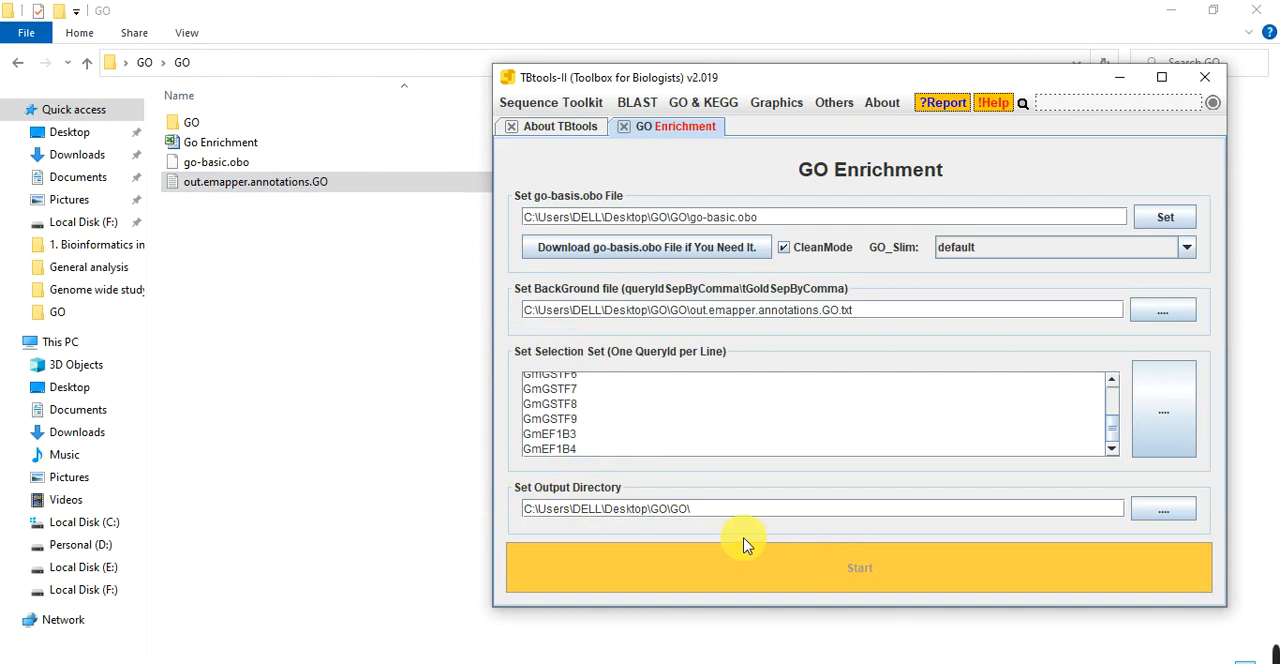
- Run the enrichment and open the resulting GO.Enrichment.final file in Excel past the format warning
{"action": "left_click", "coordinate": [858, 567]}
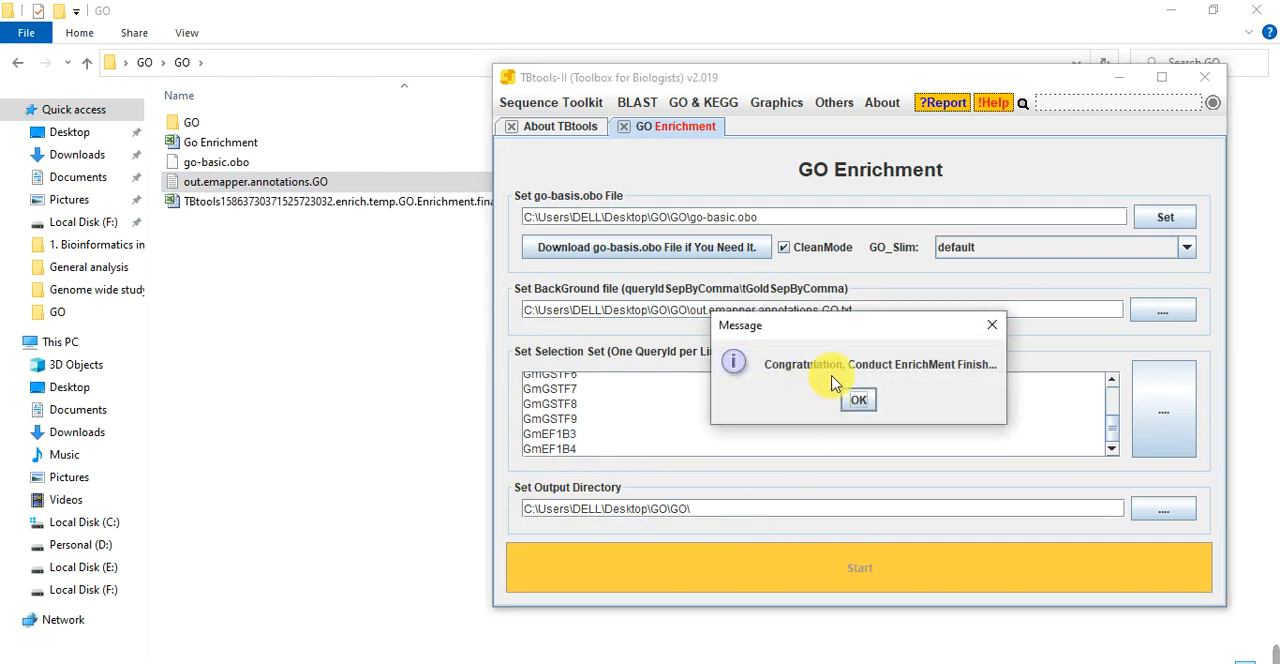
{"action": "mouse_move", "coordinate": [990, 372]}
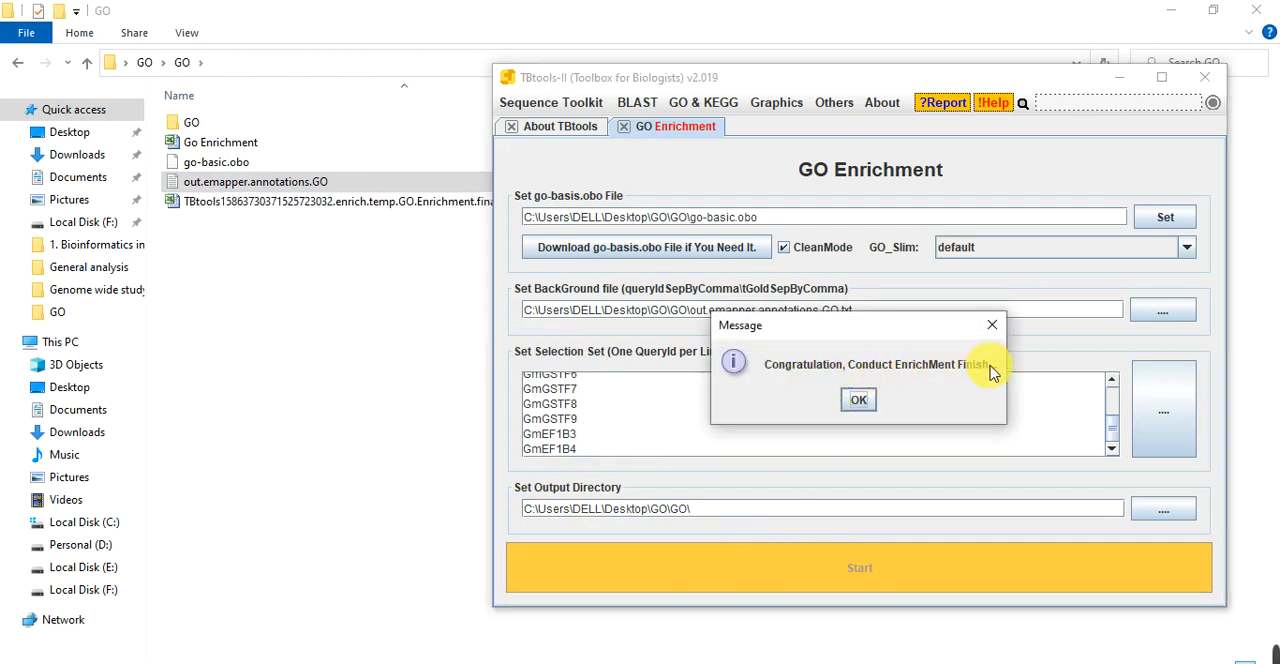
{"action": "left_click", "coordinate": [858, 399]}
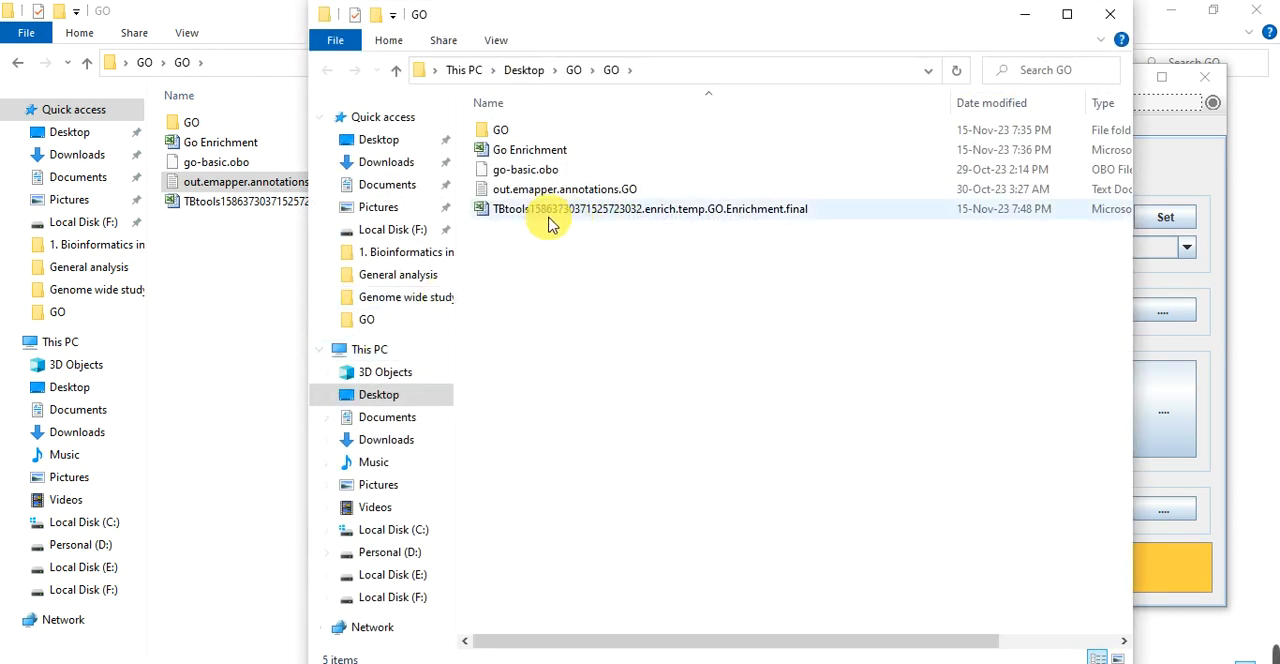
{"action": "mouse_move", "coordinate": [550, 214]}
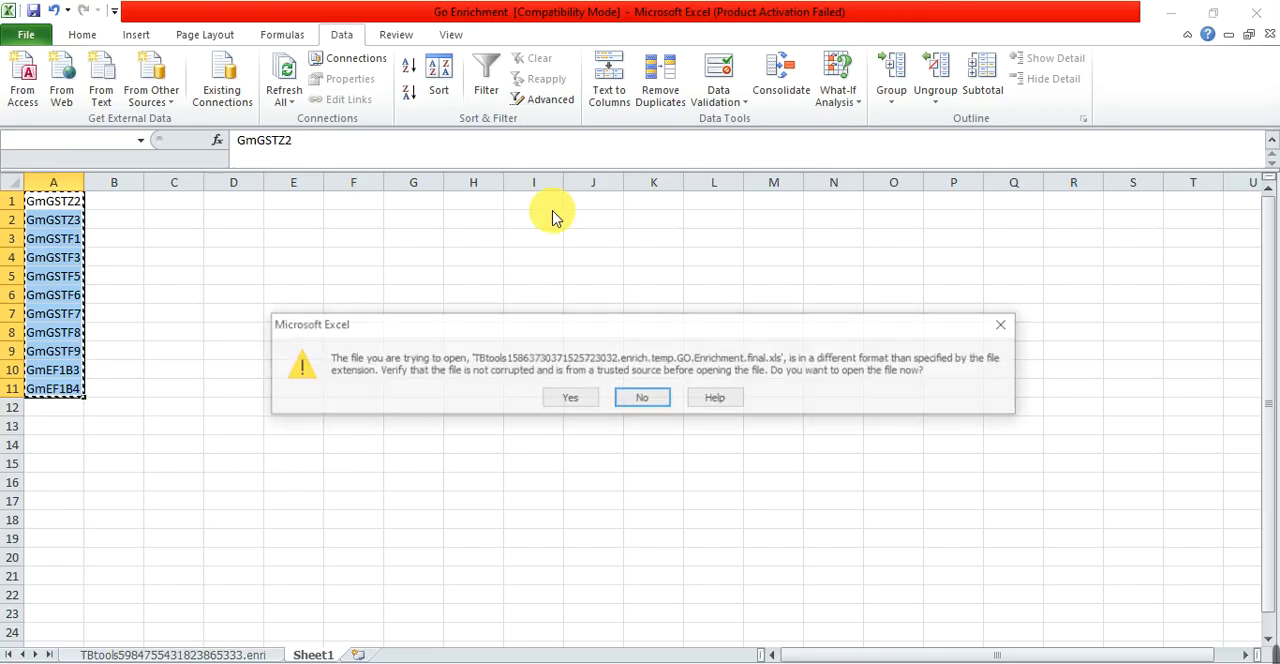
{"action": "left_click", "coordinate": [570, 397]}
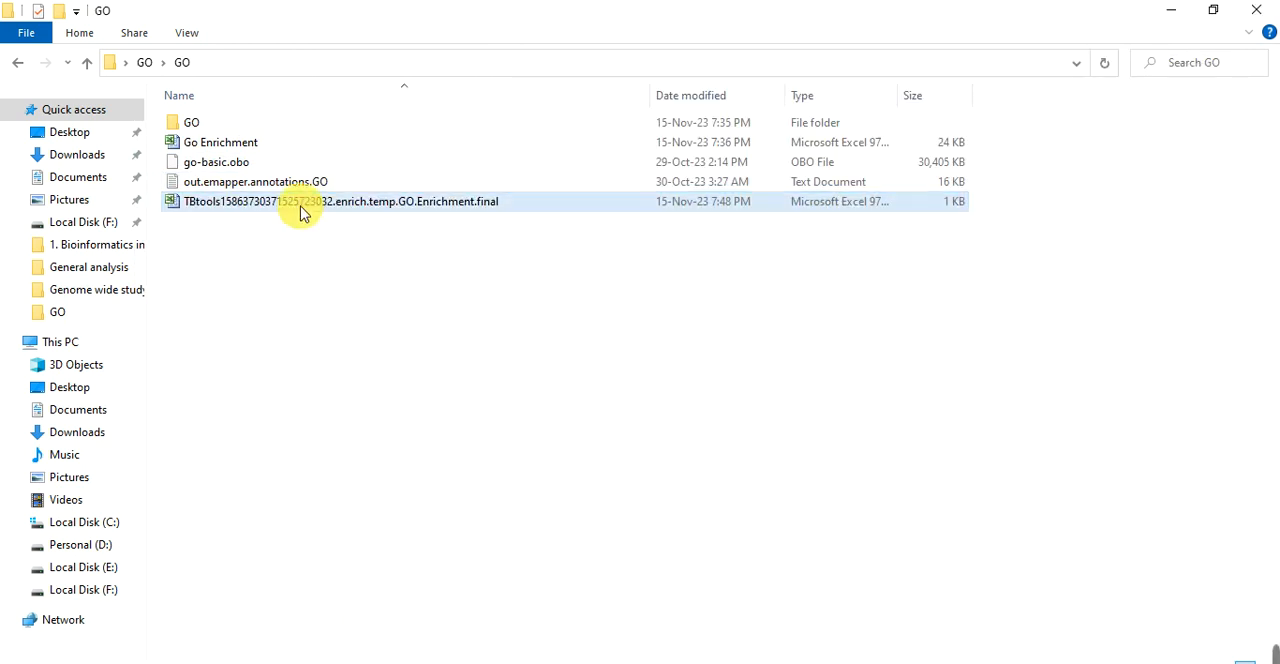
- Permanently delete the first results file and set GO_Slim to goslim_plant with CleanMode on
{"action": "key", "text": "Delete"}
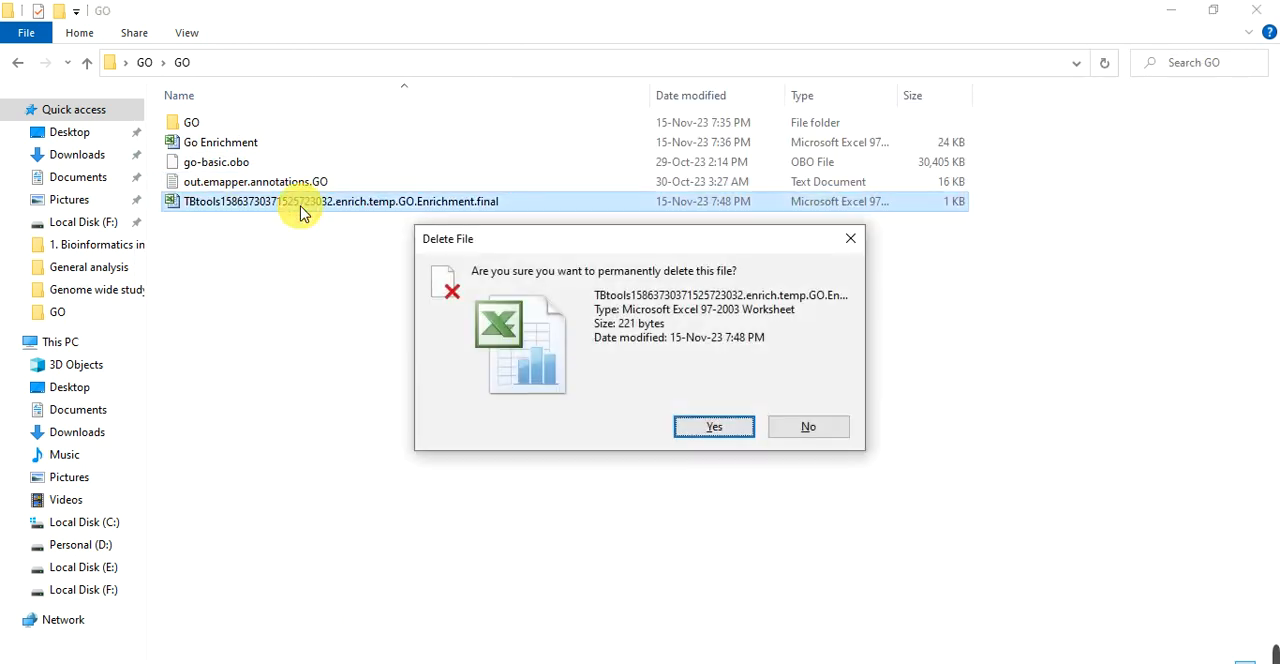
{"action": "left_click", "coordinate": [713, 426]}
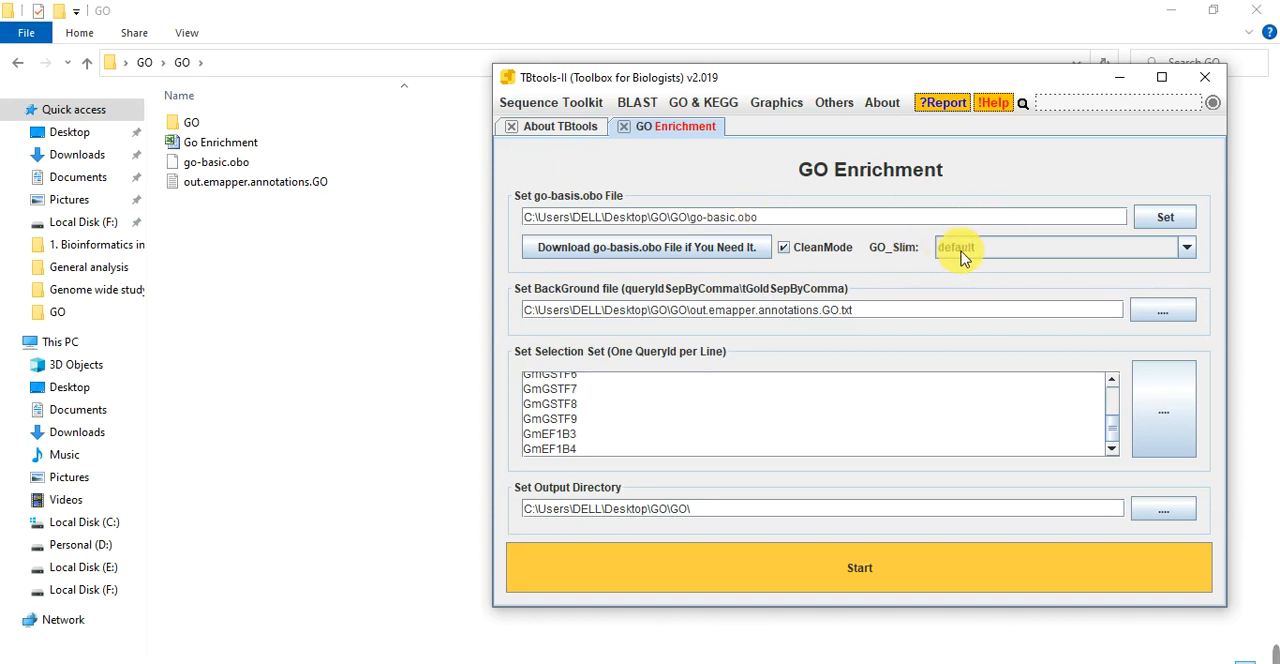
{"action": "left_click", "coordinate": [1186, 247]}
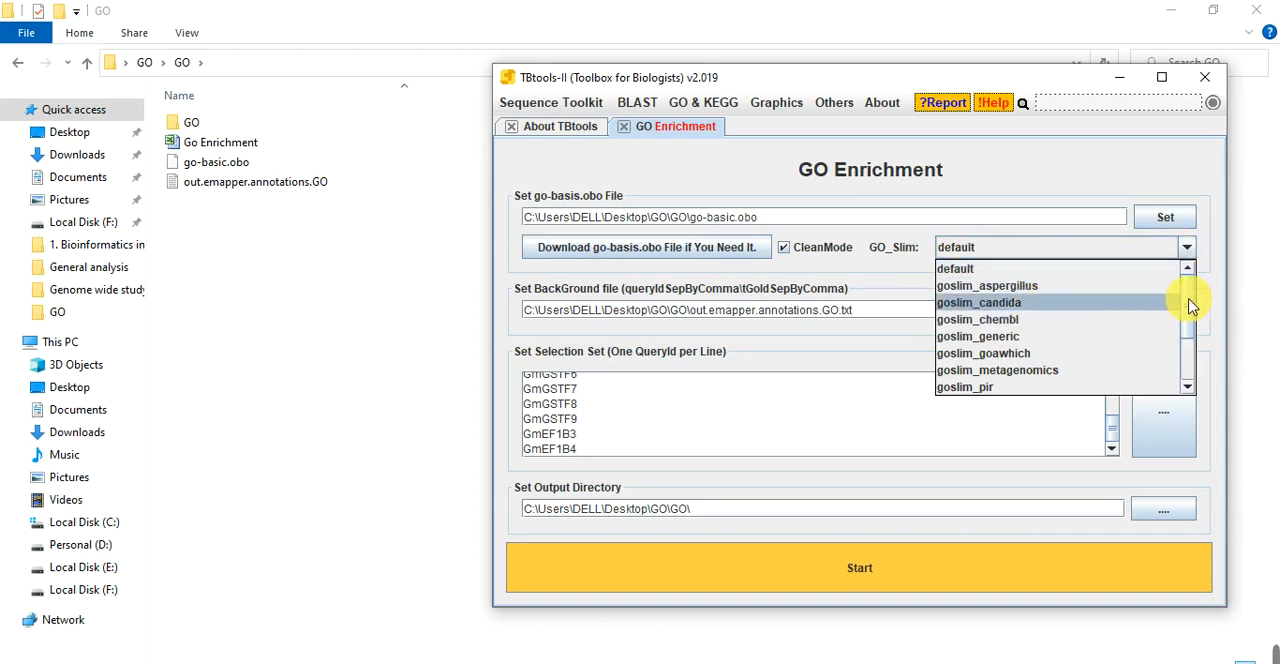
{"action": "scroll", "scroll_direction": "down", "scroll_amount": 3}
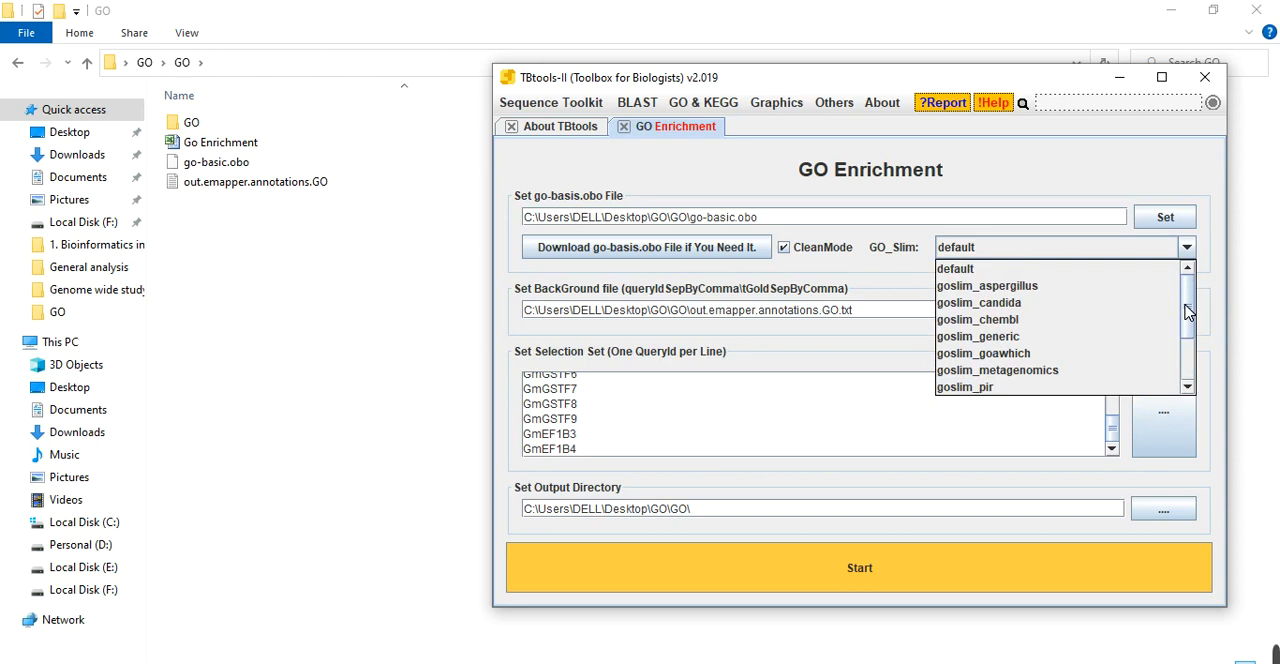
{"action": "scroll", "scroll_direction": "down", "scroll_amount": 3}
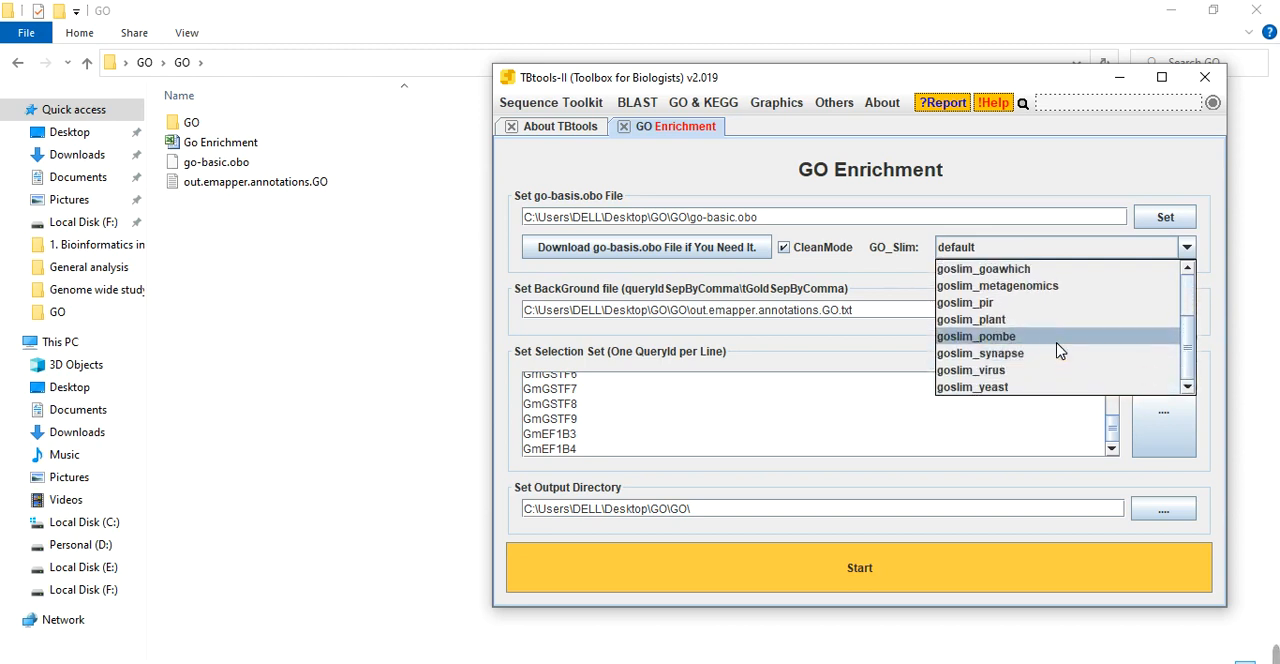
{"action": "left_click", "coordinate": [970, 319]}
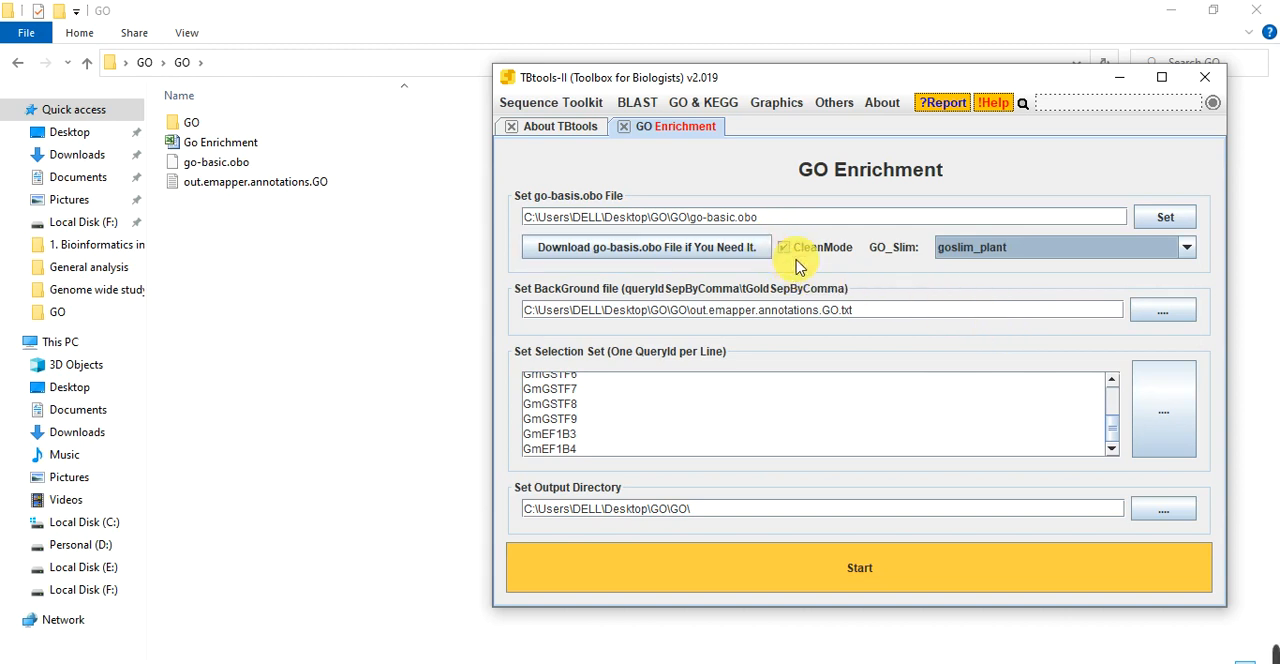
{"action": "left_click", "coordinate": [784, 247]}
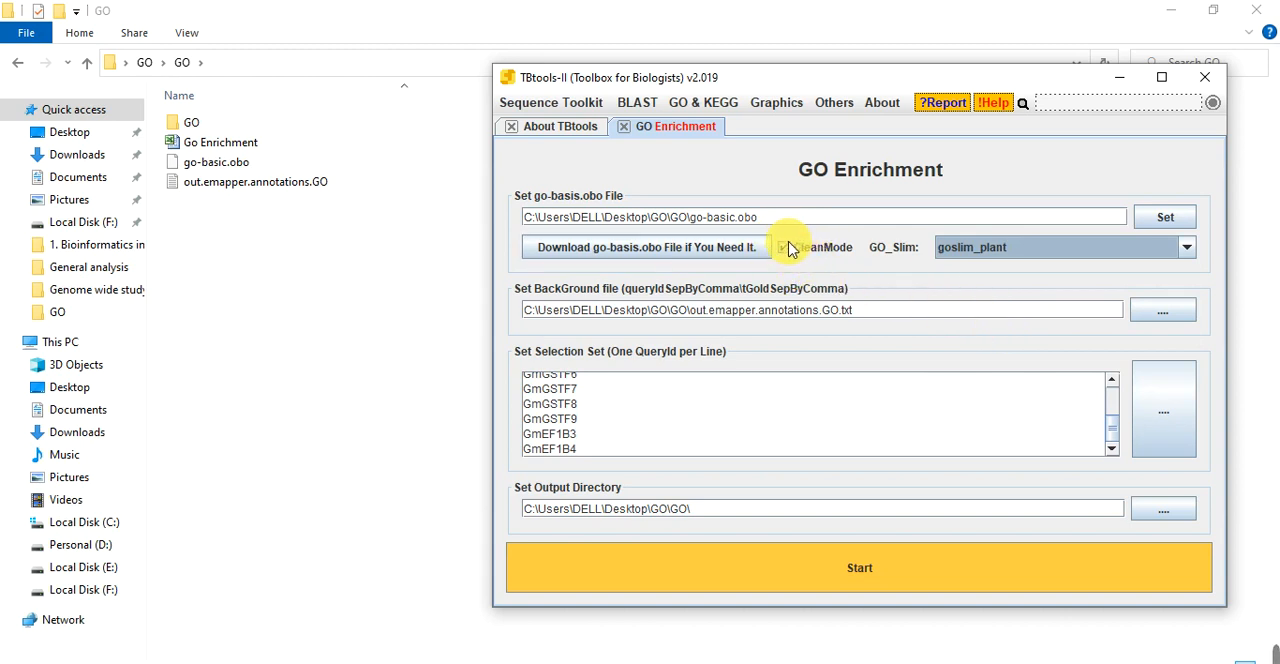
{"action": "left_click", "coordinate": [783, 247]}
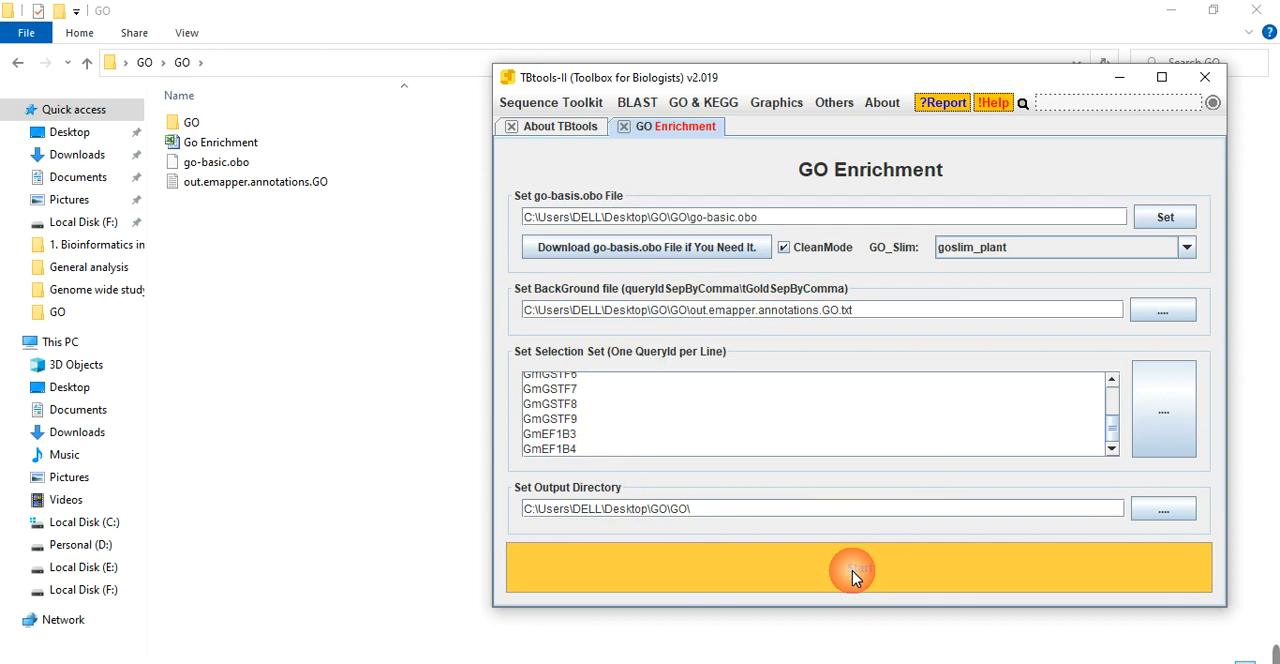
- Rerun the enrichment with the goslim_plant slim and dismiss the finished message
{"action": "left_click", "coordinate": [851, 568]}
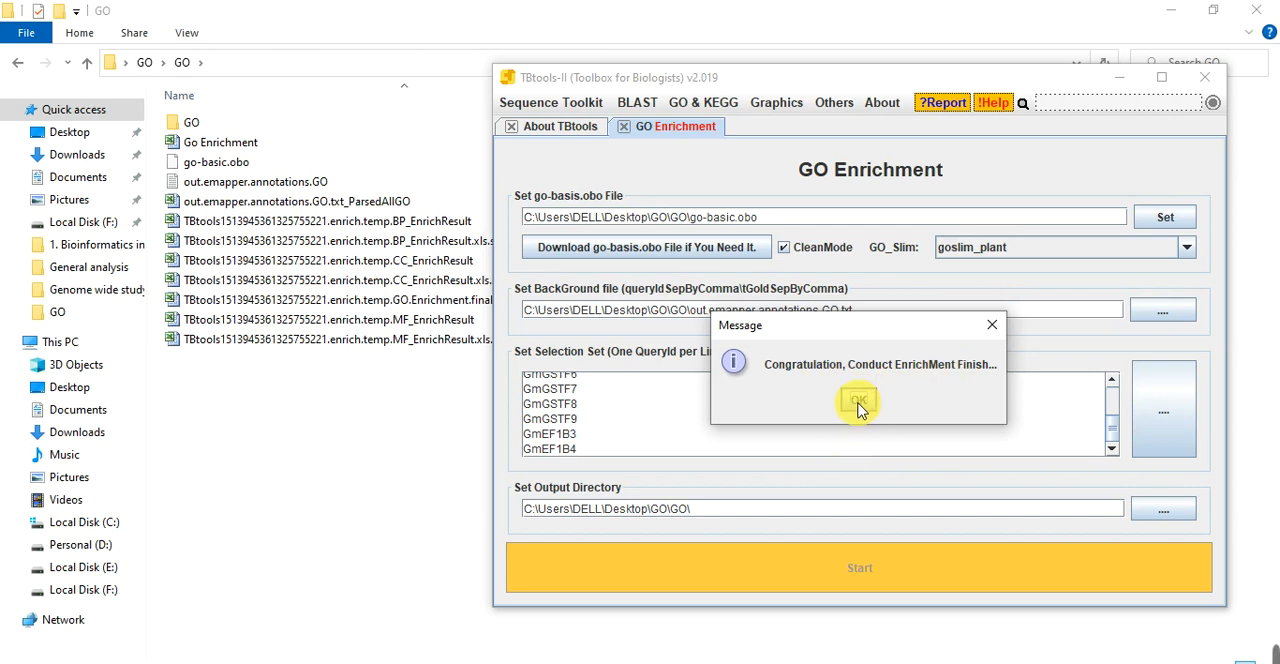
{"action": "left_click", "coordinate": [858, 401]}
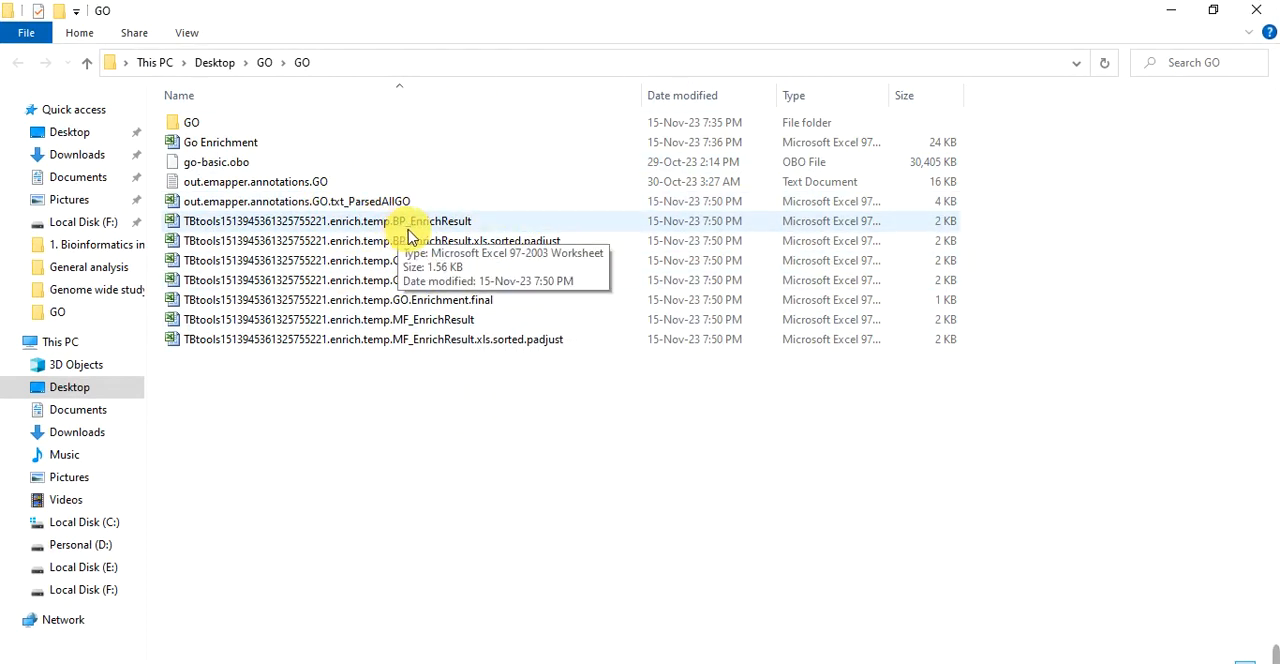
{"action": "mouse_move", "coordinate": [260, 240]}
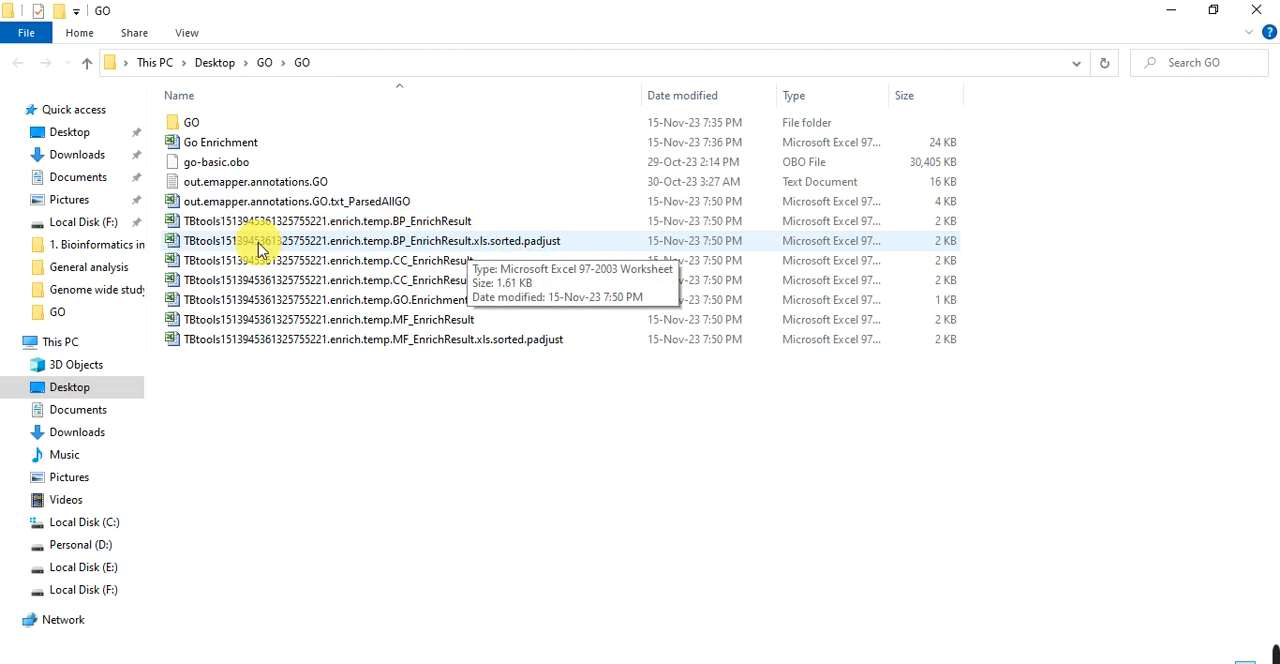
{"action": "mouse_move", "coordinate": [538, 250]}
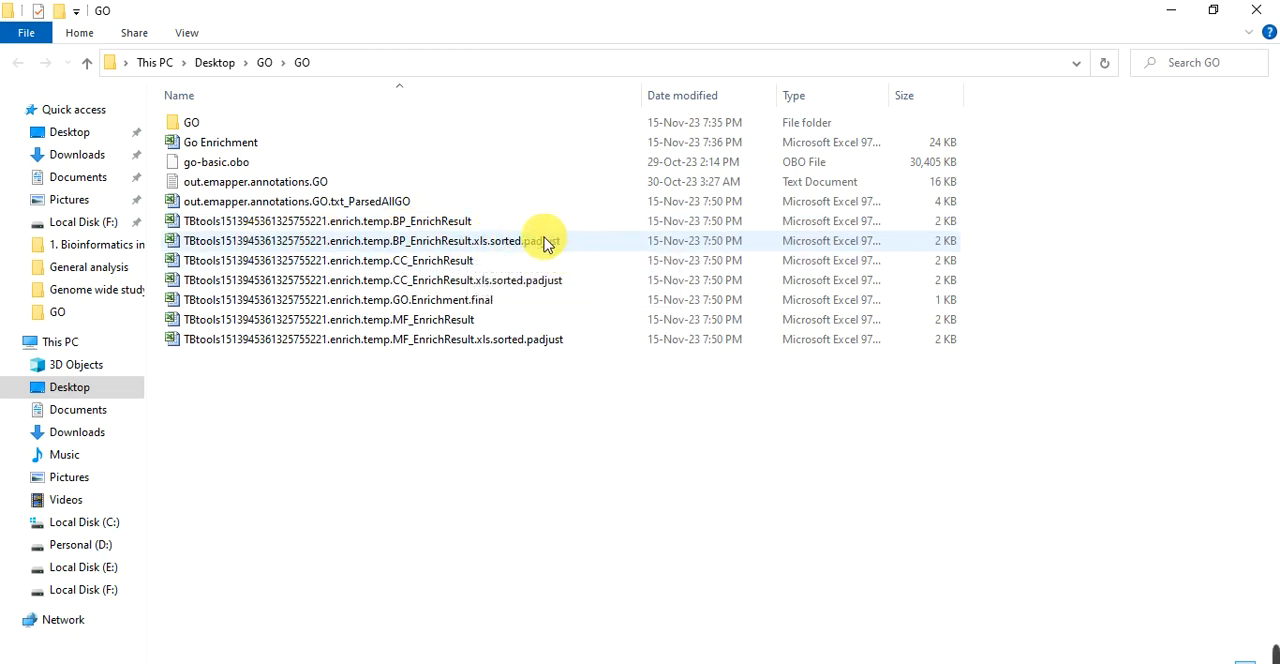
{"action": "mouse_move", "coordinate": [380, 290]}
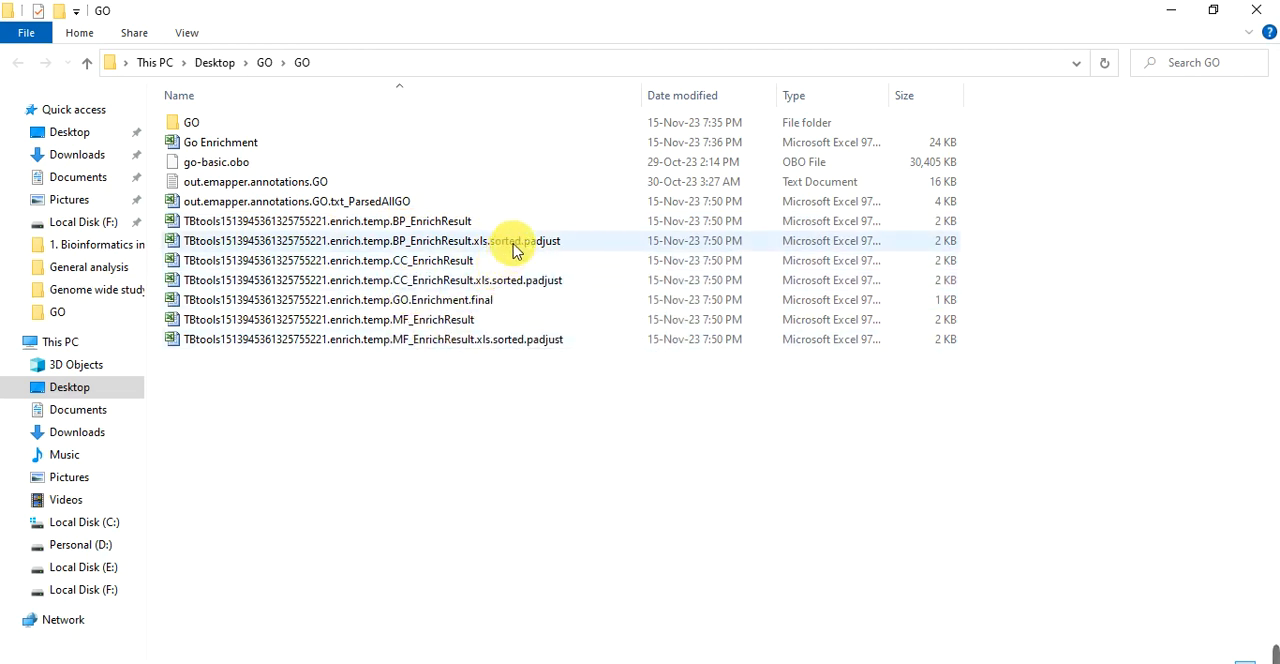
- Open BP_EnrichResult.xls.sorted.padjust in Excel, accepting the format warning
{"action": "double_click", "coordinate": [350, 240]}
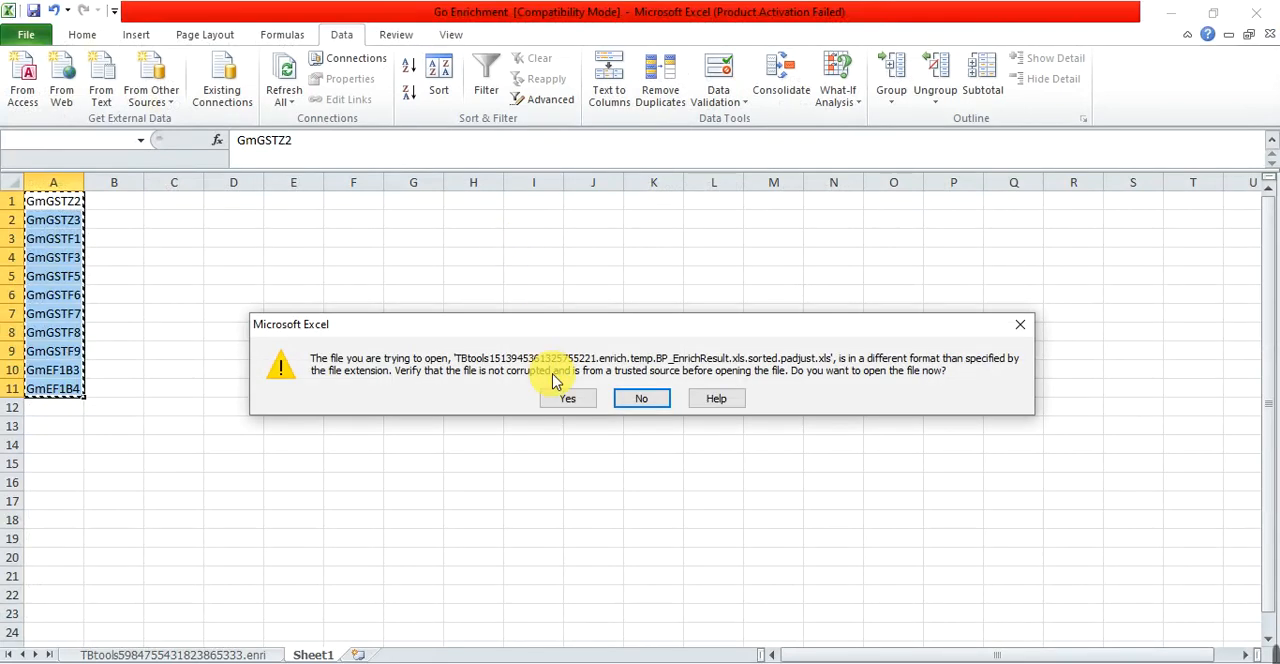
{"action": "left_click", "coordinate": [567, 398]}
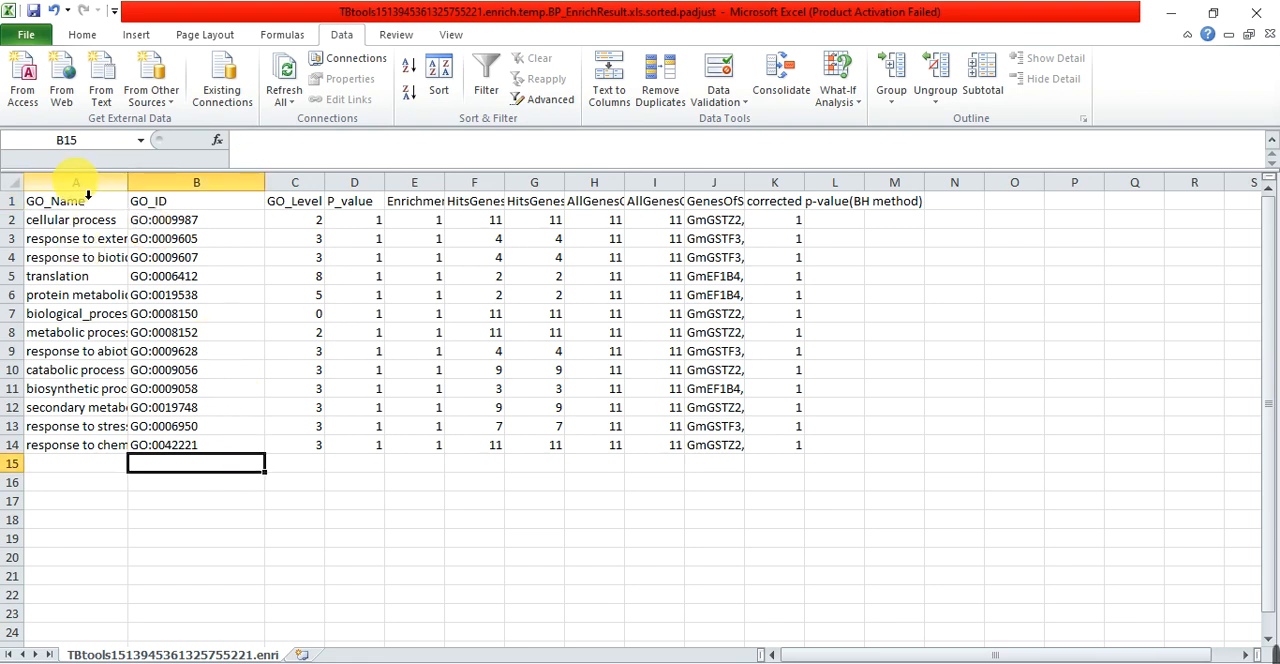
- Save the BP results workbook, keeping its text format
{"action": "right_click", "coordinate": [76, 182]}
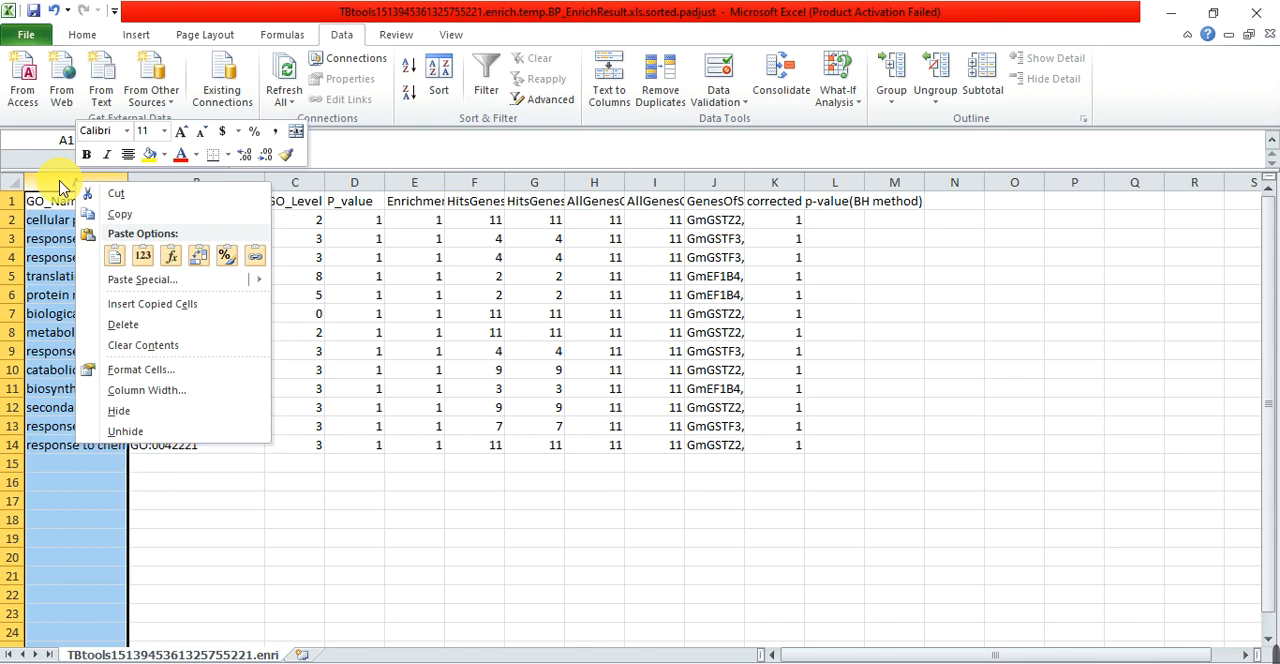
{"action": "mouse_move", "coordinate": [141, 279]}
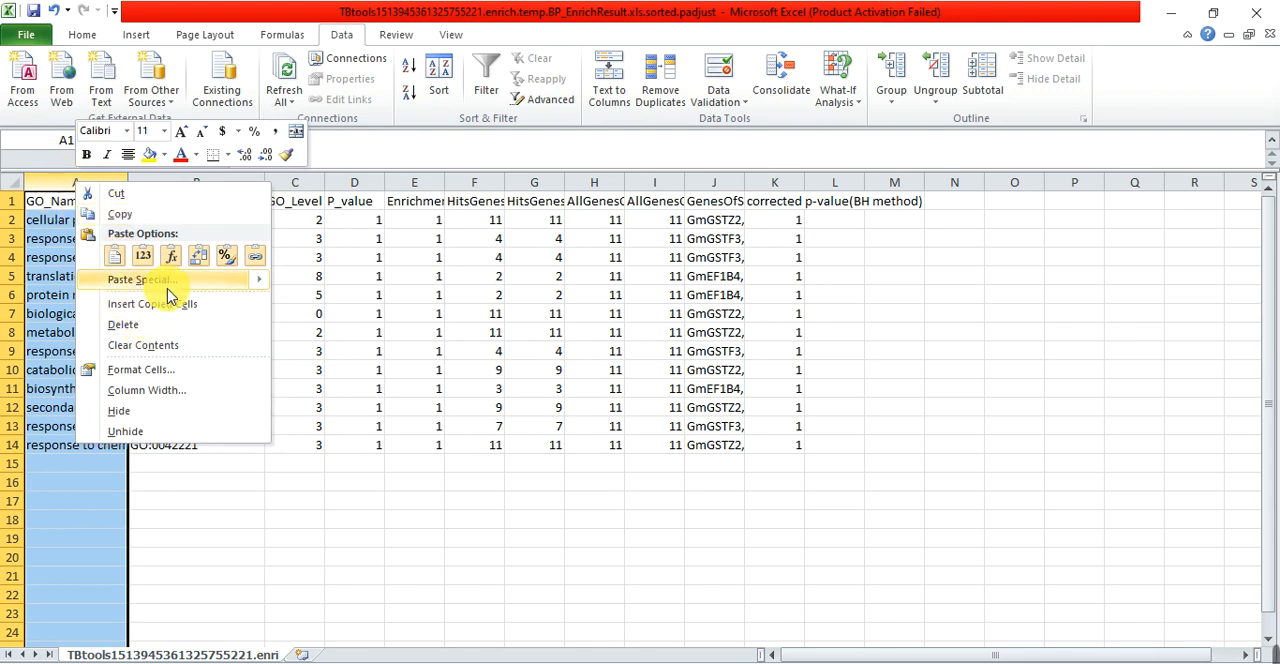
{"action": "left_click", "coordinate": [414, 491]}
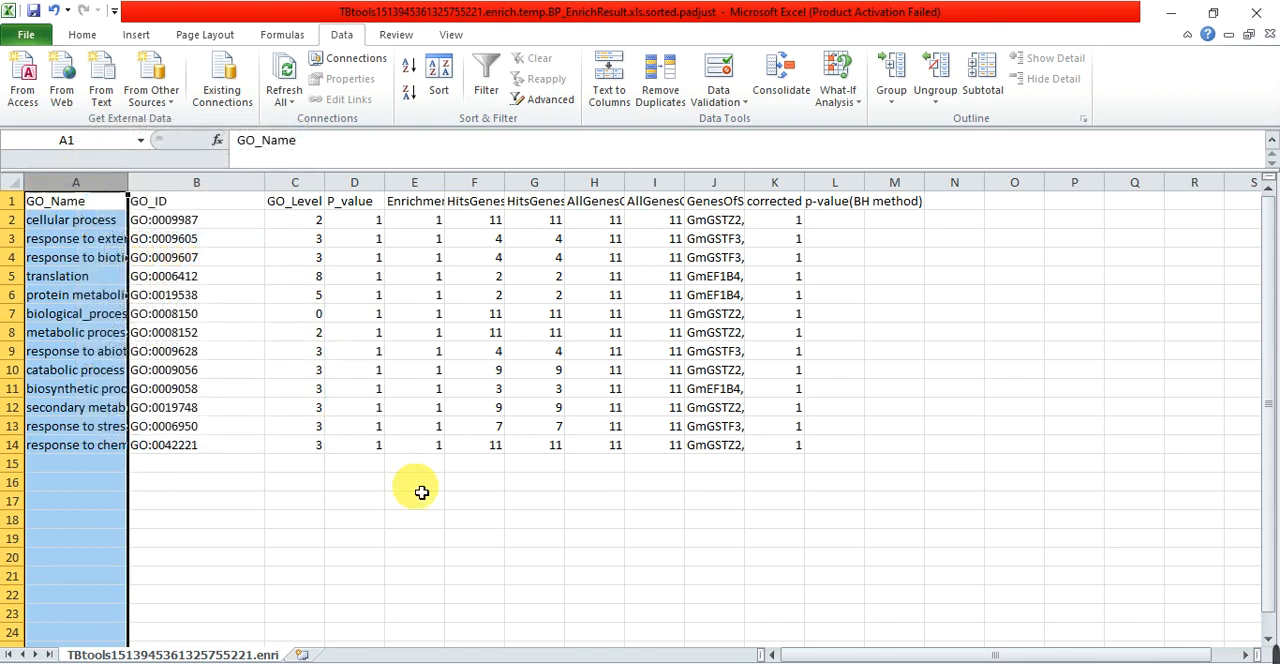
{"action": "key", "text": "ctrl+s"}
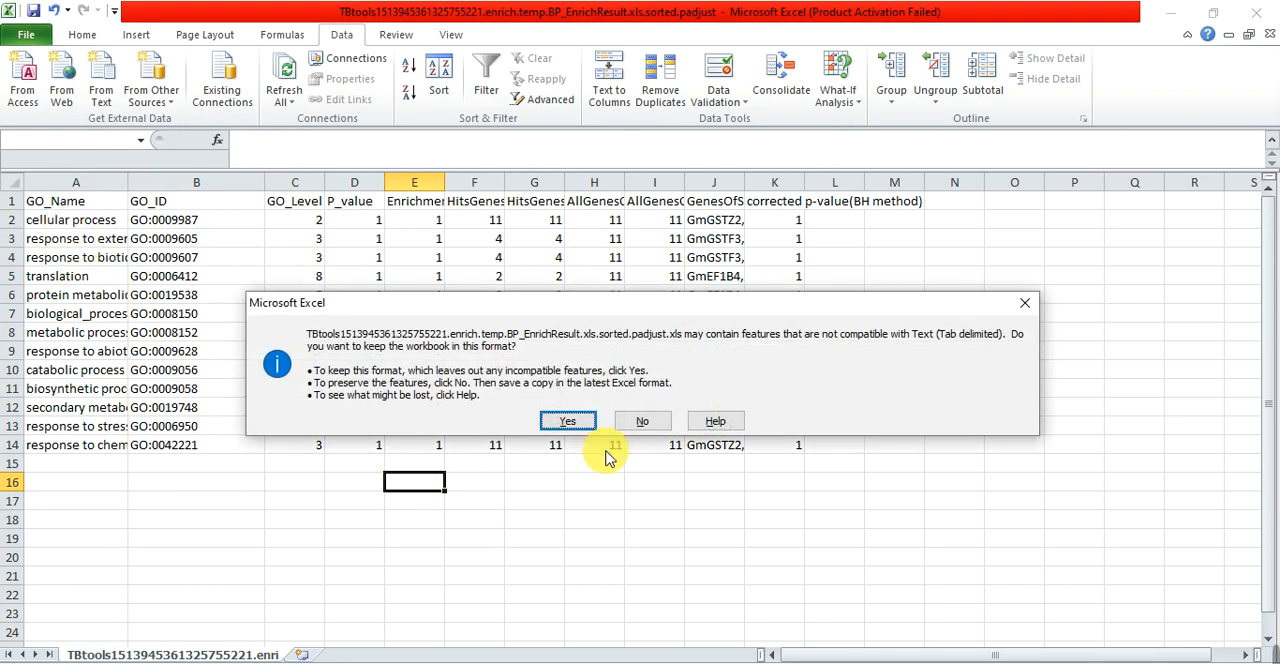
{"action": "left_click", "coordinate": [567, 420]}
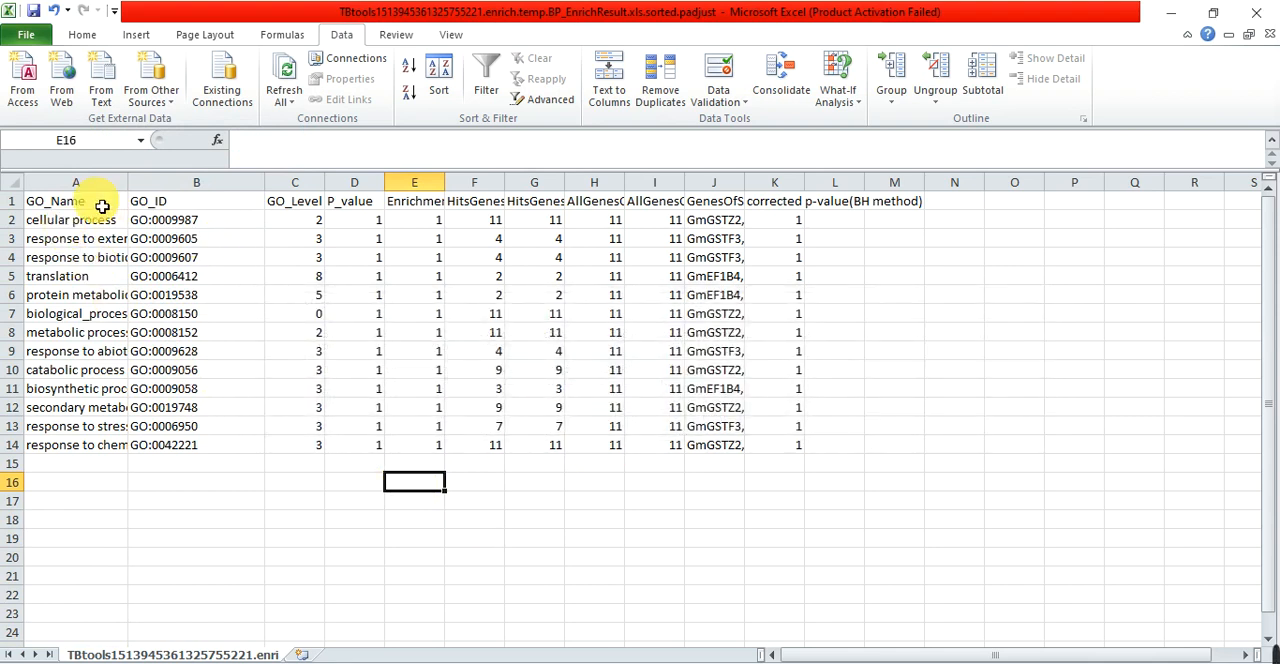
- Insert a 'Class' column labelling the first term 'Biological Process', then open the sorted CC results
{"action": "right_click", "coordinate": [75, 182]}
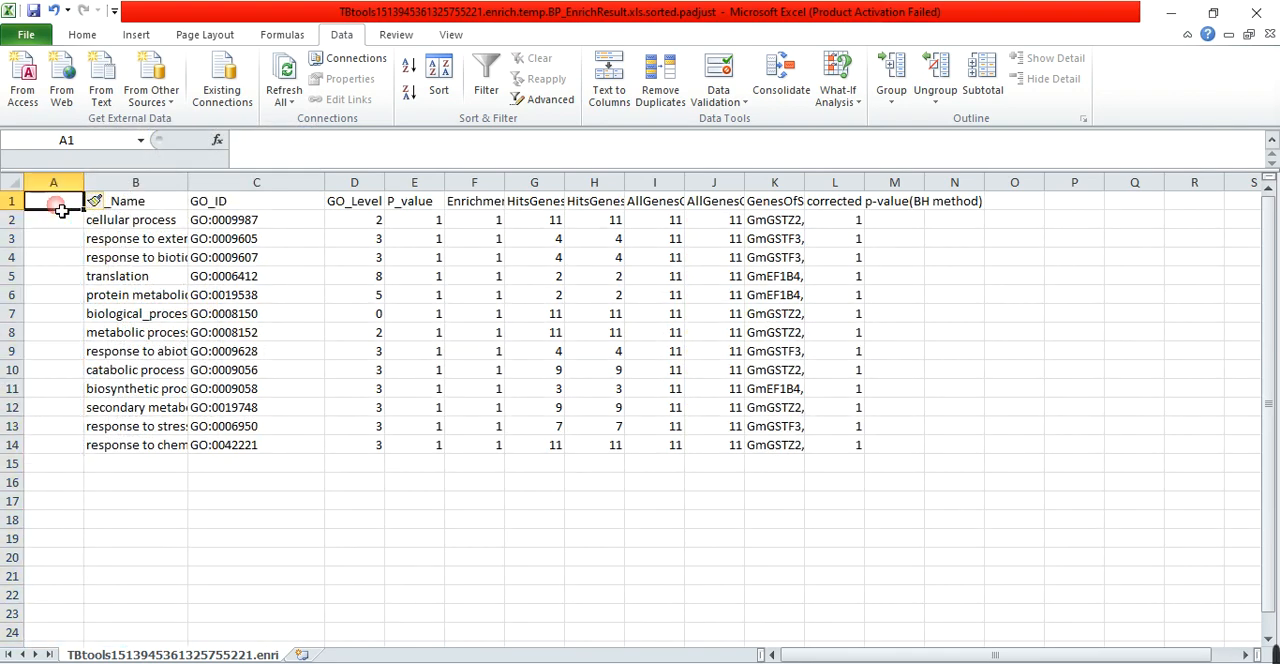
{"action": "type", "text": "CLass"}
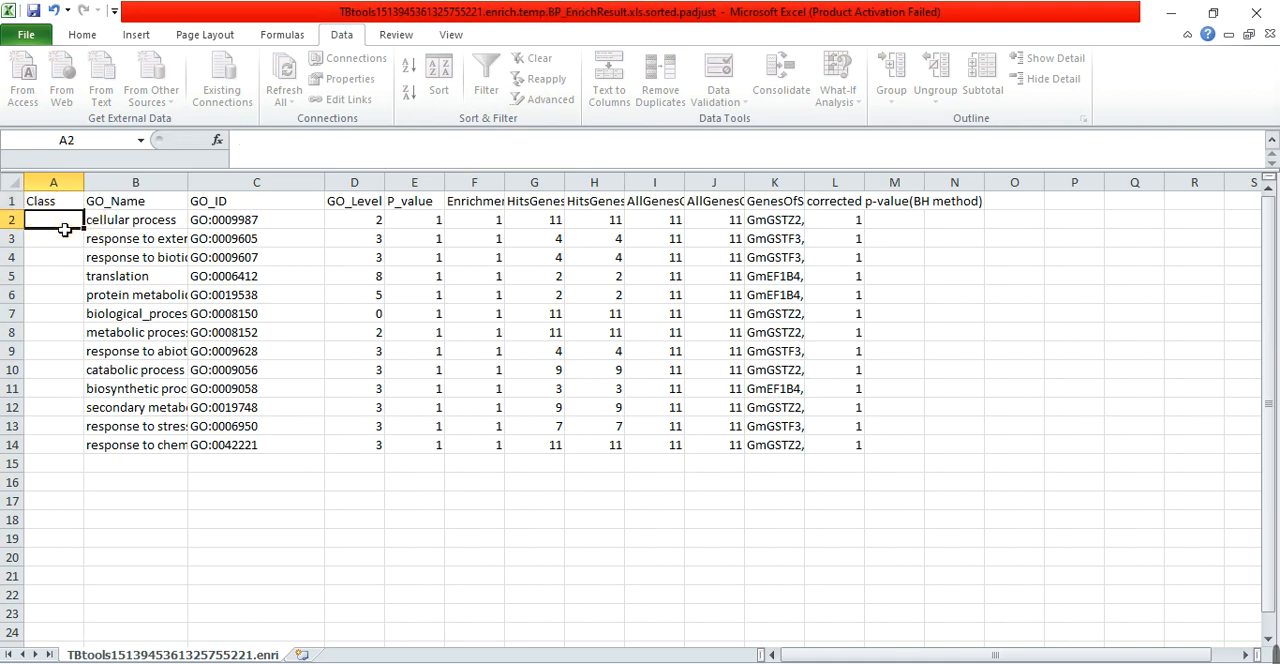
{"action": "type", "text": "Biolog"}
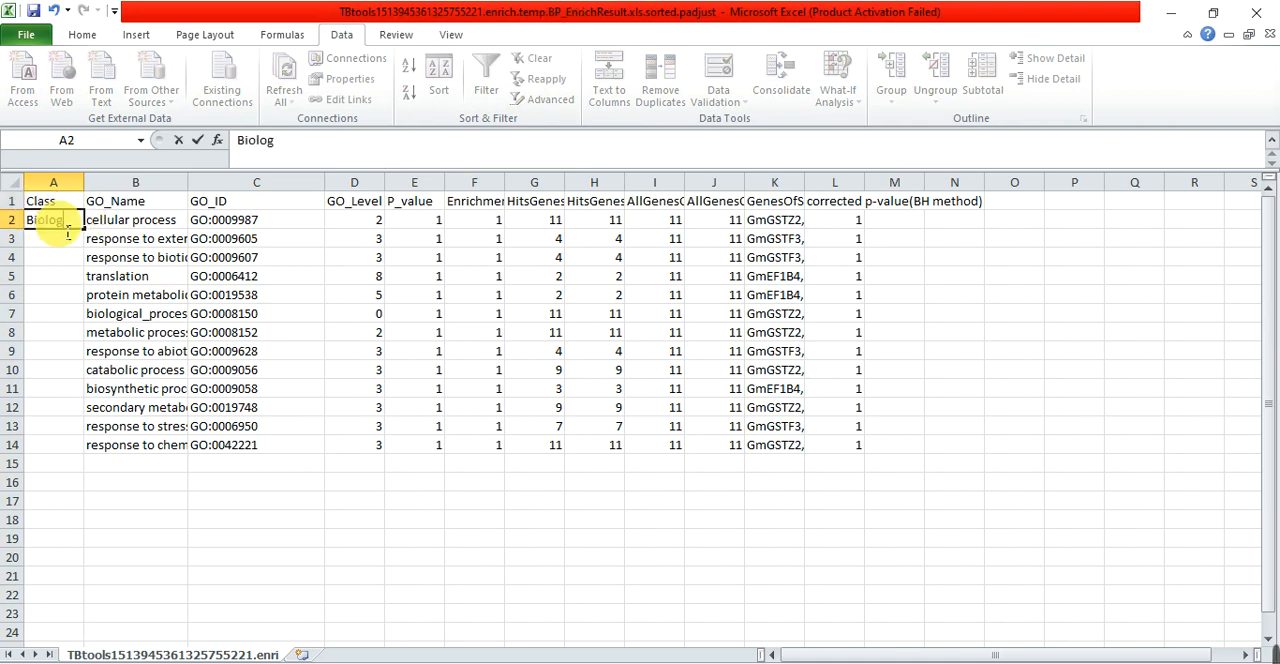
{"action": "type", "text": "Biological P"}
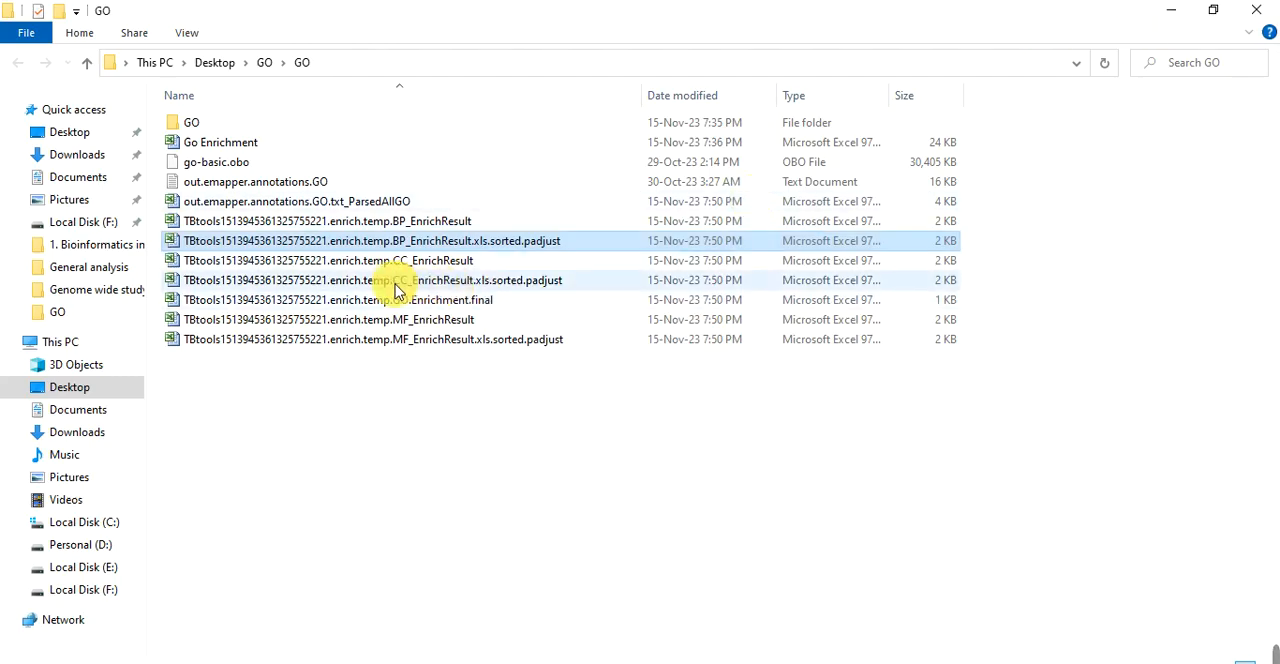
{"action": "double_click", "coordinate": [371, 240]}
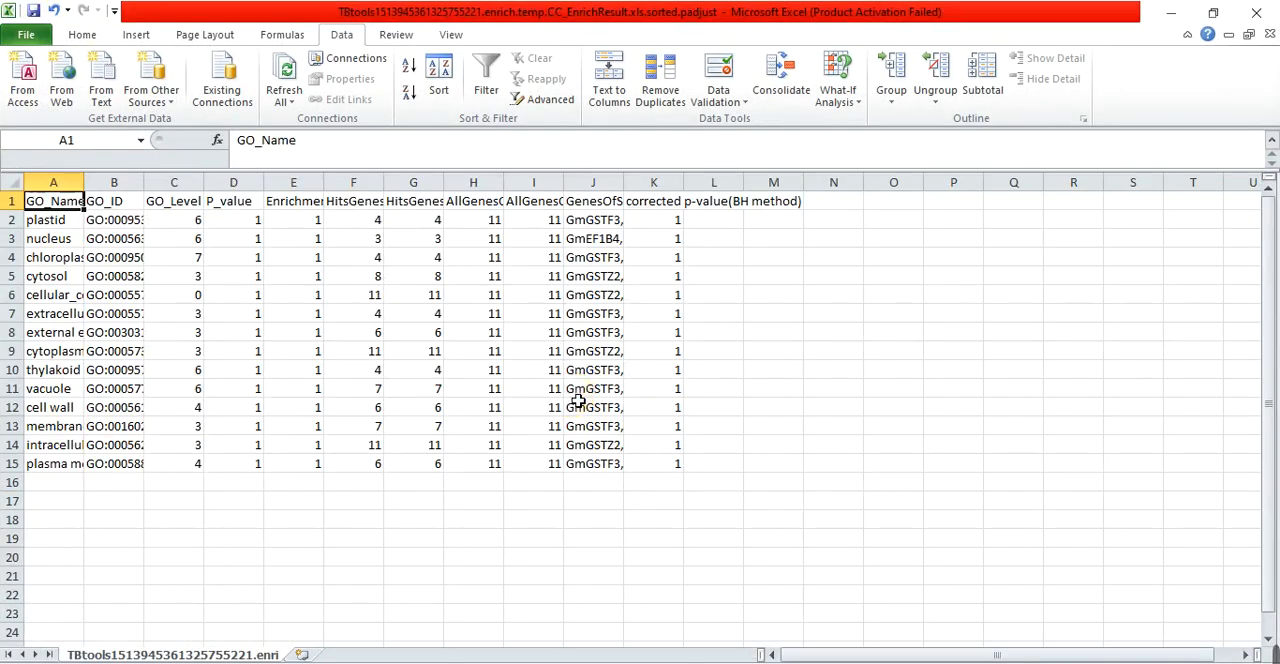
- Copy the CC result rows below the BP terms and label them 'Cellular Component'
{"action": "left_click", "coordinate": [53, 201]}
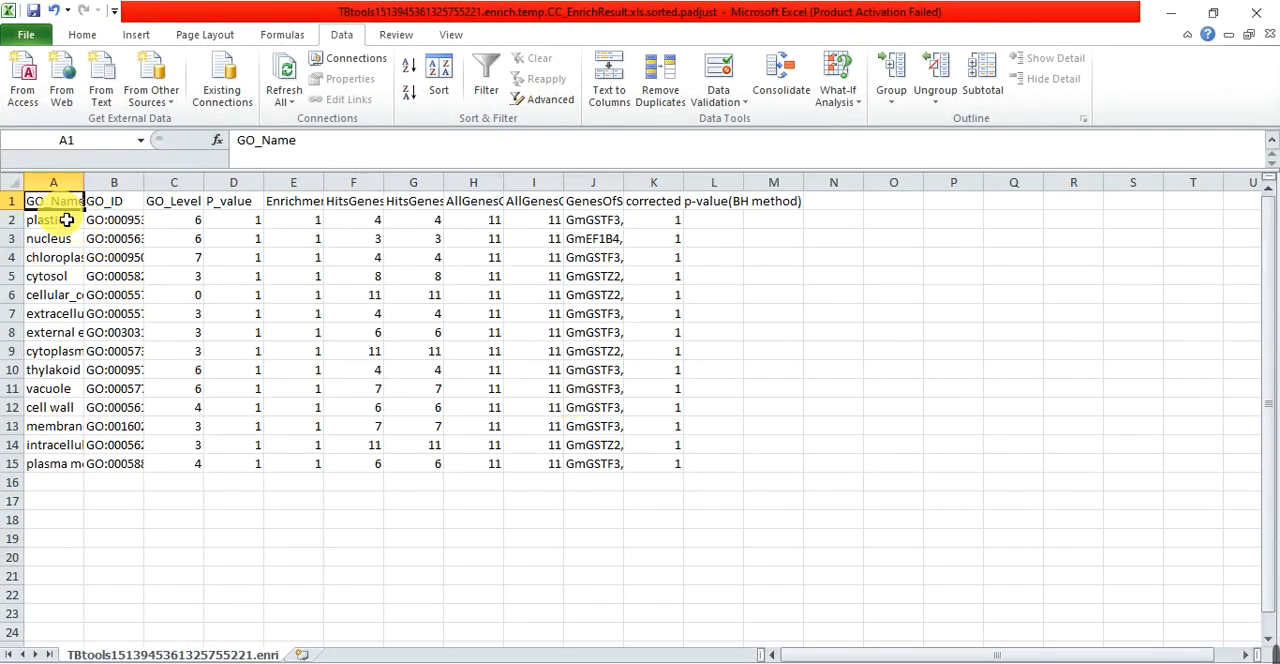
{"action": "left_click_drag", "start_coordinate": [53, 201], "coordinate": [413, 201]}
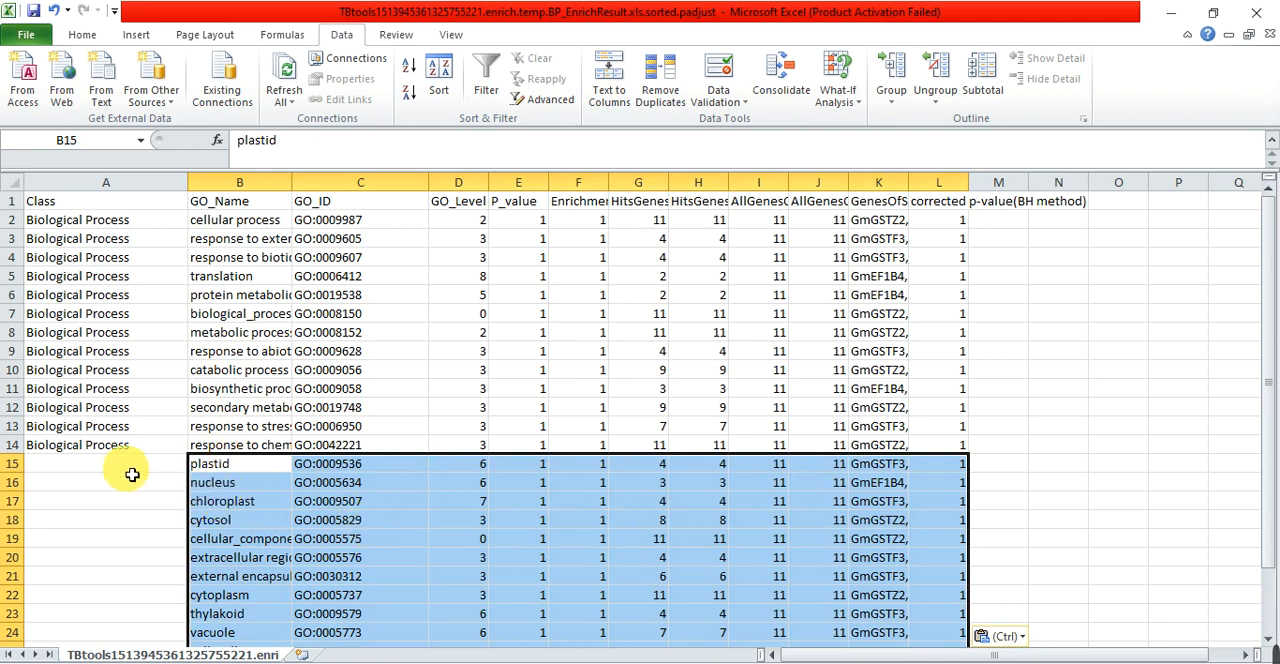
{"action": "mouse_move", "coordinate": [275, 470]}
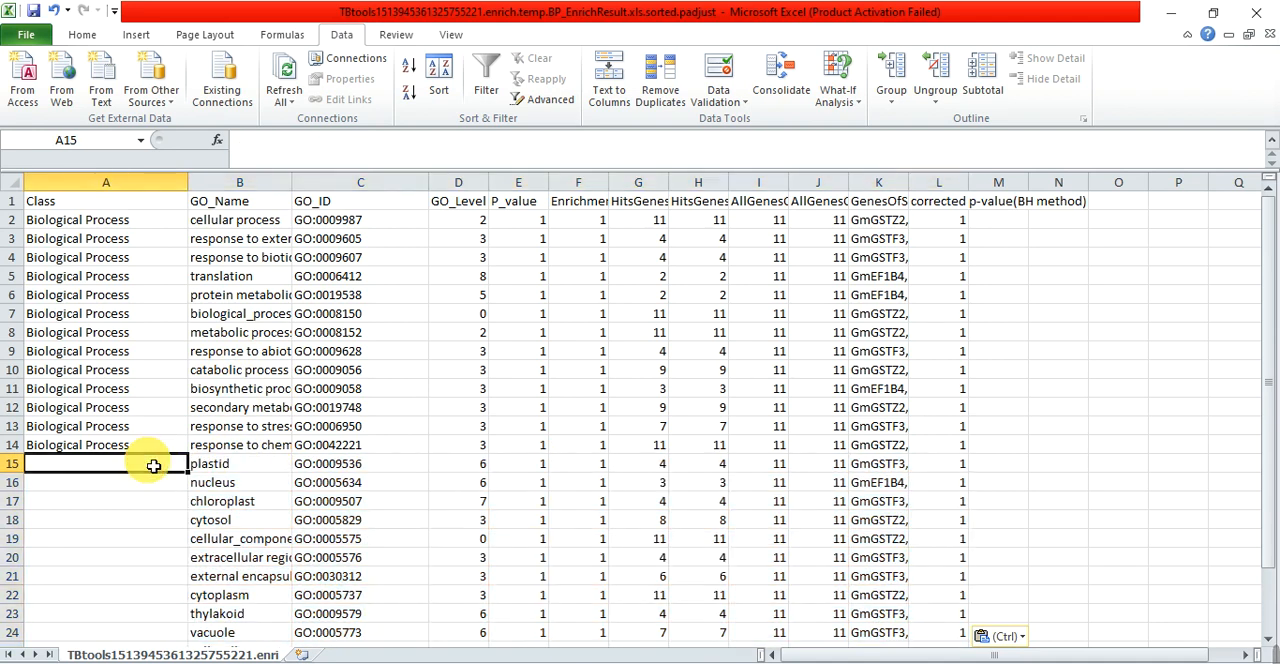
{"action": "type", "text": "Cellul"}
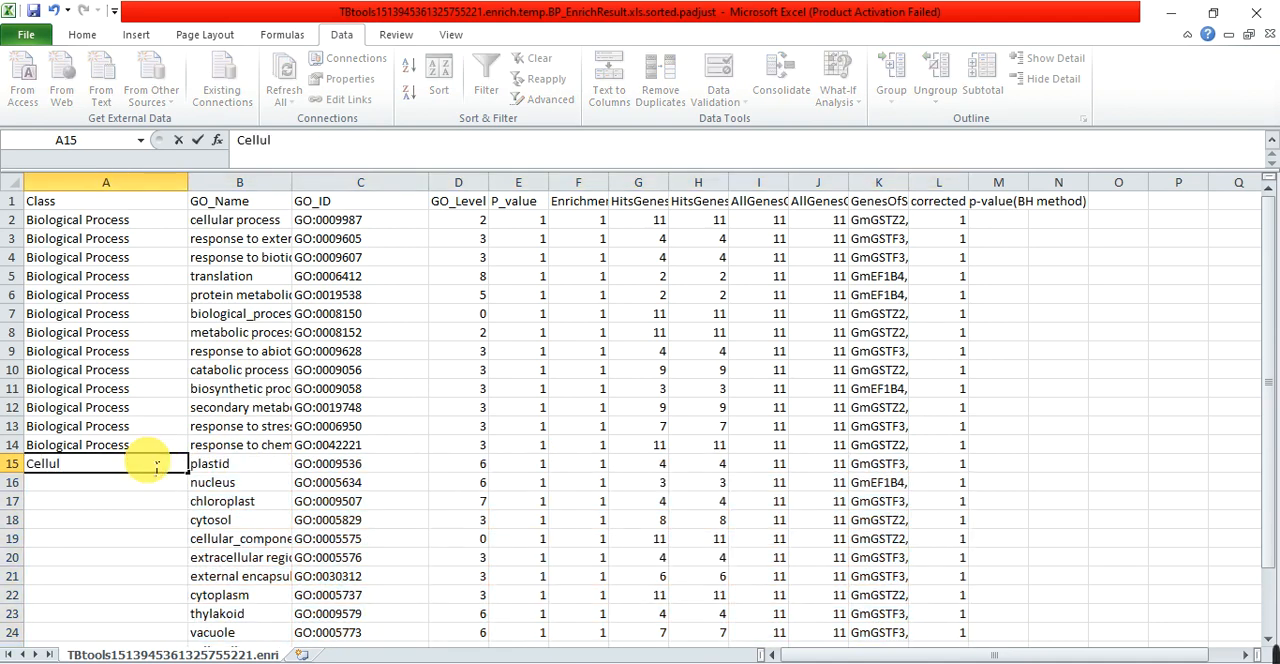
{"action": "type", "text": "Cellular Compo"}
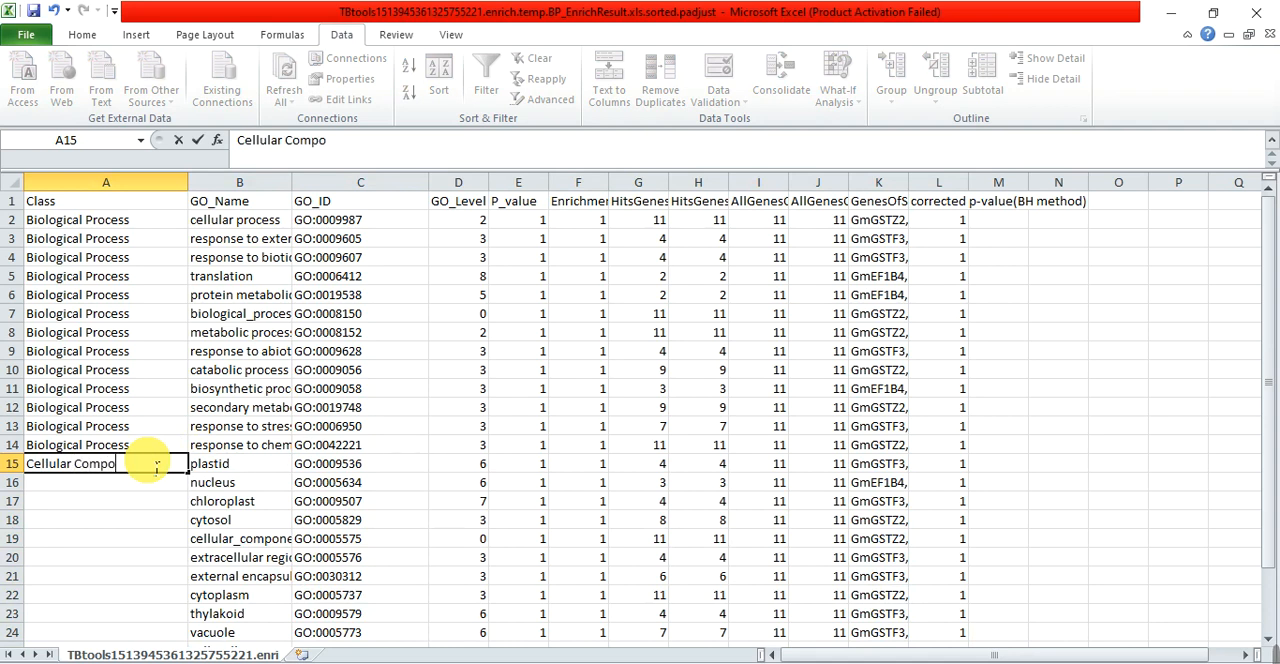
{"action": "left_click", "coordinate": [106, 500]}
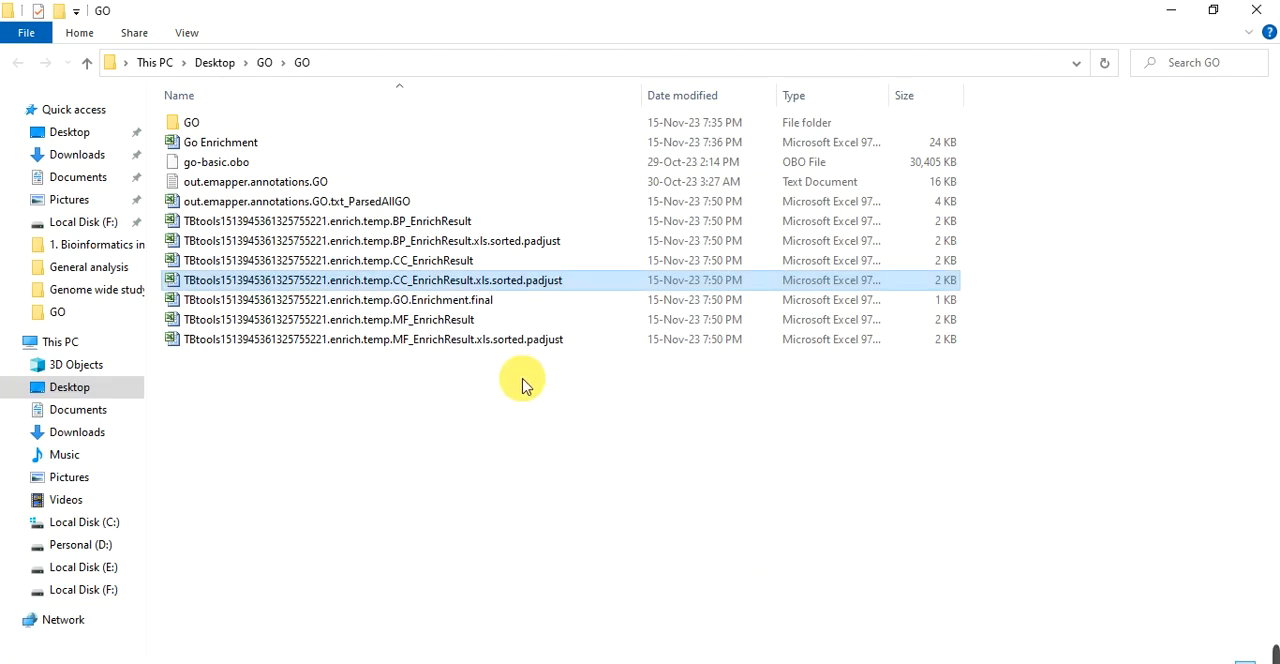
{"action": "mouse_move", "coordinate": [388, 345]}
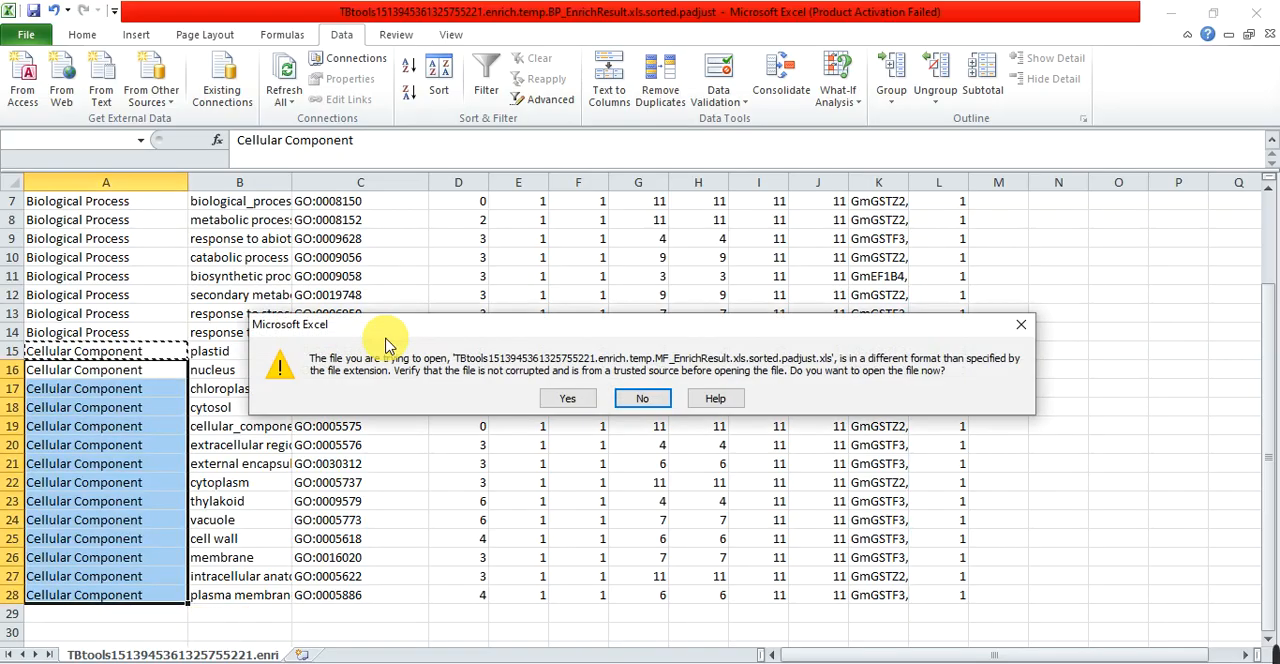
- Paste the molecular function terms below the cellular component rows and label them Molecular Function
{"action": "left_click", "coordinate": [568, 398]}
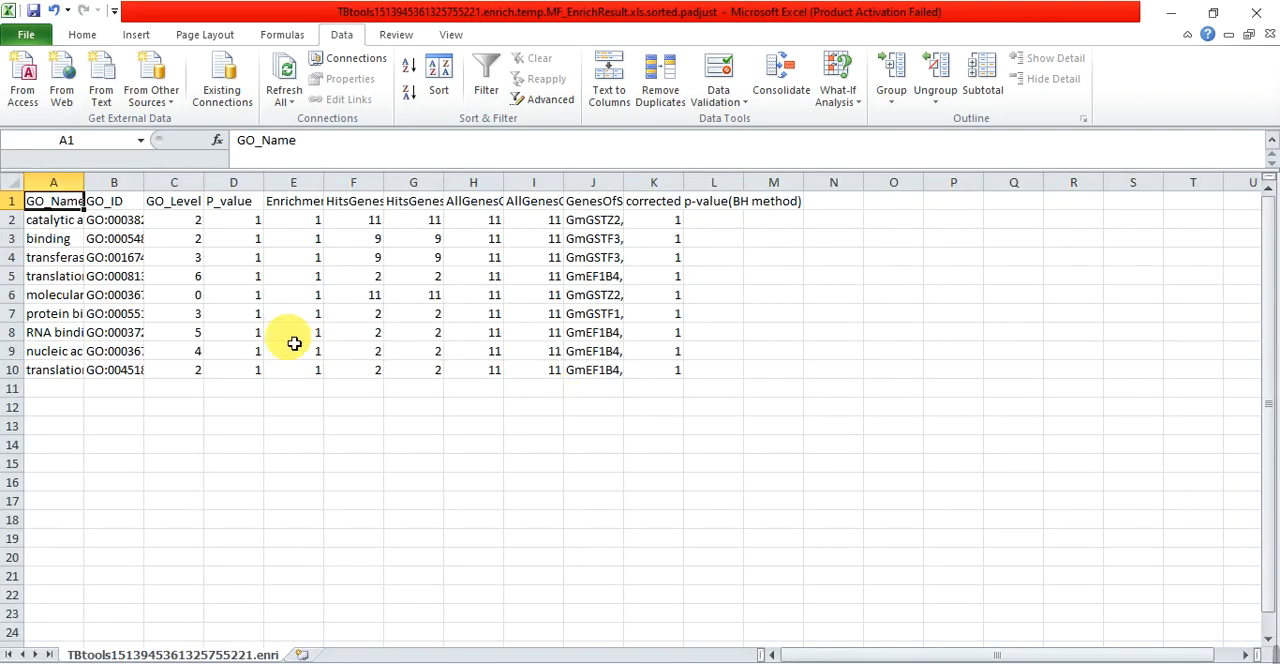
{"action": "left_click", "coordinate": [293, 332]}
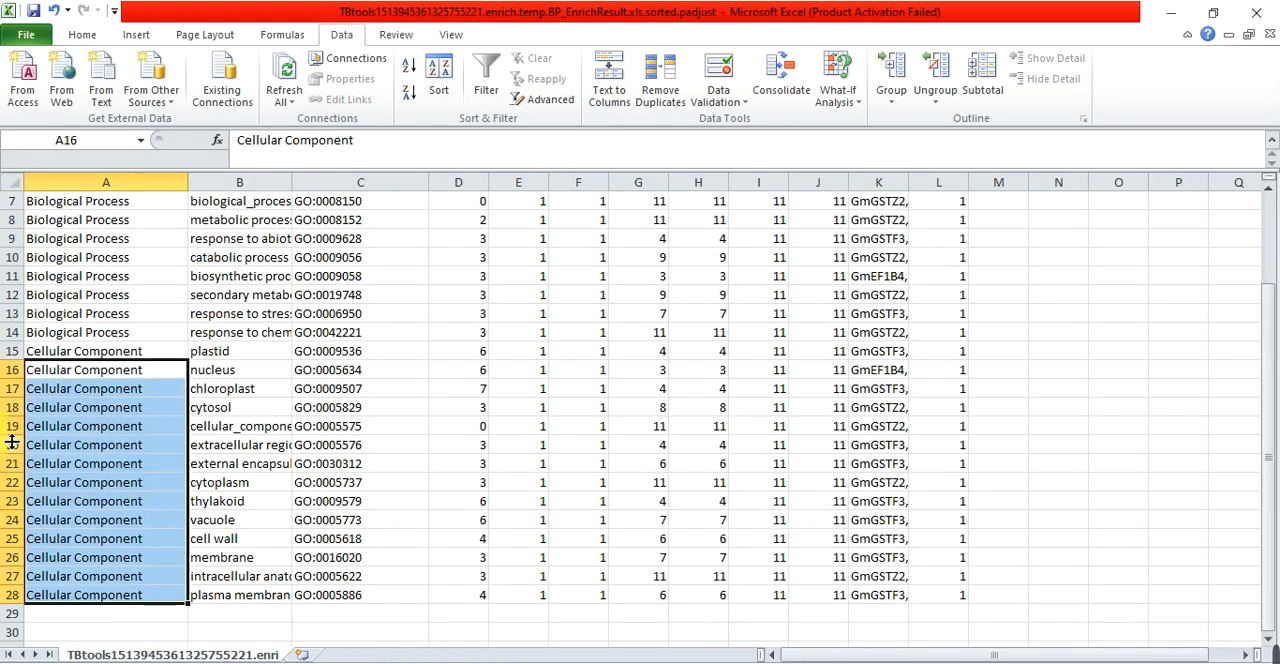
{"action": "mouse_move", "coordinate": [1265, 405]}
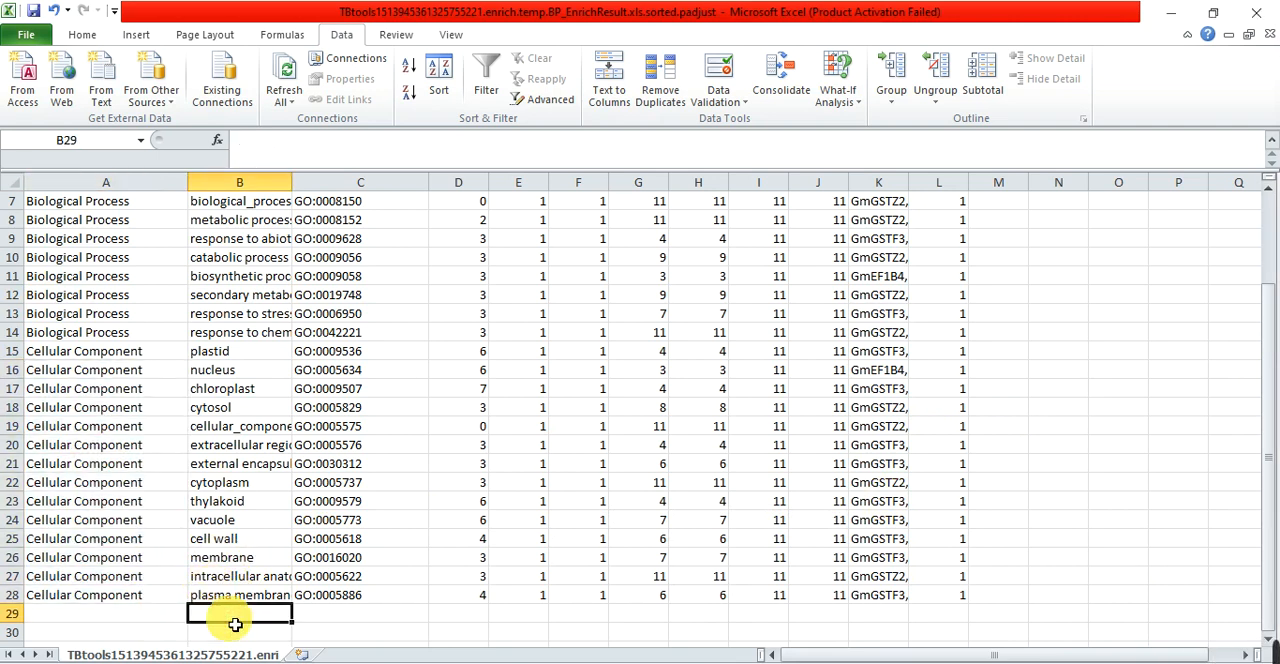
{"action": "scroll", "scroll_direction": "down", "scroll_amount": 3}
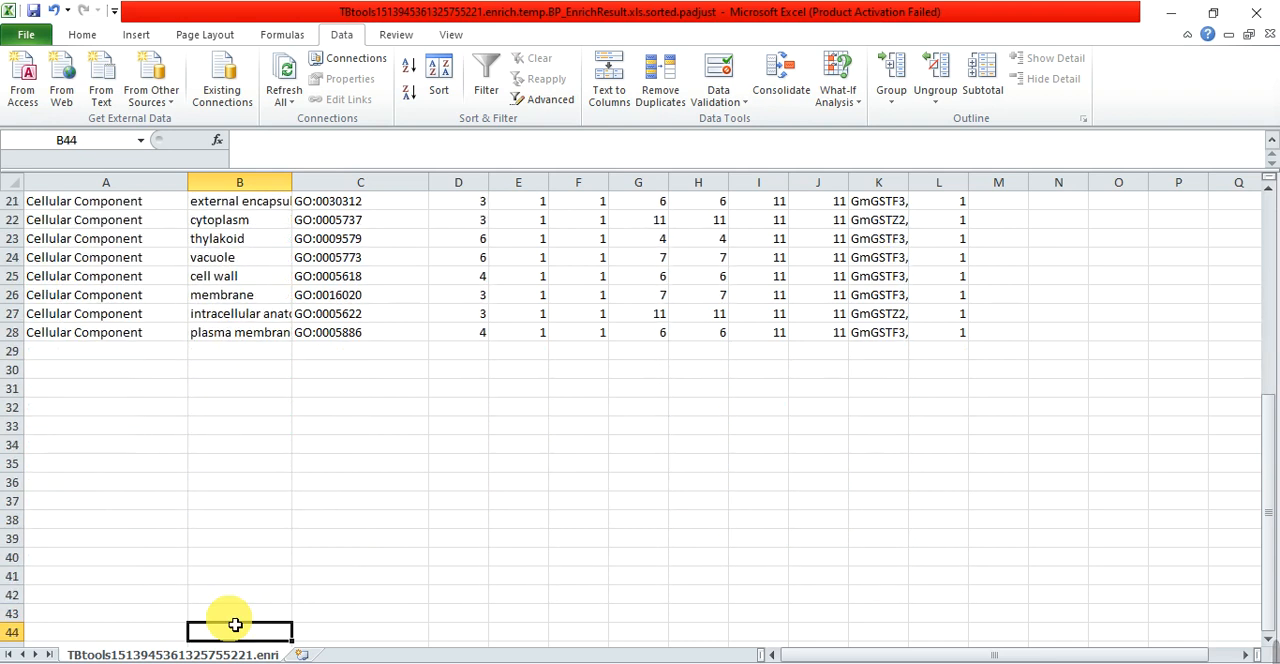
{"action": "left_click", "coordinate": [239, 350]}
{"action": "type", "text": "M"}
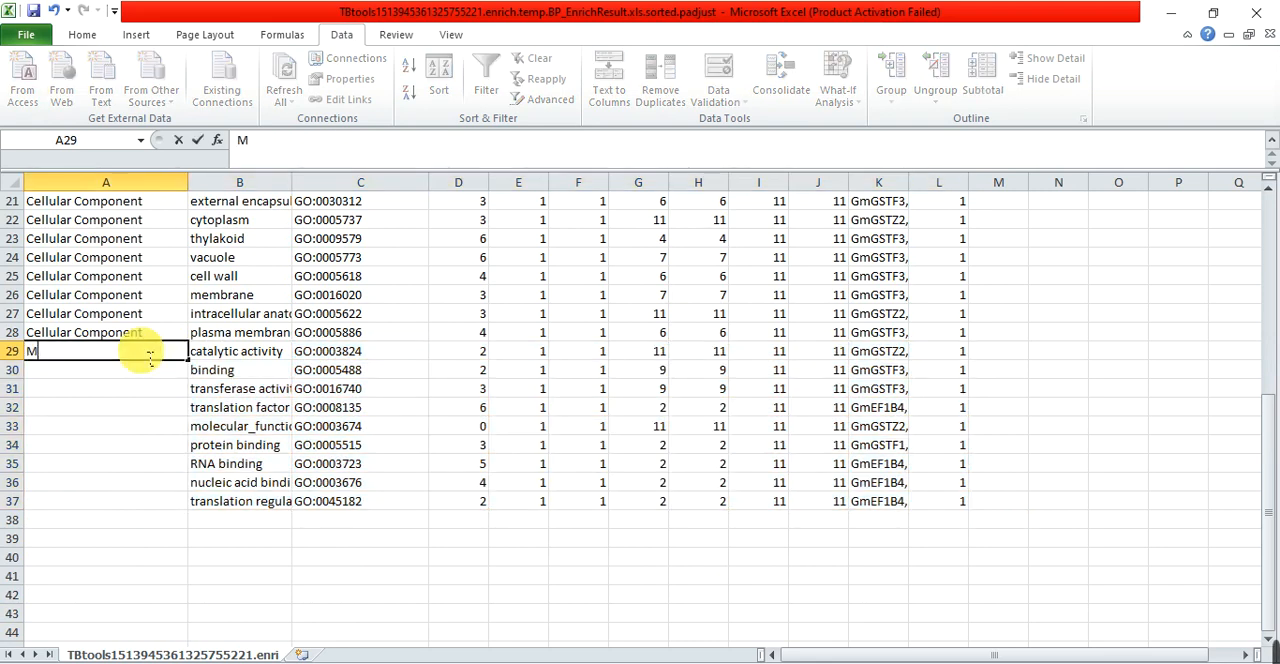
{"action": "type", "text": "olecular Function"}
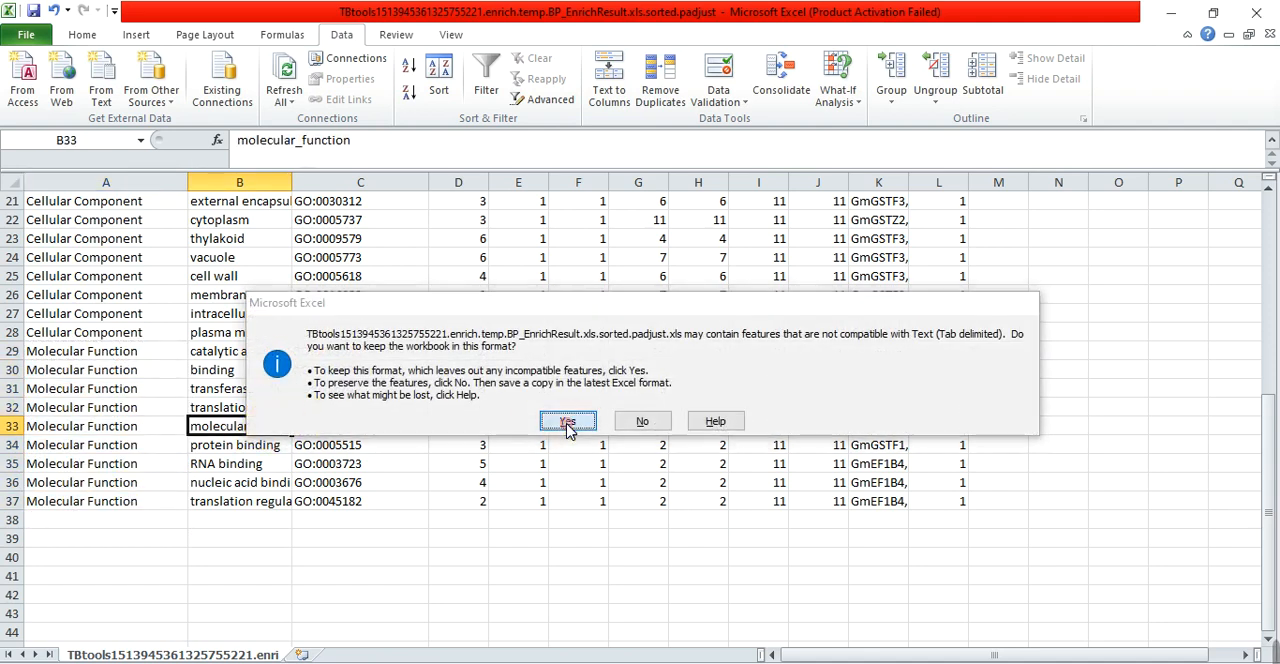
- Keep the combined workbook in its text format while saving
{"action": "left_click", "coordinate": [568, 420]}
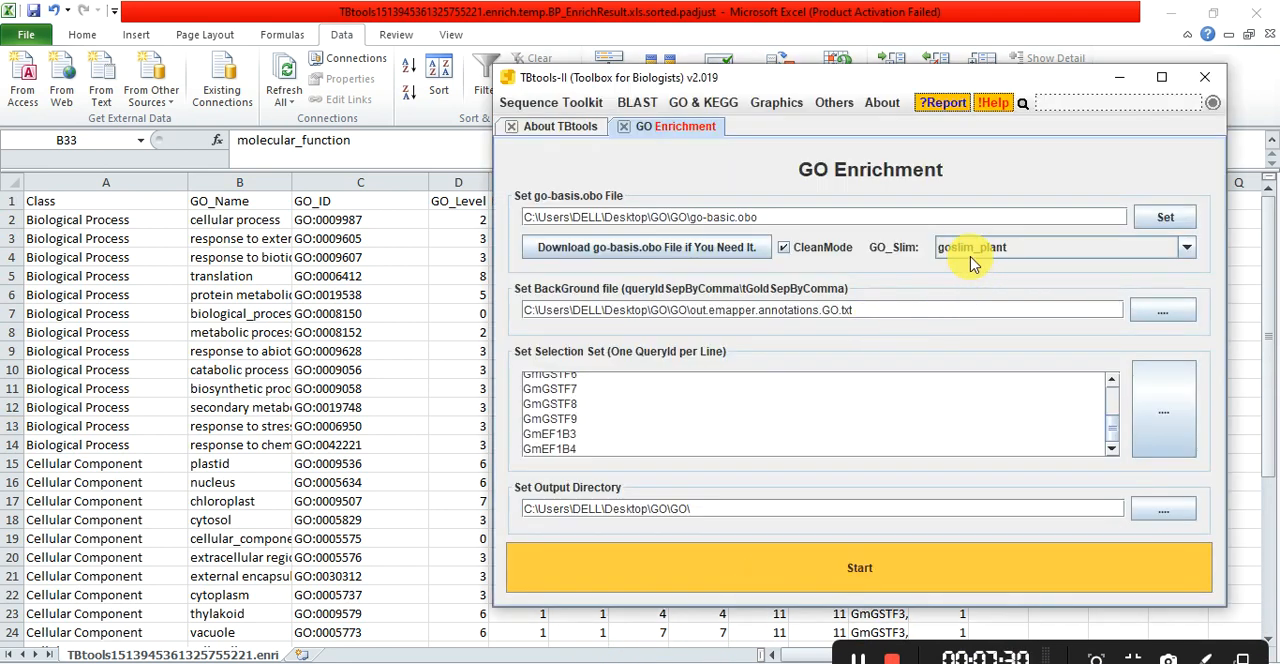
{"action": "mouse_move", "coordinate": [925, 295]}
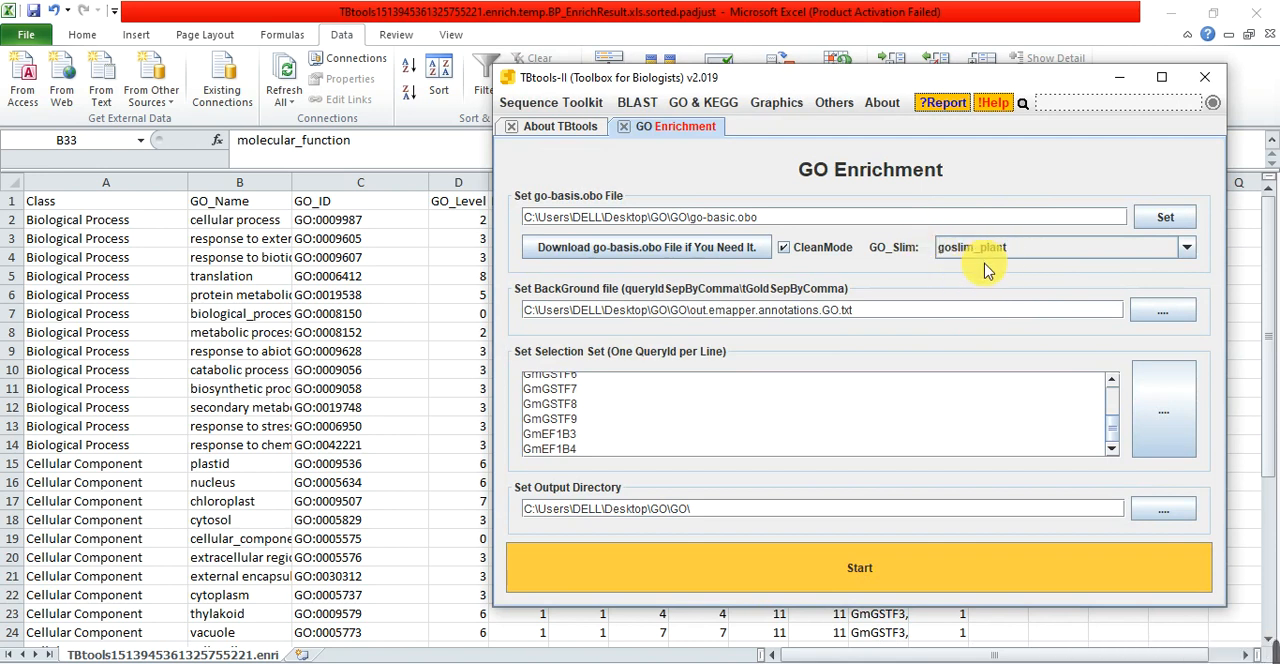
{"action": "mouse_move", "coordinate": [985, 270]}
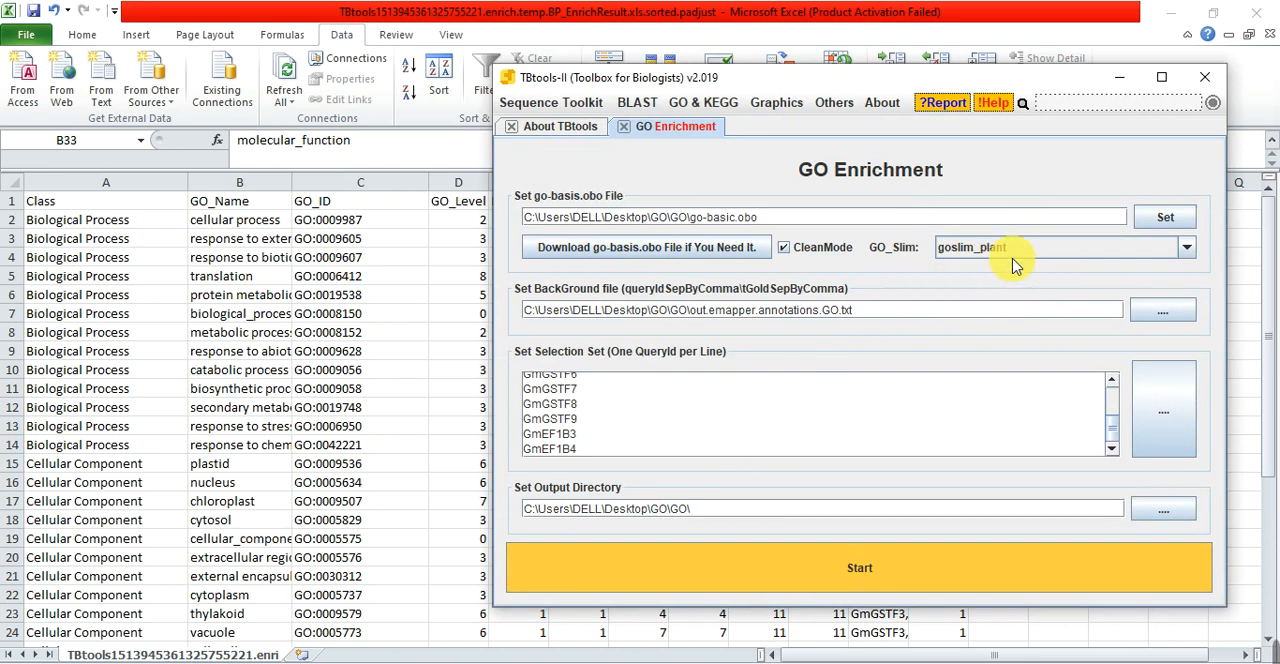
{"action": "mouse_move", "coordinate": [988, 277]}
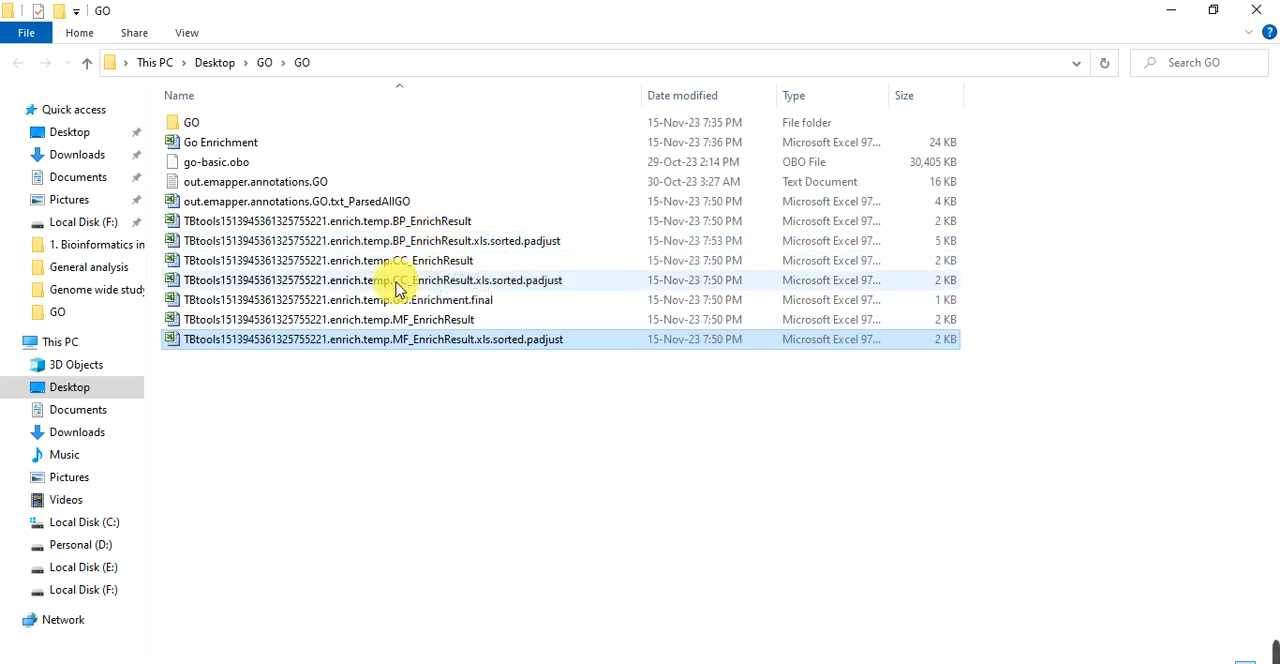
{"action": "mouse_move", "coordinate": [428, 345]}
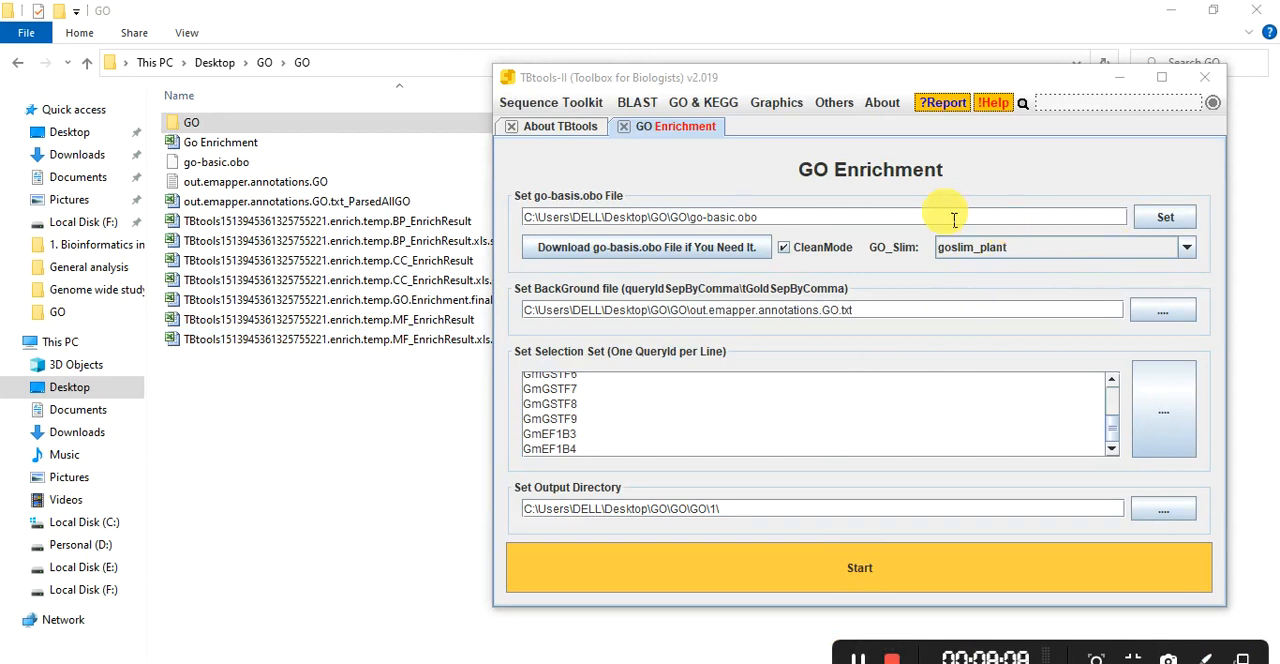
{"action": "mouse_move", "coordinate": [1005, 278]}
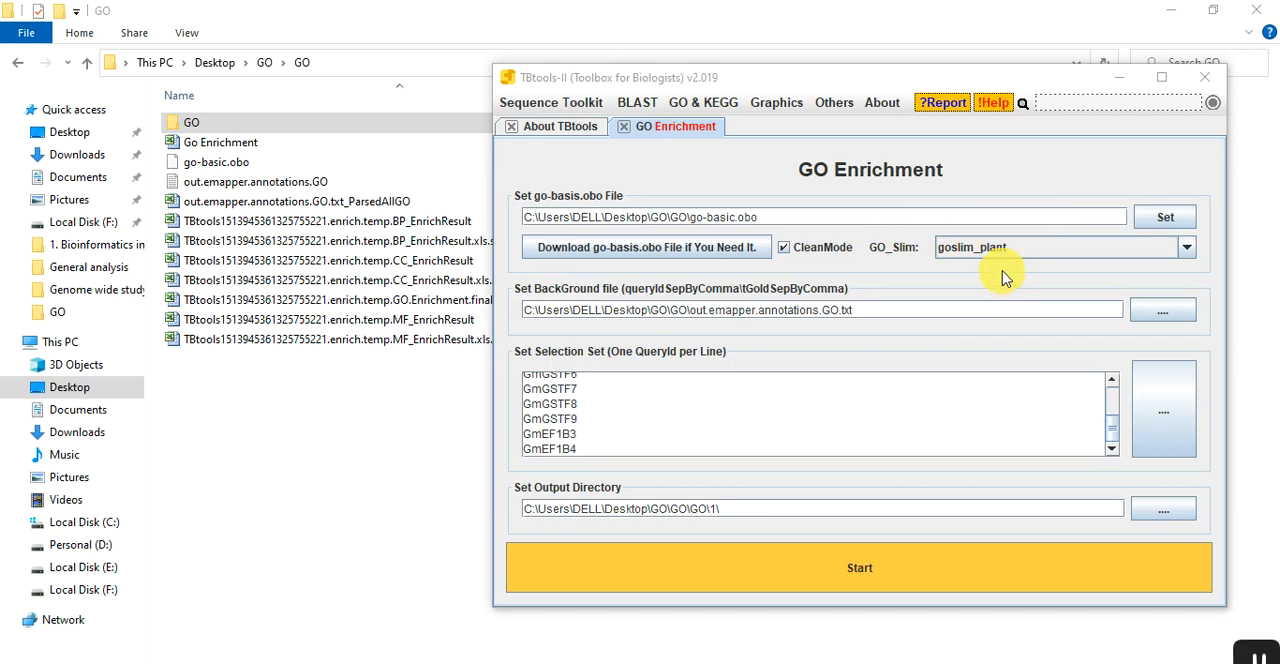
{"action": "mouse_move", "coordinate": [1023, 245]}
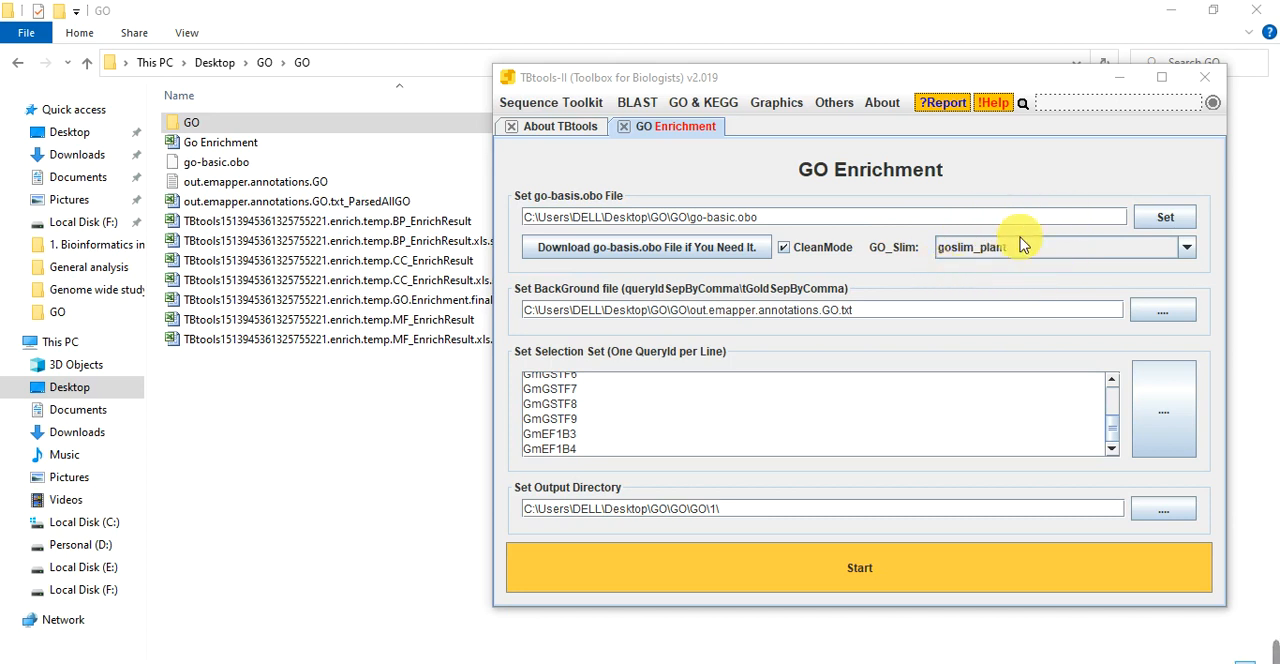
- Set GO_Slim to default and uncheck CleanMode
{"action": "left_click", "coordinate": [1186, 247]}
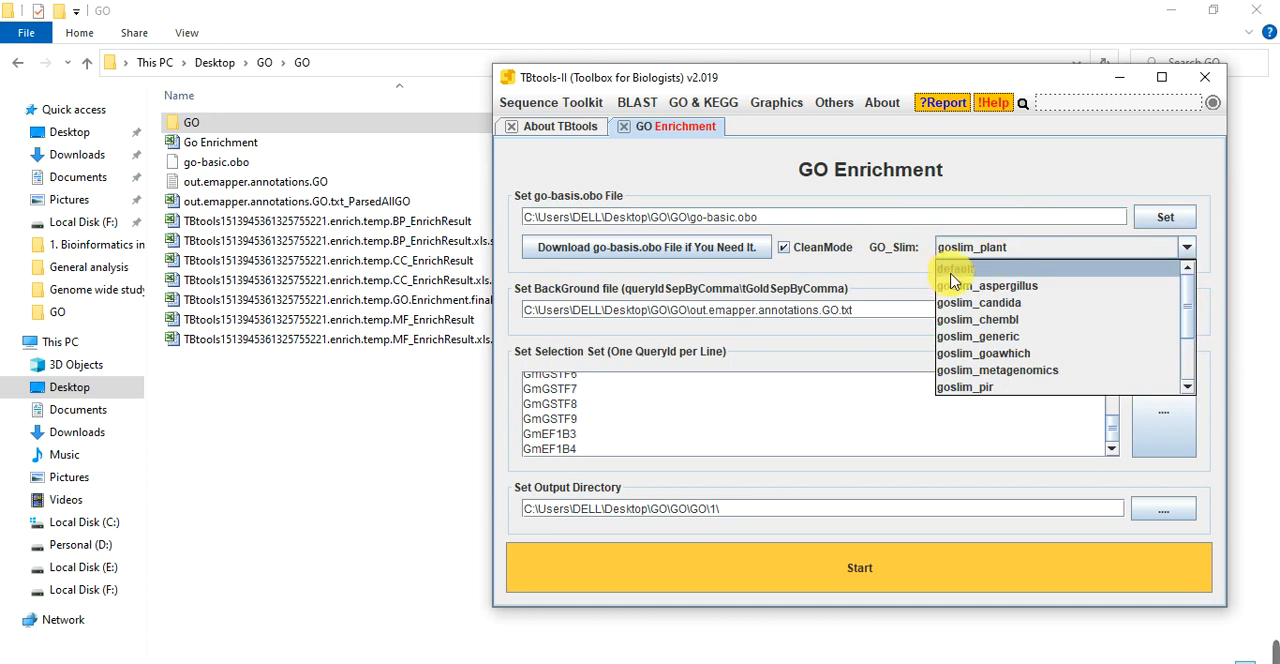
{"action": "left_click", "coordinate": [955, 268]}
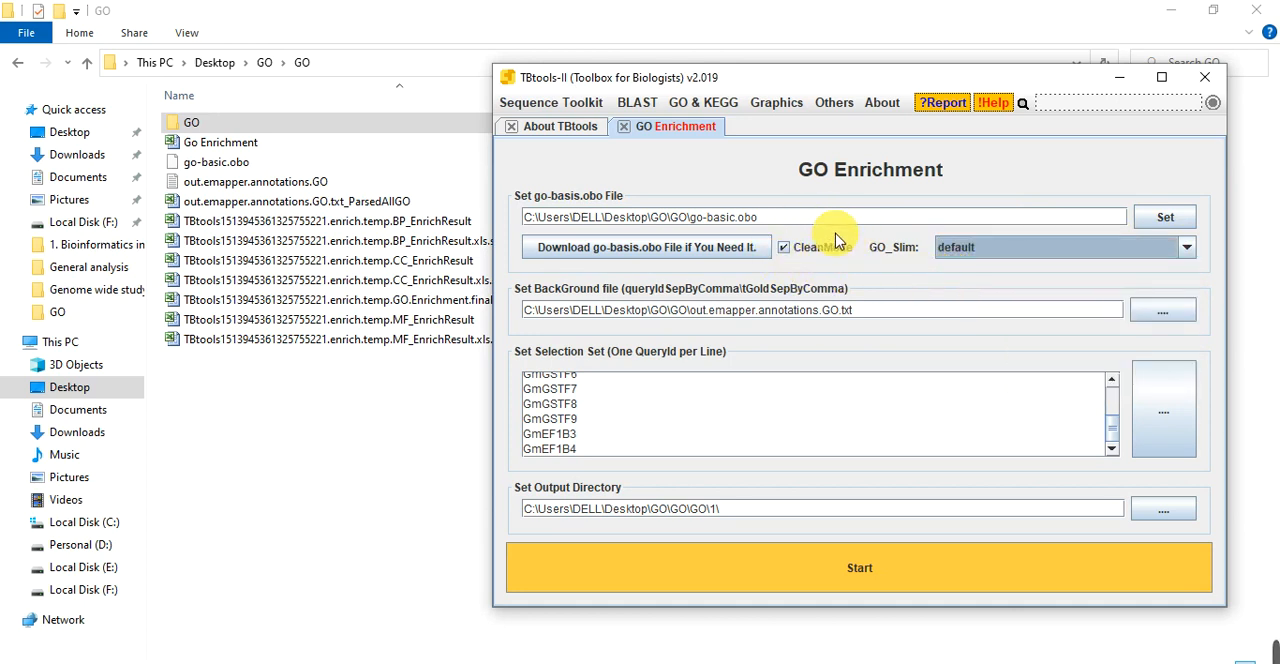
{"action": "left_click", "coordinate": [783, 247]}
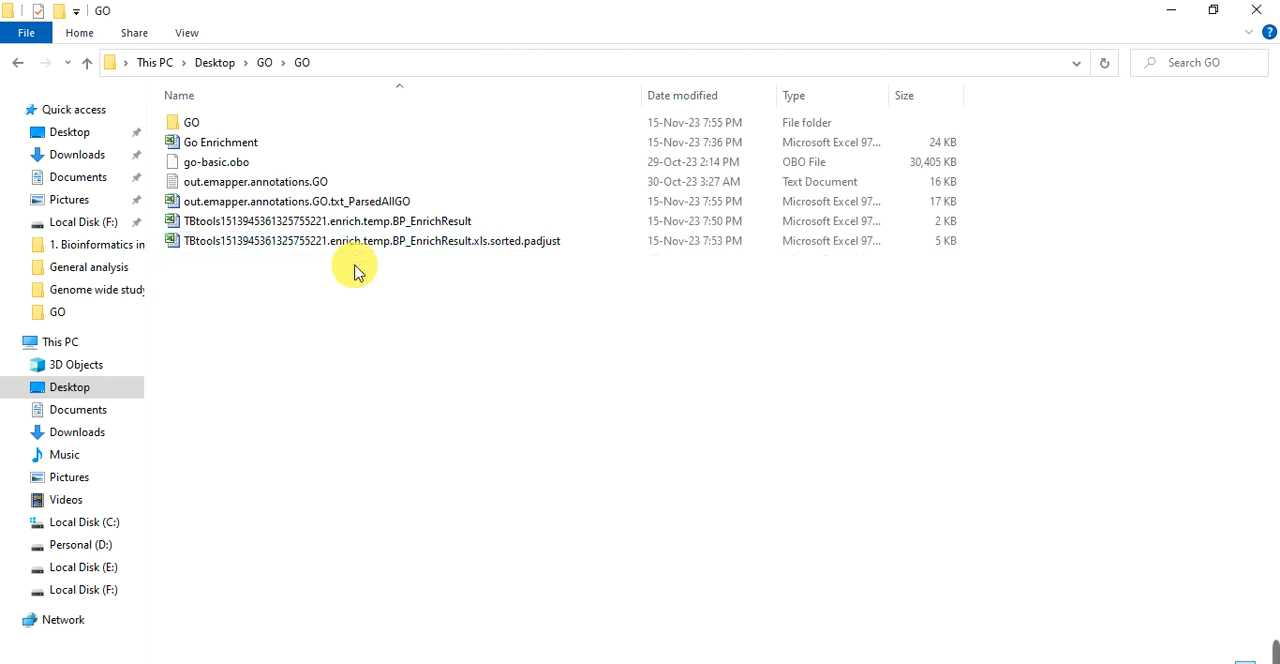
- Delete an old result file, then close the BP workbook, saving in its current format
{"action": "left_click", "coordinate": [327, 221]}
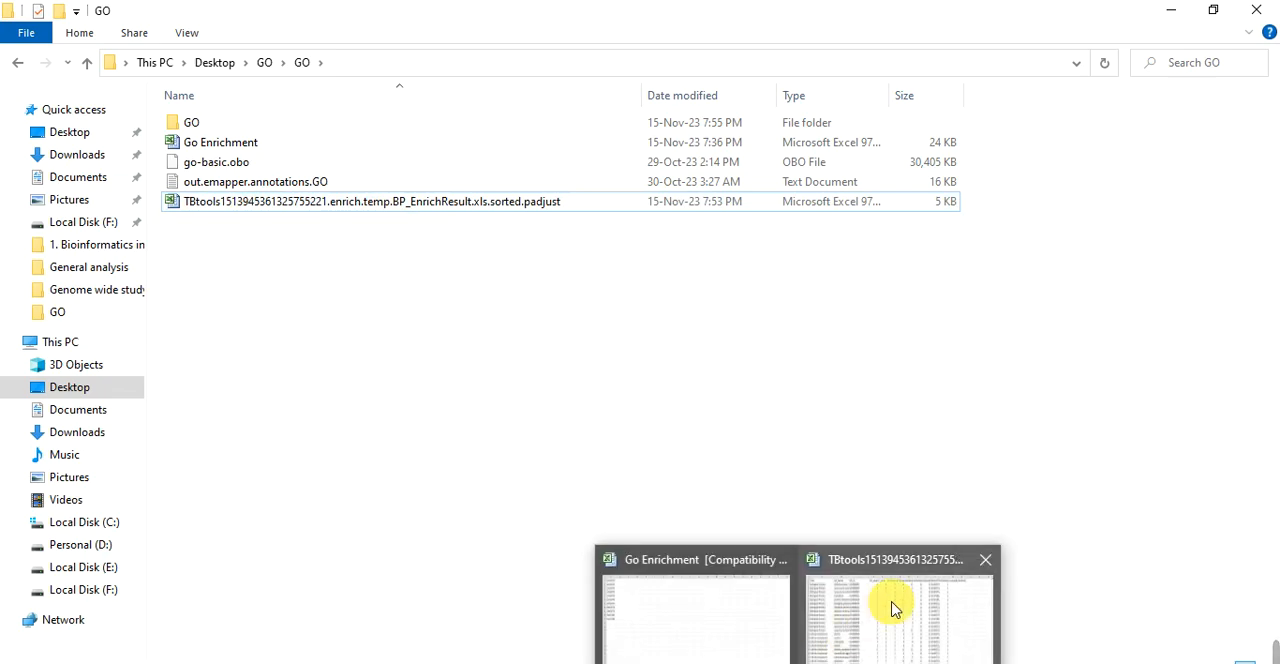
{"action": "left_click", "coordinate": [895, 610]}
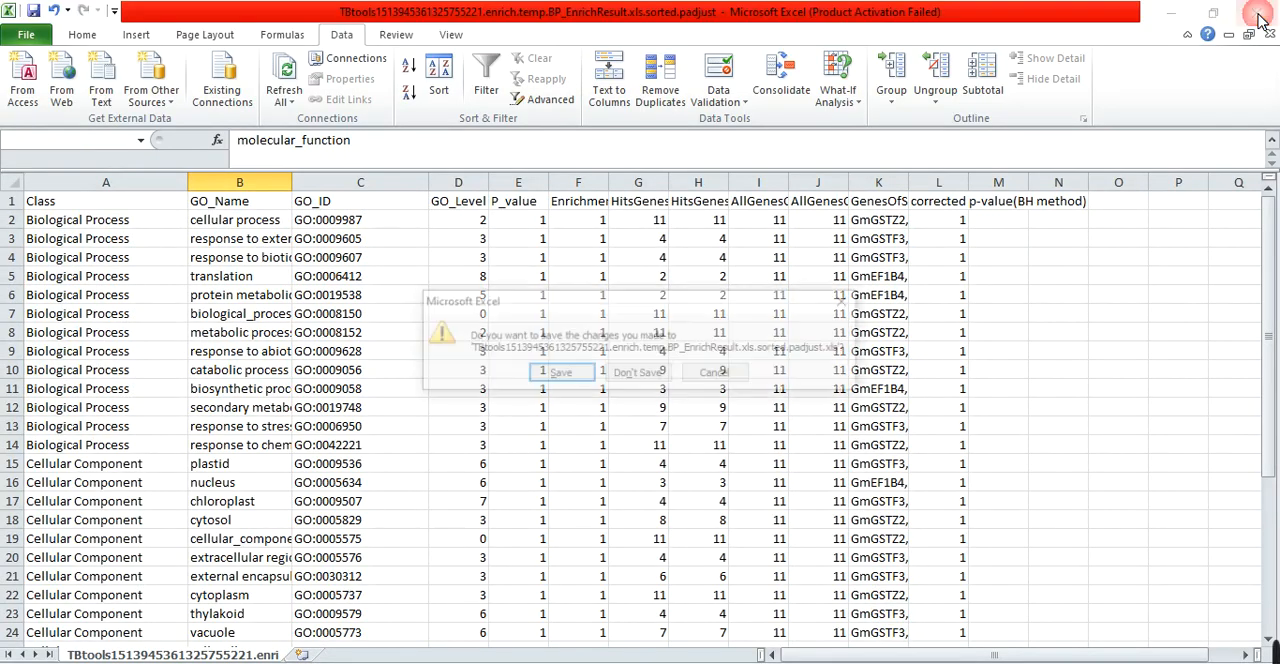
{"action": "left_click", "coordinate": [561, 371]}
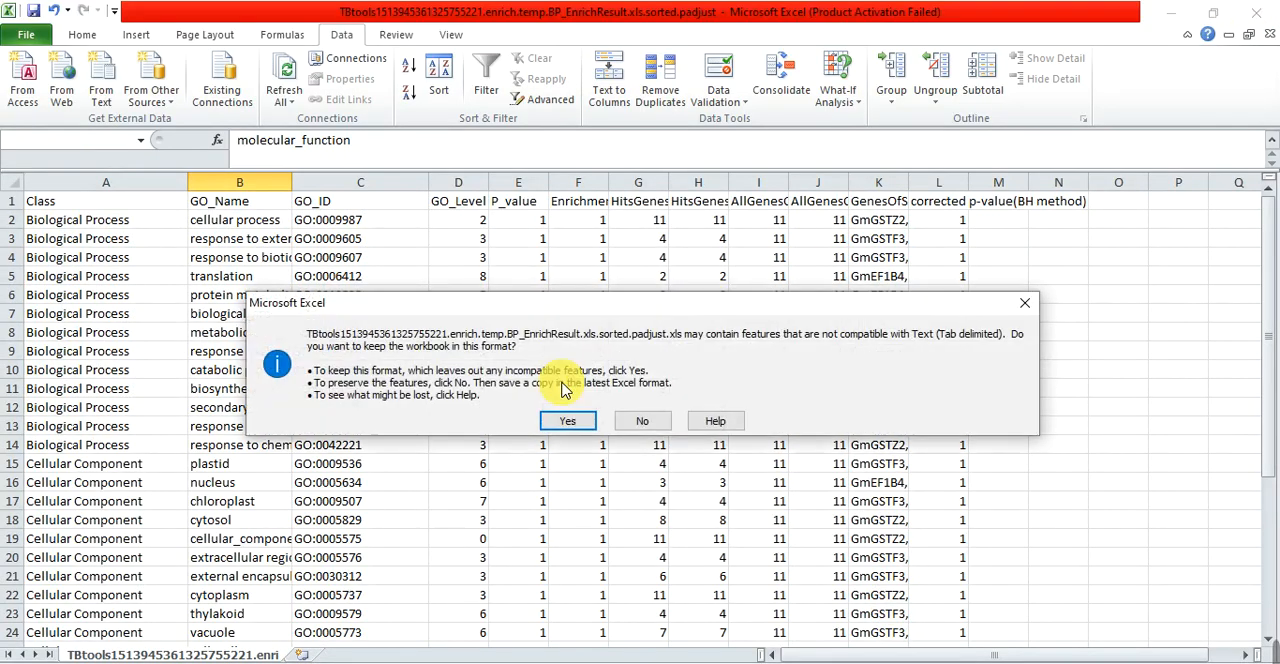
{"action": "left_click", "coordinate": [567, 420]}
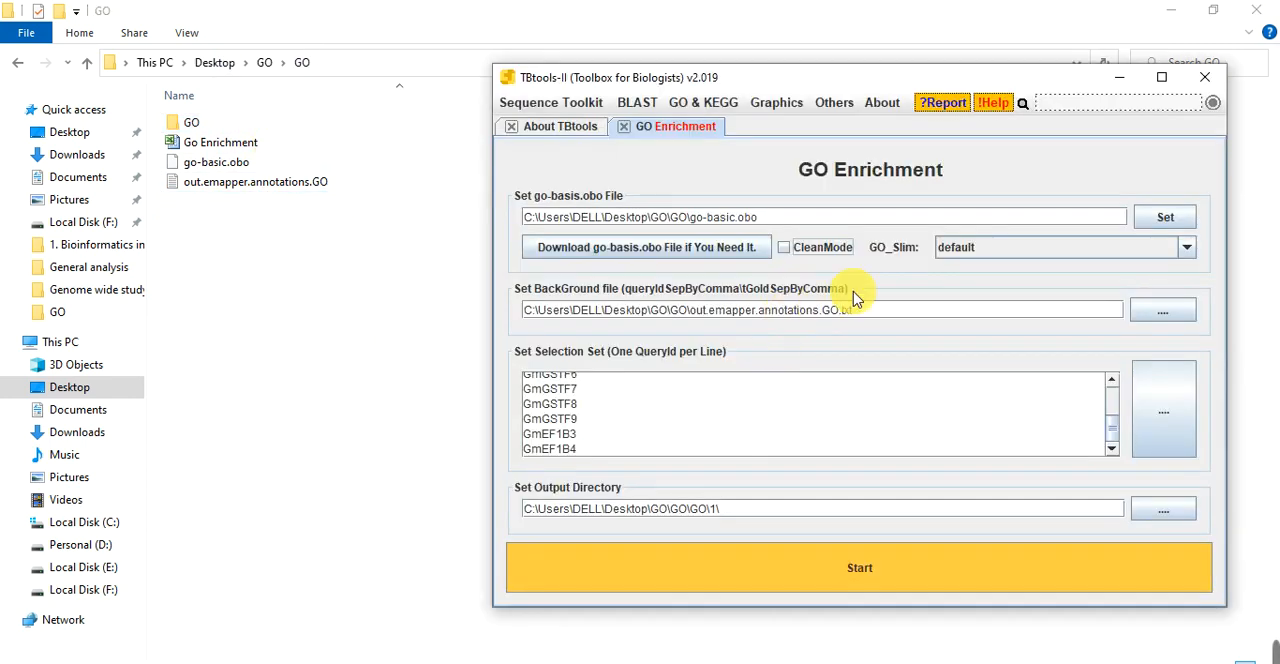
{"action": "mouse_move", "coordinate": [1090, 213]}
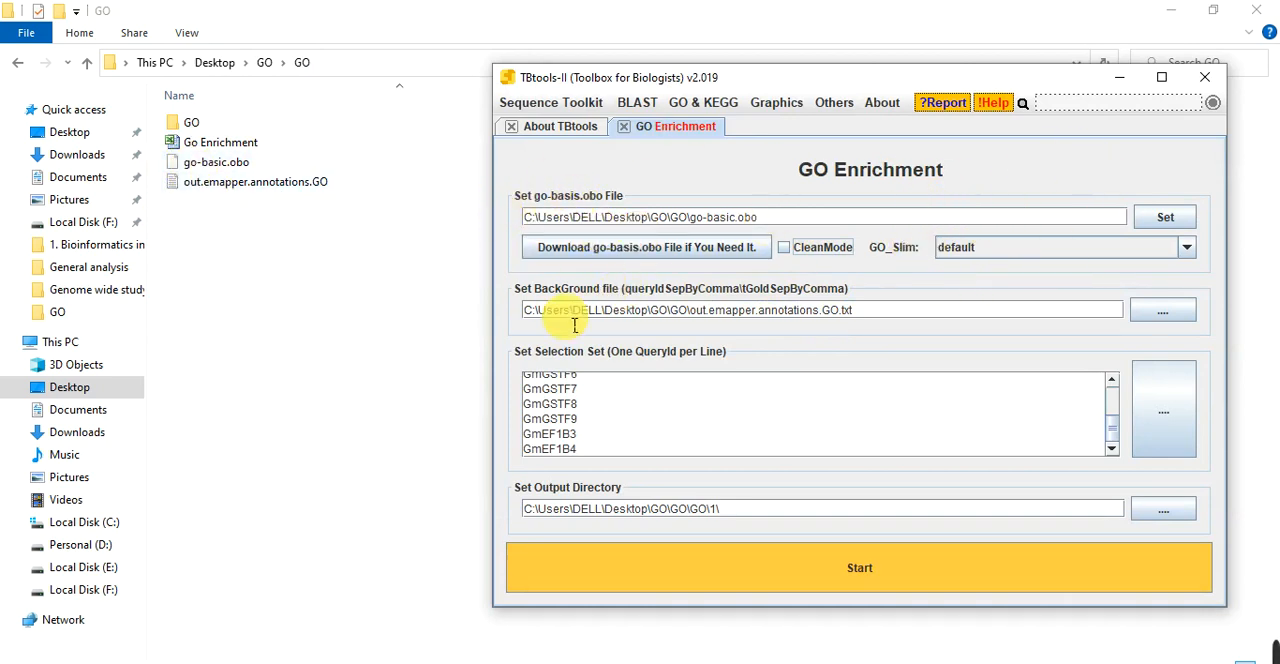
- Point the output directory to GO\GO\ and run the default-slim enrichment
{"action": "left_click", "coordinate": [216, 162]}
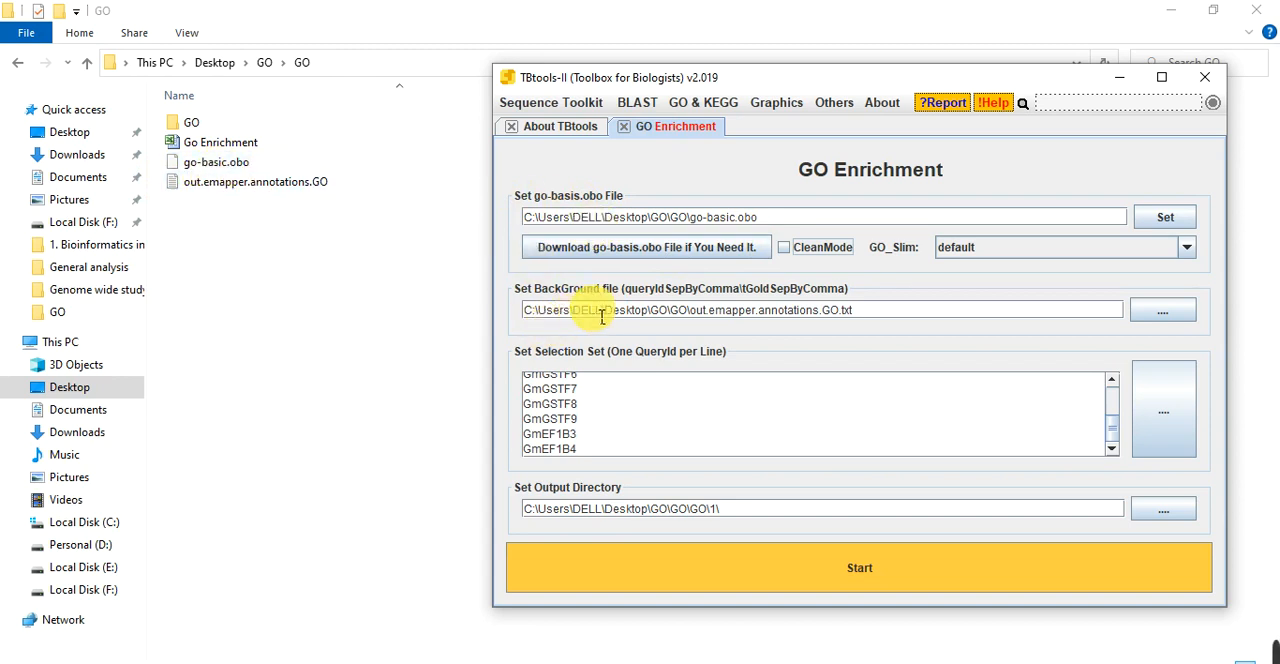
{"action": "mouse_move", "coordinate": [790, 320]}
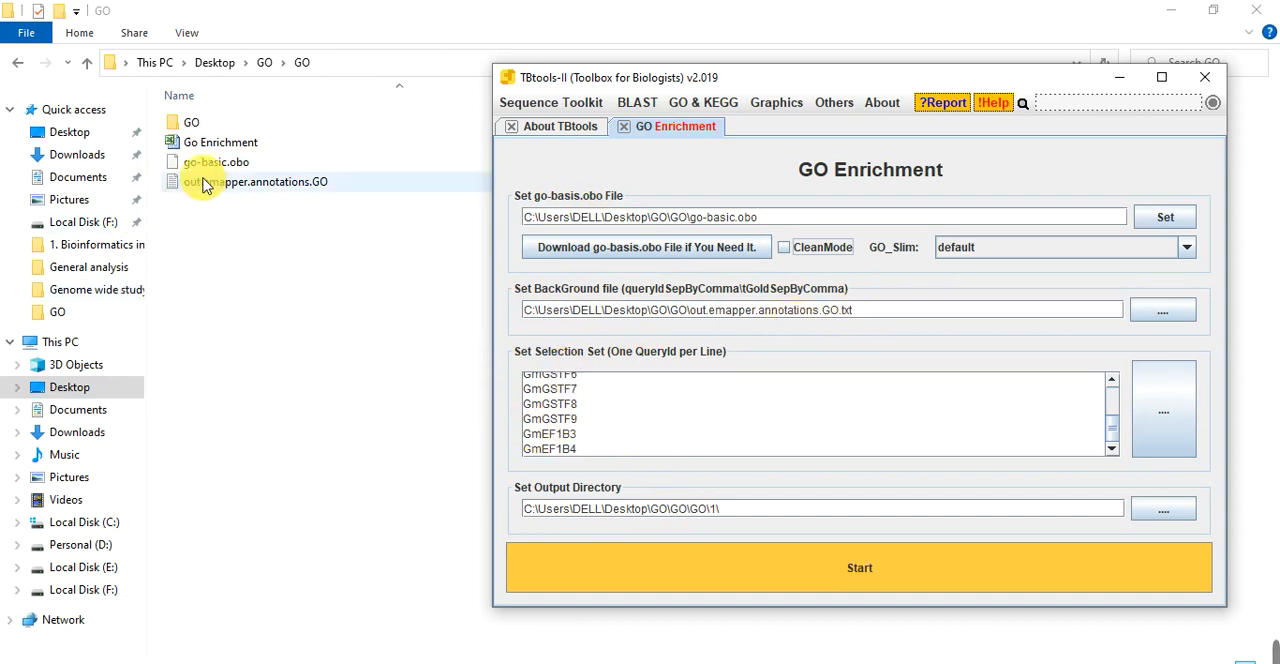
{"action": "left_click_drag", "start_coordinate": [203, 181], "coordinate": [645, 508]}
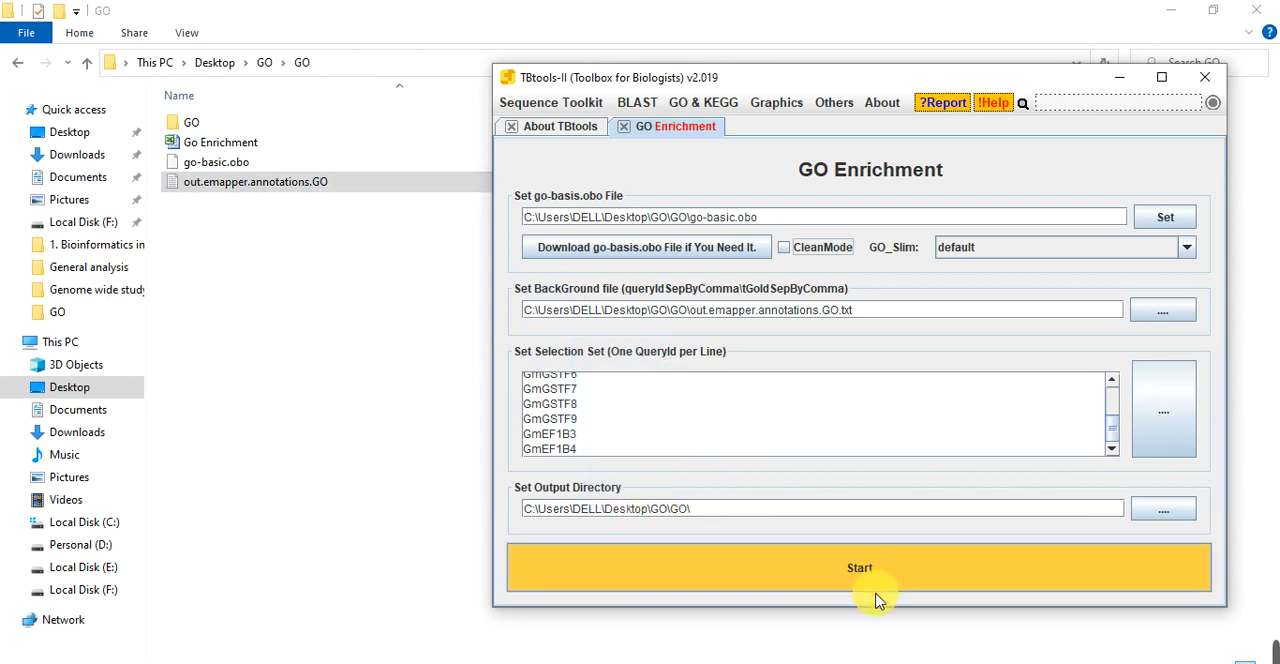
{"action": "left_click", "coordinate": [860, 567]}
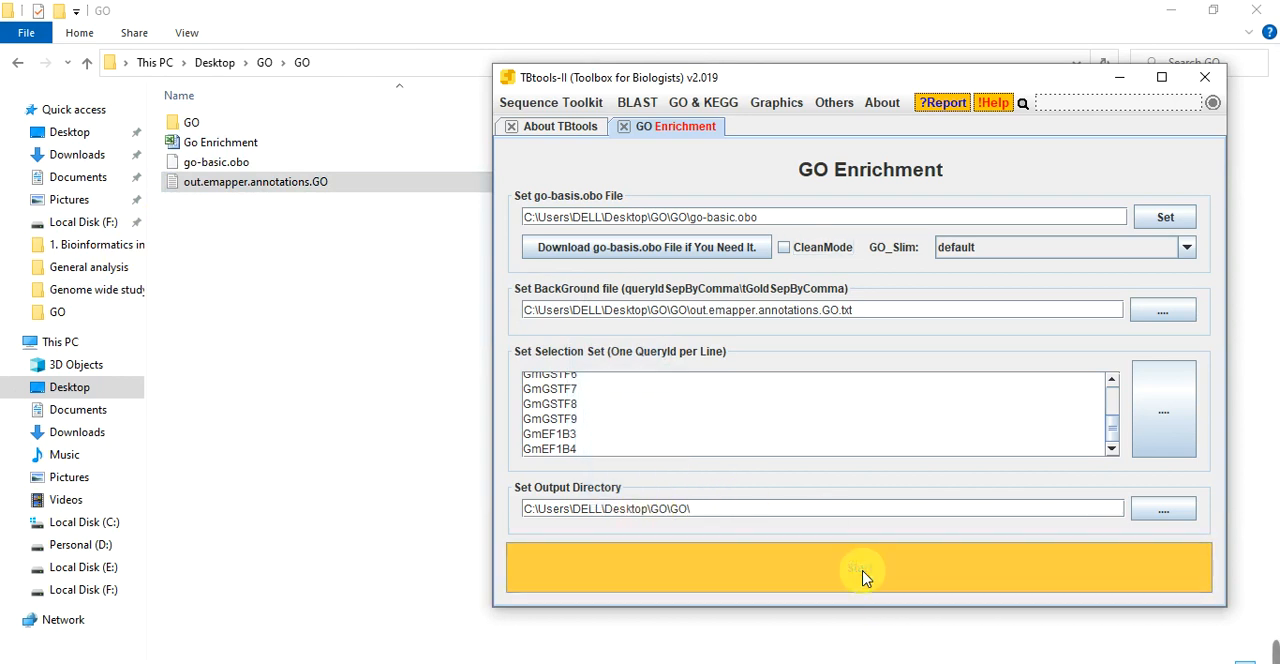
{"action": "left_click", "coordinate": [860, 567]}
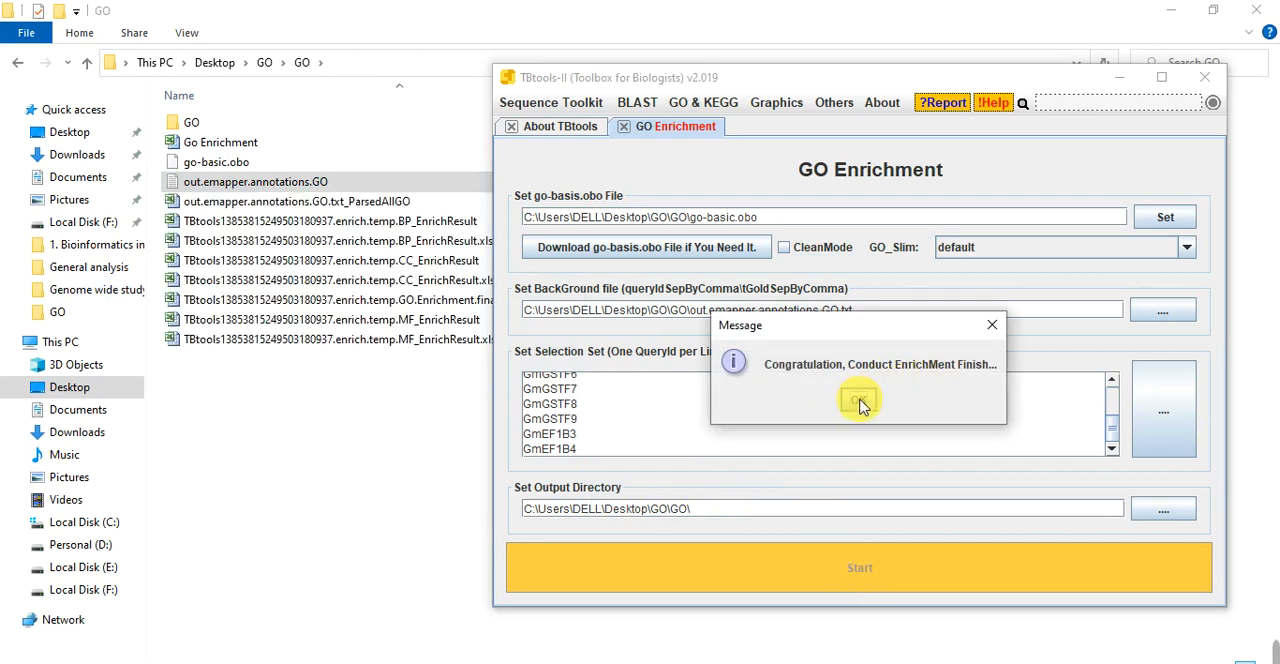
- Dismiss the finish message and open BP_EnrichResult.xls.sorted.padjust despite the format warning
{"action": "left_click", "coordinate": [858, 399]}
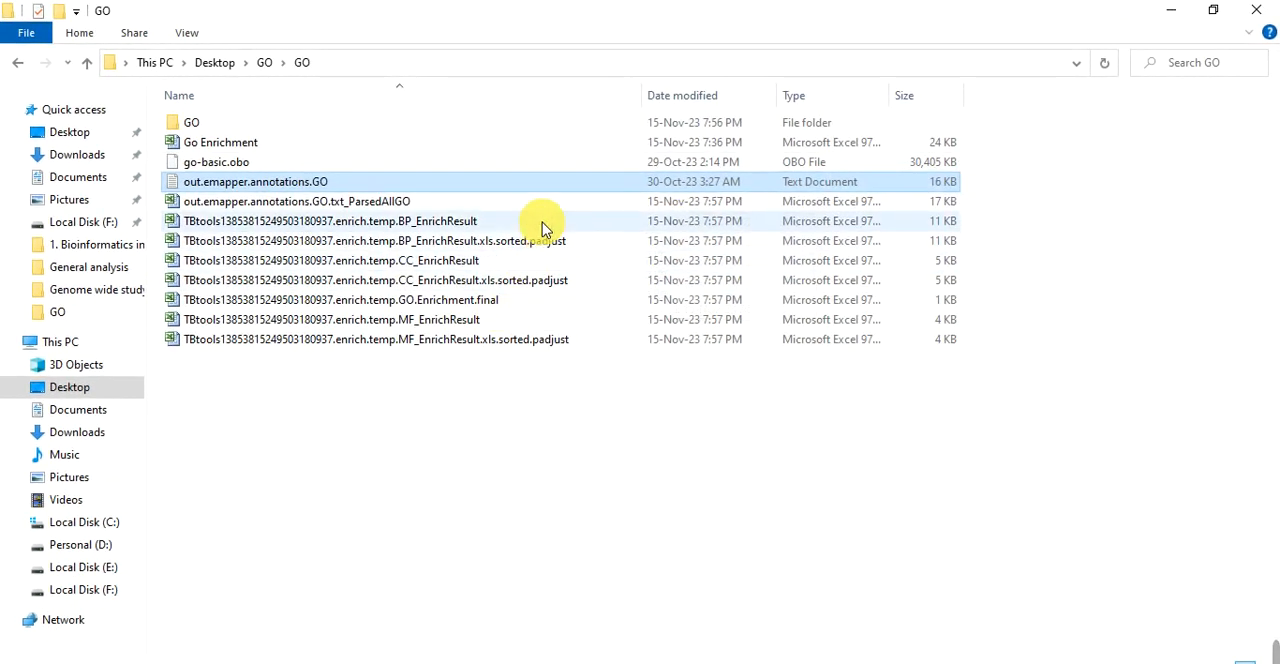
{"action": "mouse_move", "coordinate": [538, 278]}
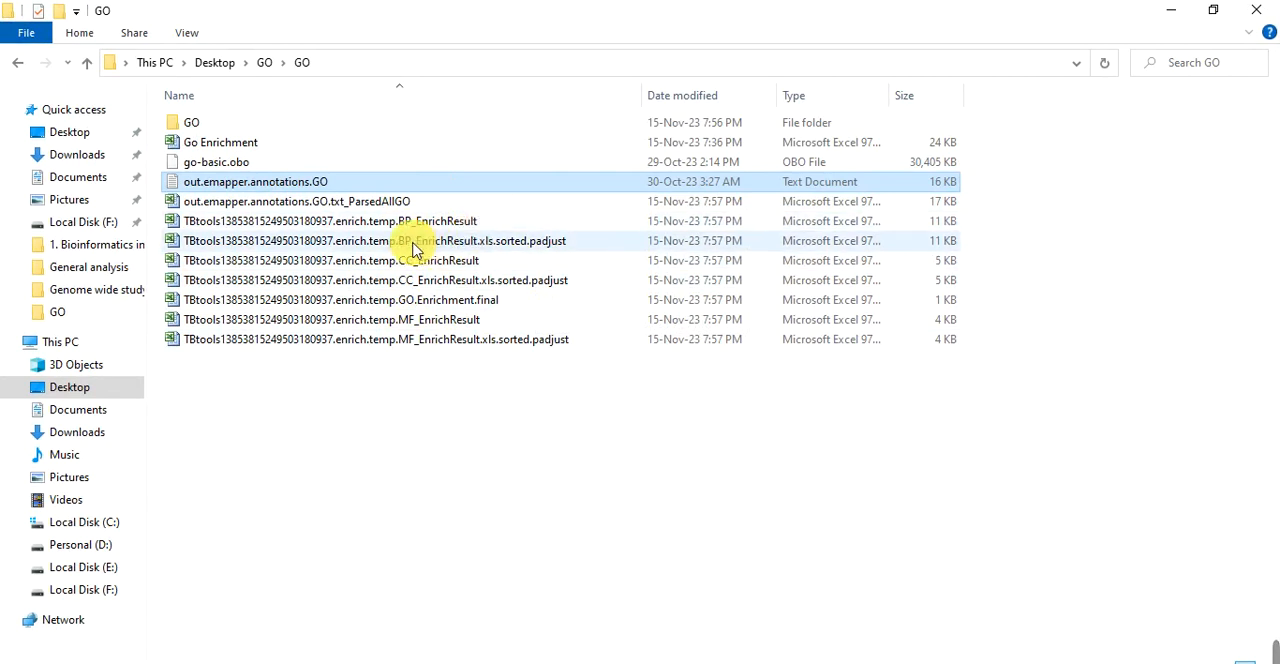
{"action": "mouse_move", "coordinate": [525, 245]}
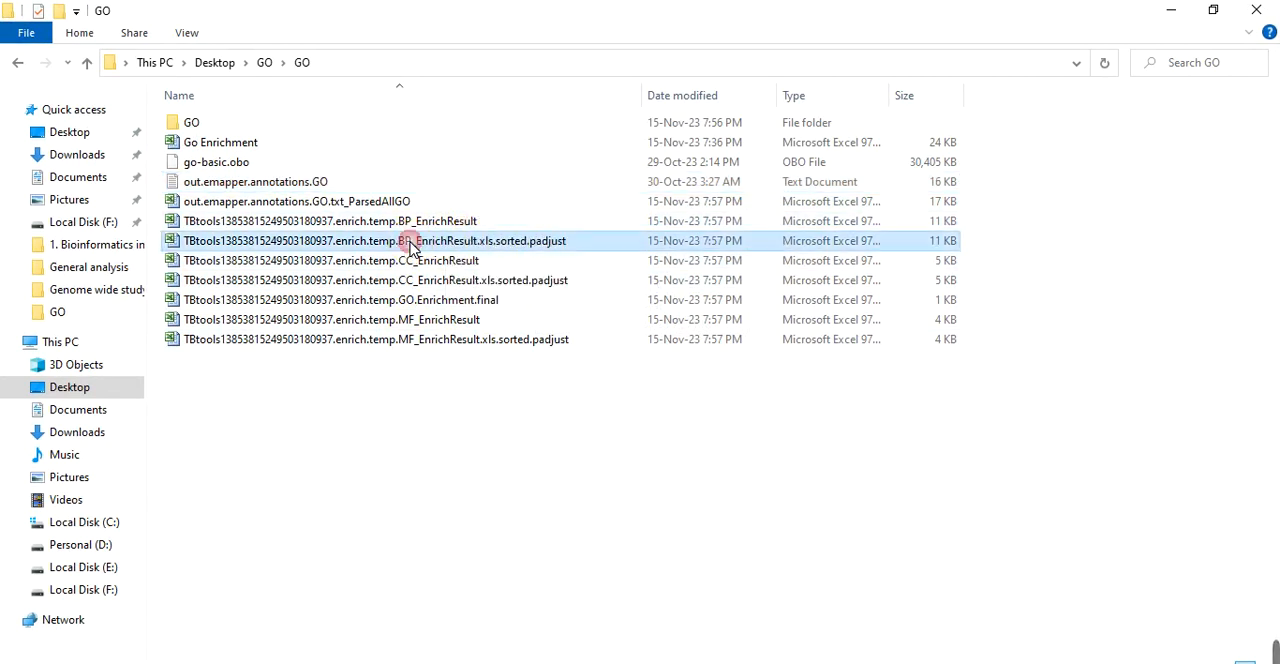
{"action": "double_click", "coordinate": [408, 240]}
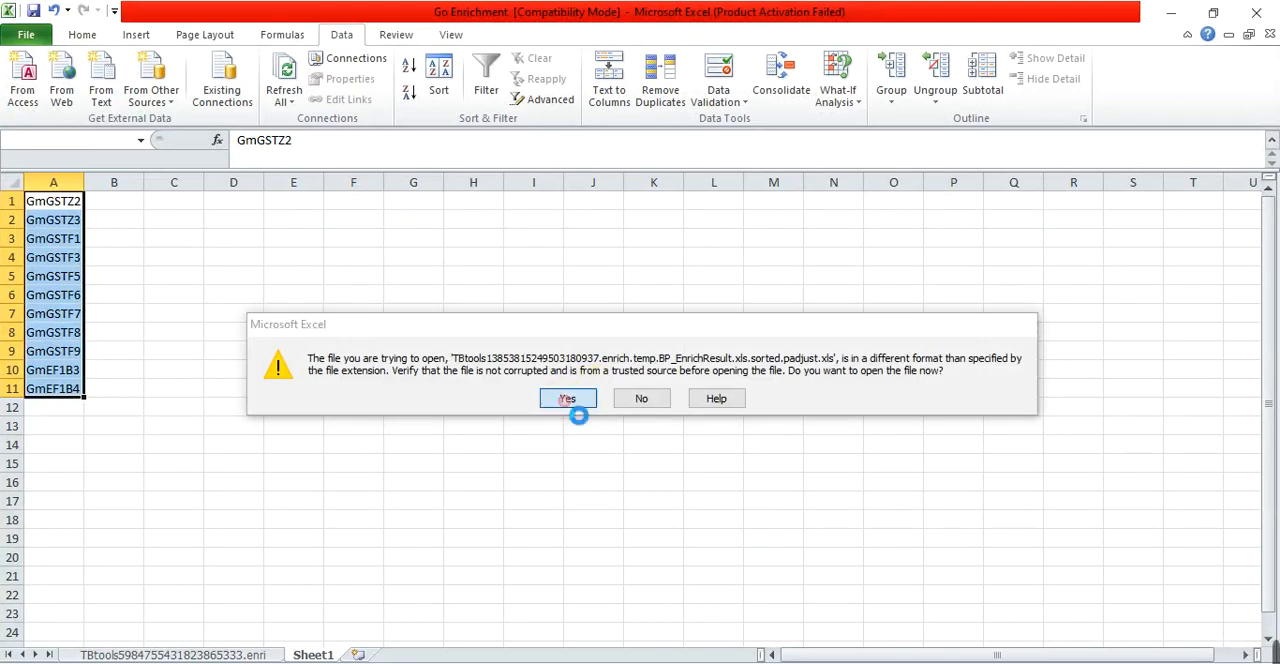
{"action": "left_click", "coordinate": [567, 398]}
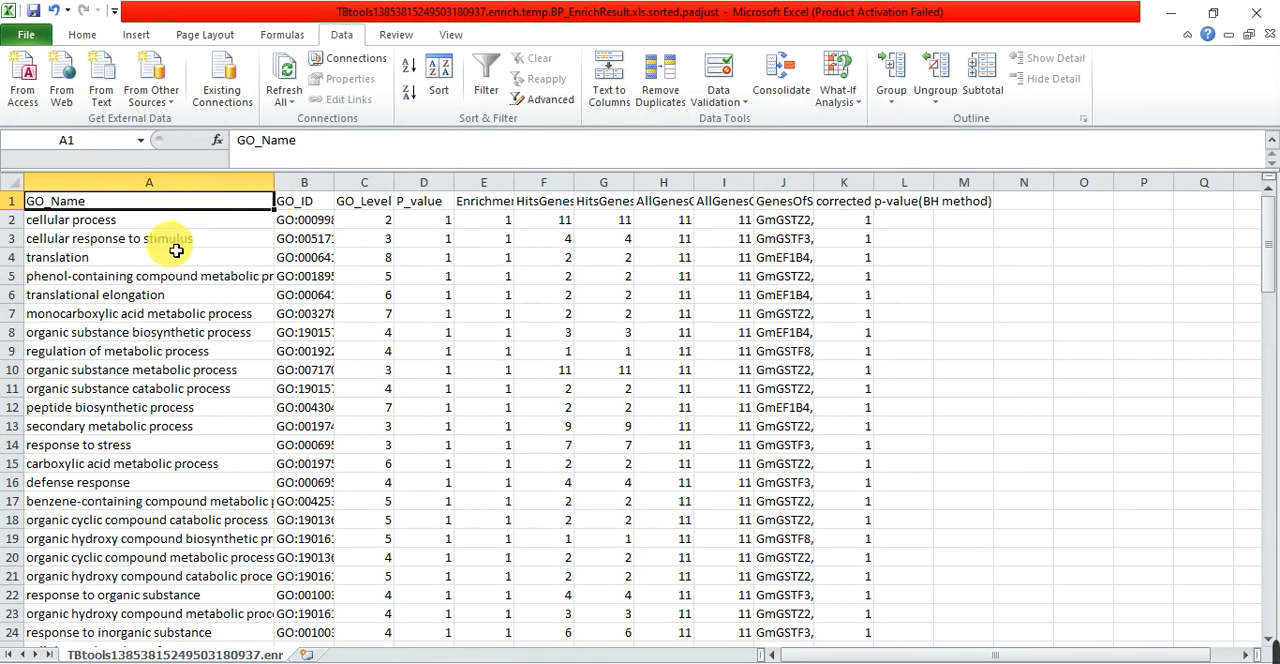
- Select and scroll through the much longer list of GO term names in column A
{"action": "left_click_drag", "start_coordinate": [148, 219], "coordinate": [148, 407]}
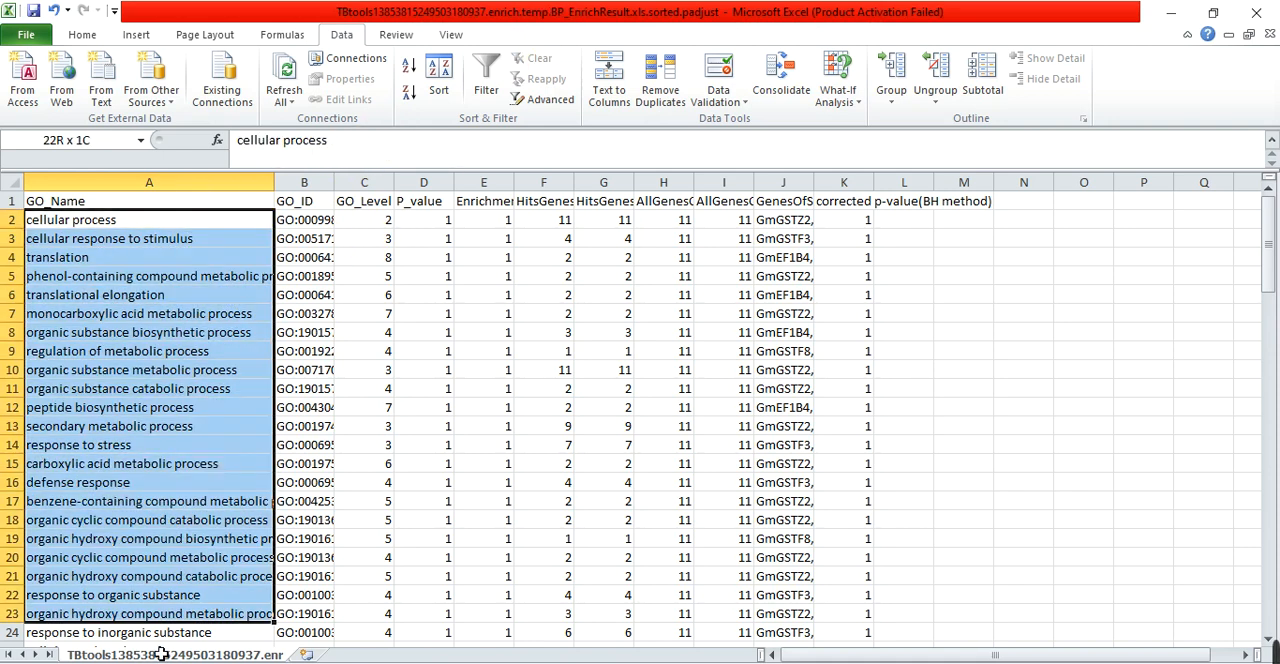
{"action": "scroll", "scroll_direction": "down", "scroll_amount": 3}
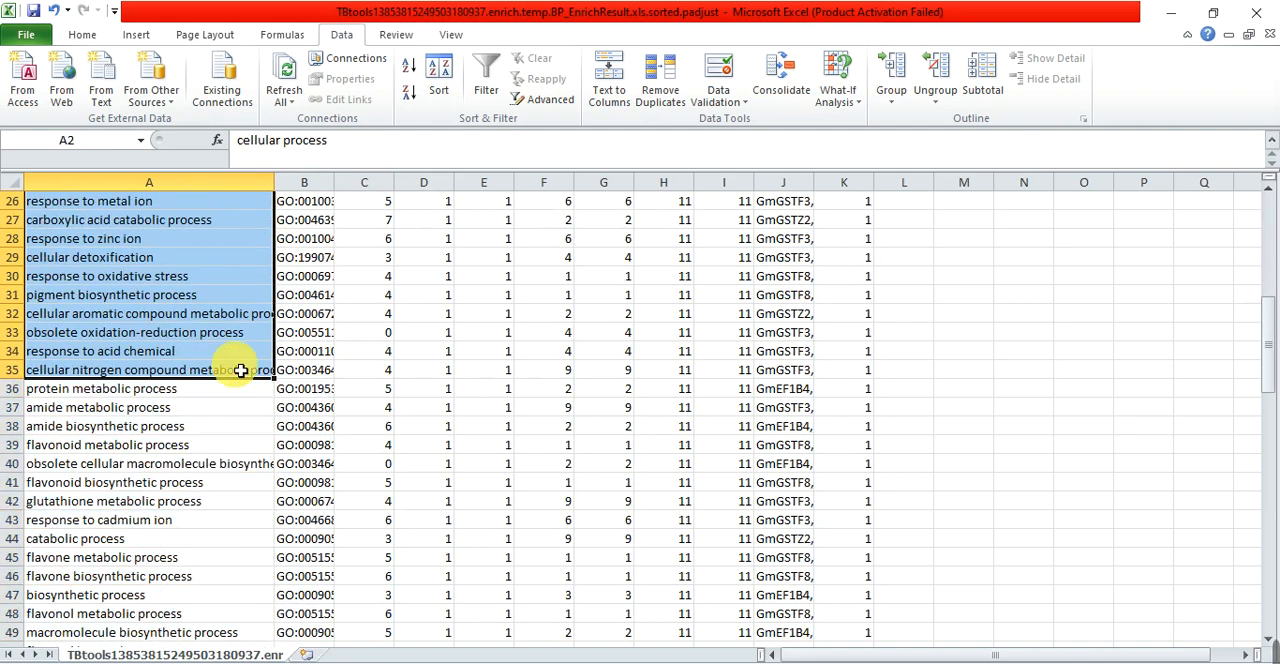
{"action": "mouse_move", "coordinate": [1161, 352]}
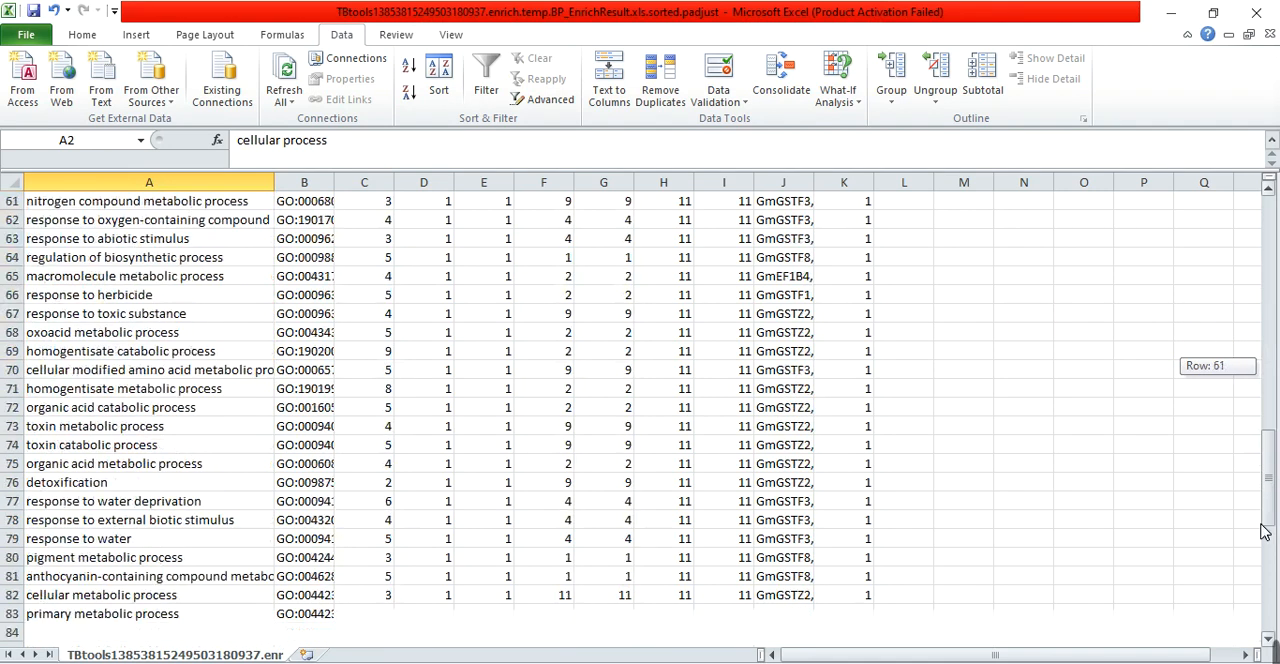
{"action": "scroll", "scroll_direction": "down", "scroll_amount": 3}
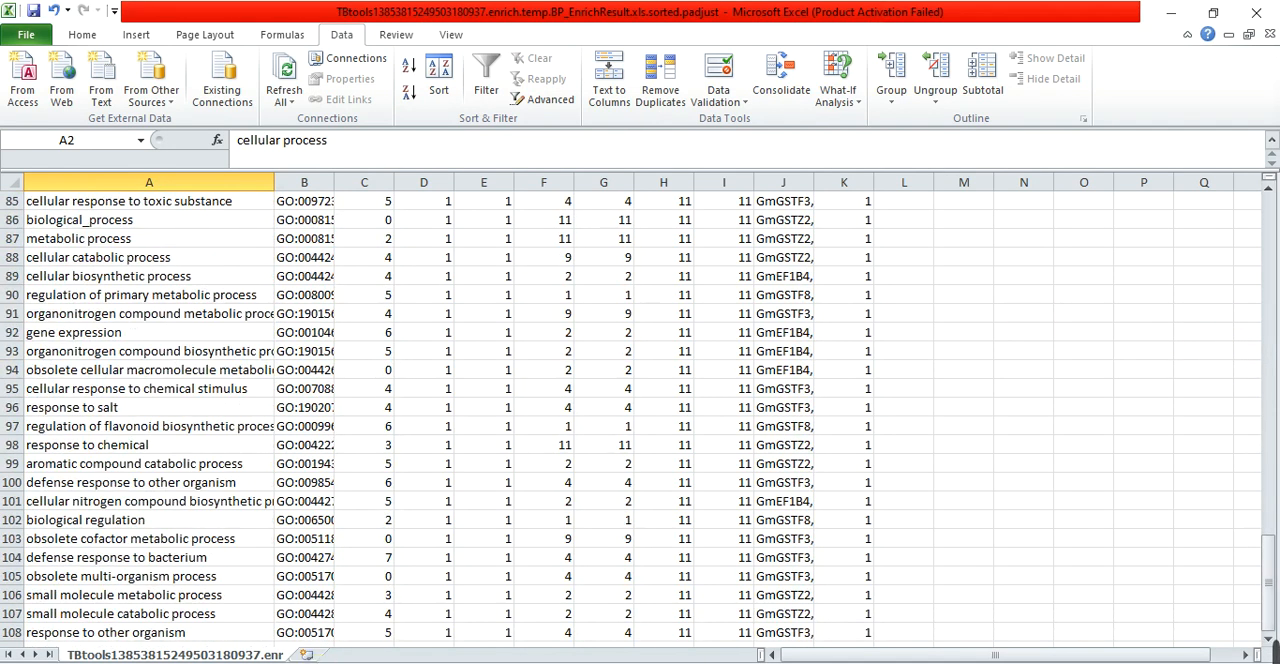
{"action": "left_click_drag", "start_coordinate": [149, 257], "coordinate": [149, 632]}
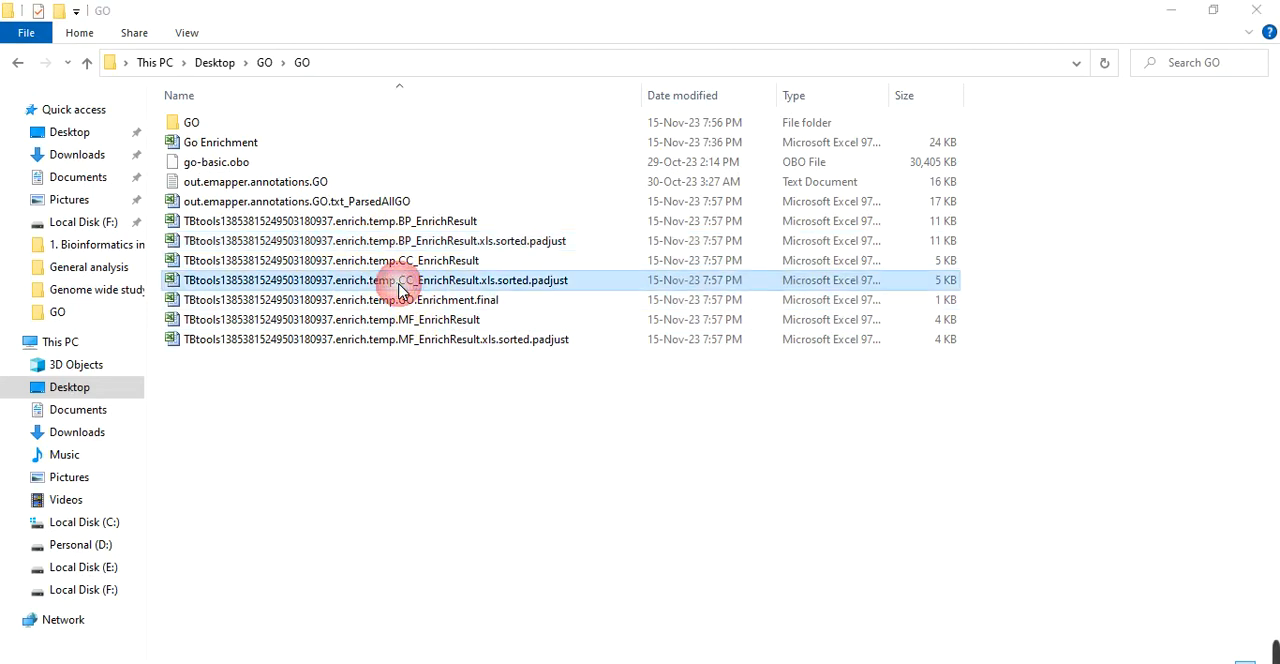
- Open CC_EnrichResult.xls.sorted.padjust, accepting the format warning
{"action": "double_click", "coordinate": [400, 280]}
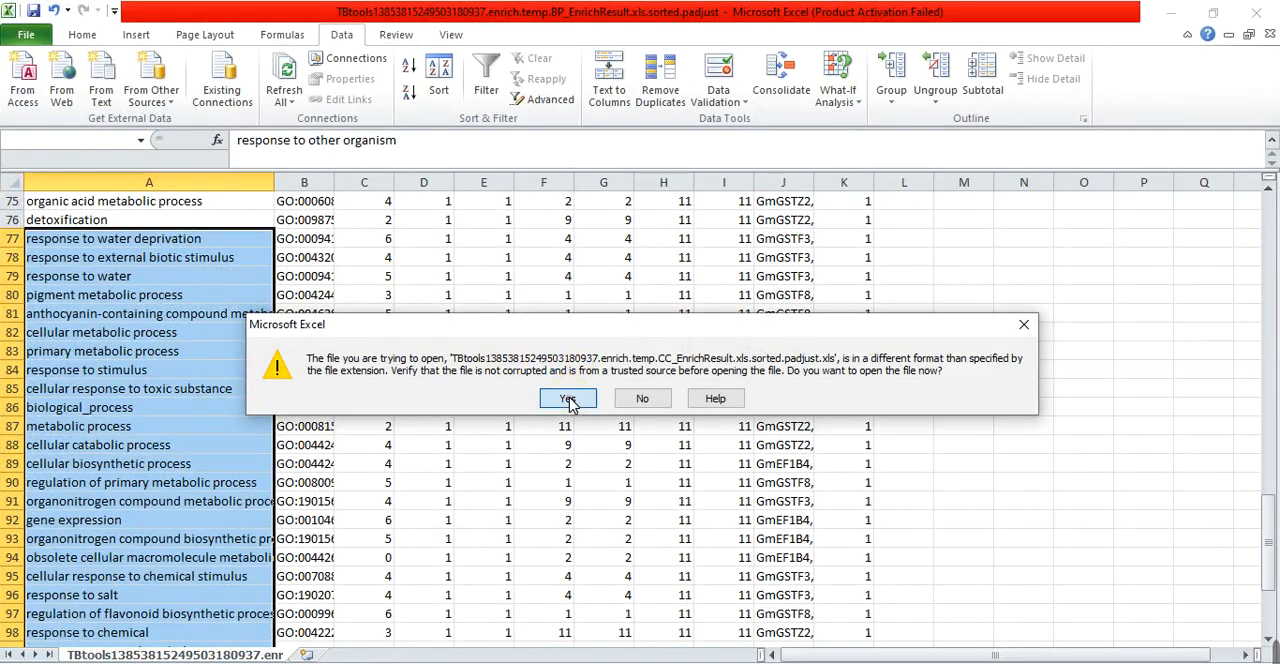
{"action": "left_click", "coordinate": [568, 398]}
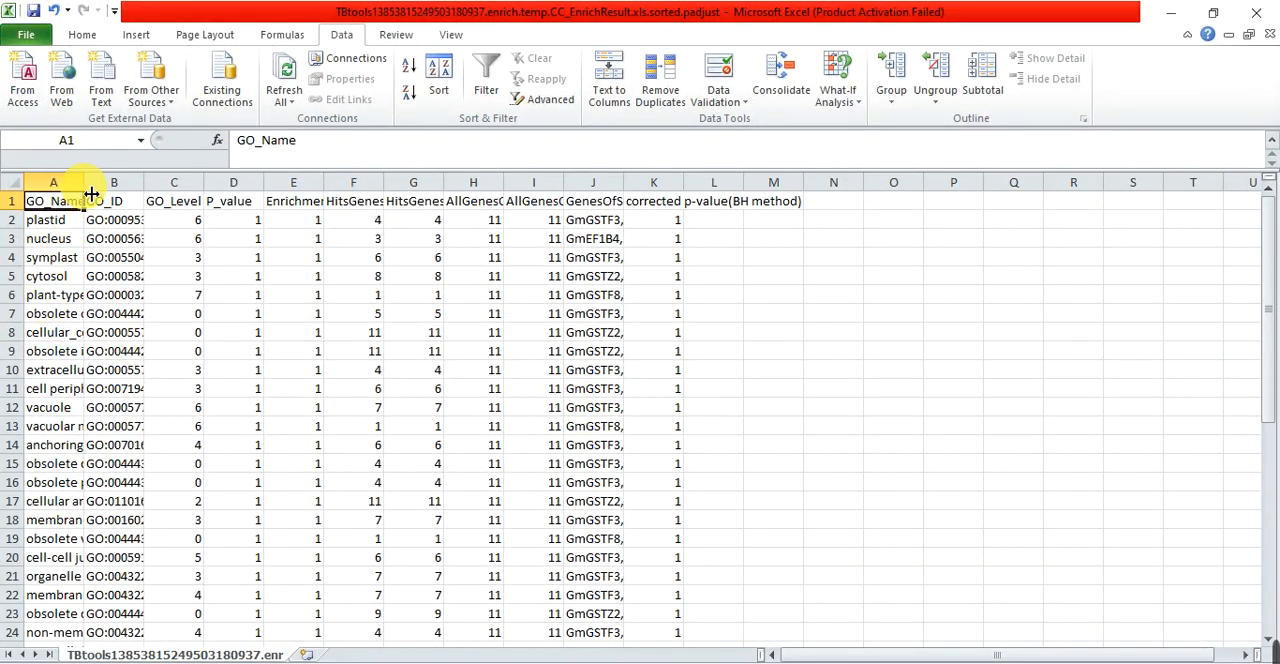